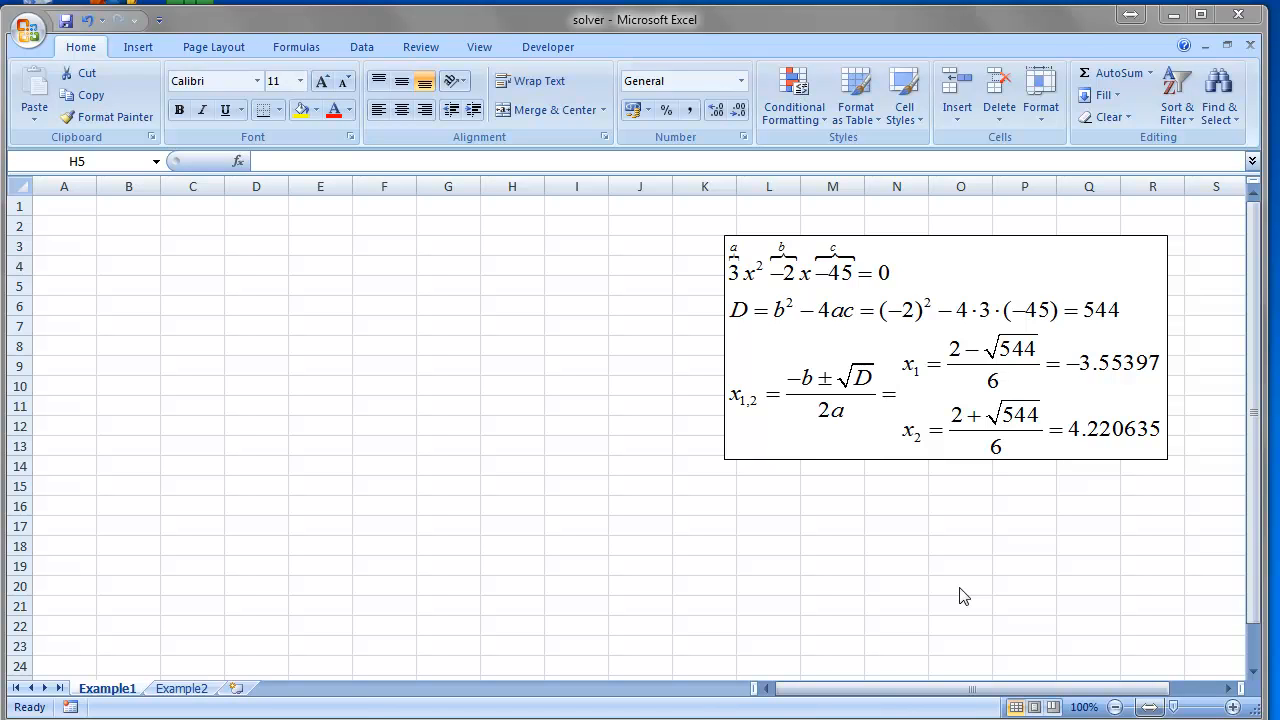
{"action": "mouse_move", "coordinate": [1254, 412]}
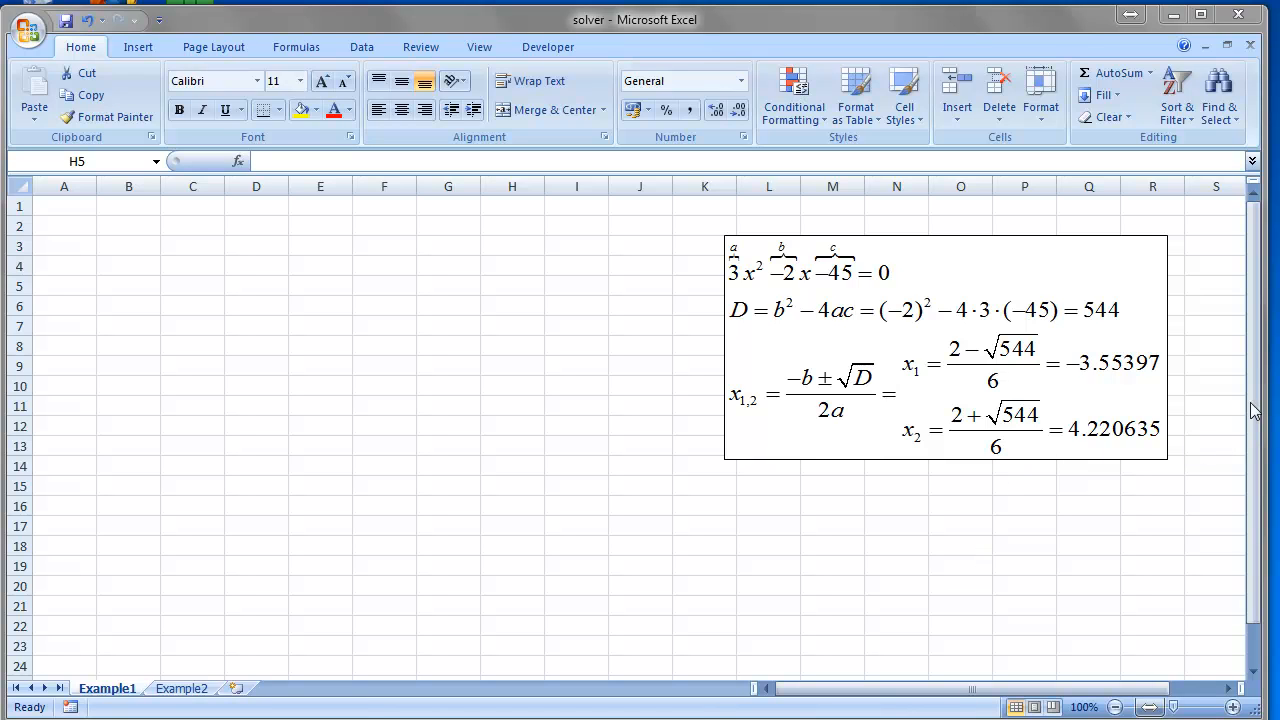
- Enable the Solver Add-in through Excel Options > Add-Ins and return to the Example1 sheet
{"action": "left_click", "coordinate": [512, 286]}
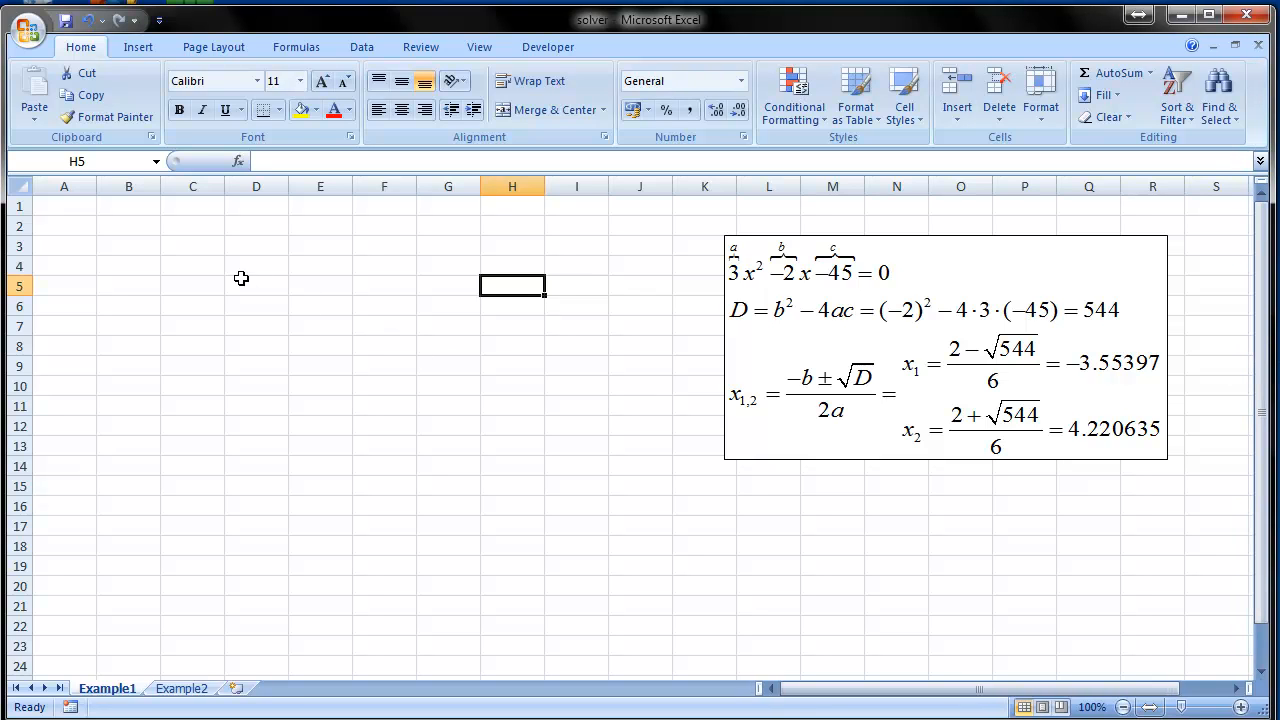
{"action": "mouse_move", "coordinate": [248, 268]}
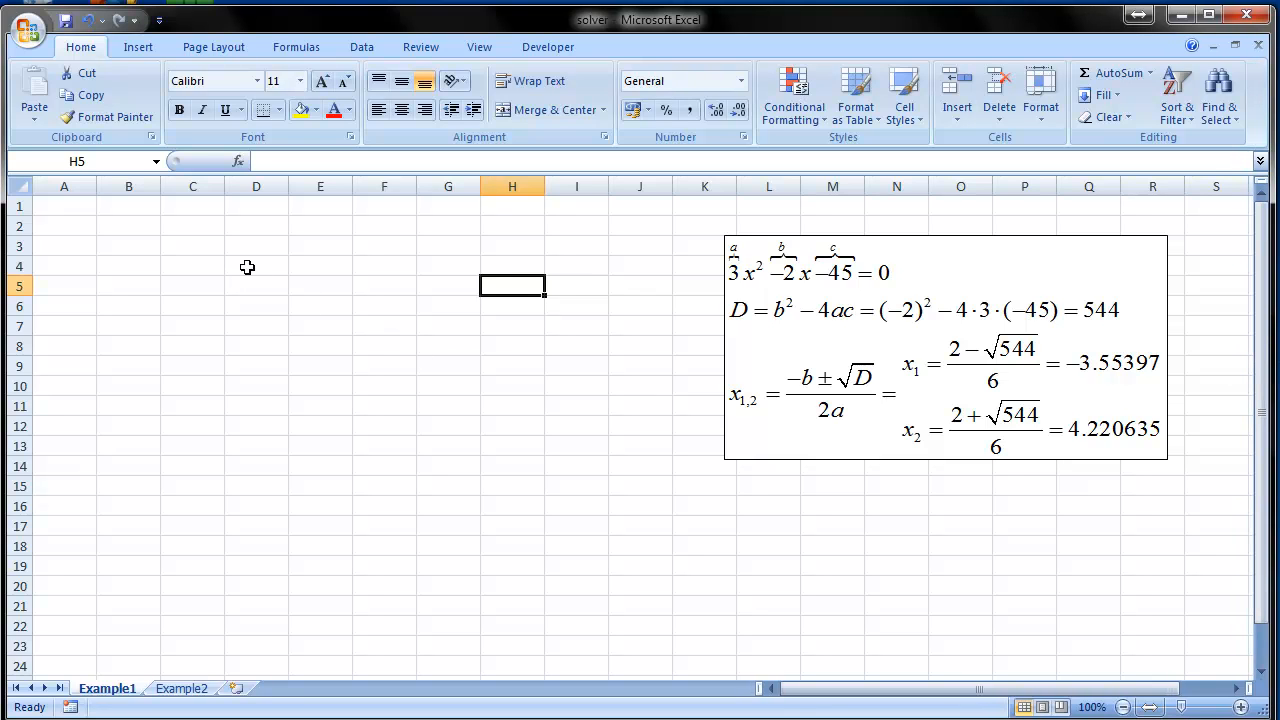
{"action": "mouse_move", "coordinate": [416, 260]}
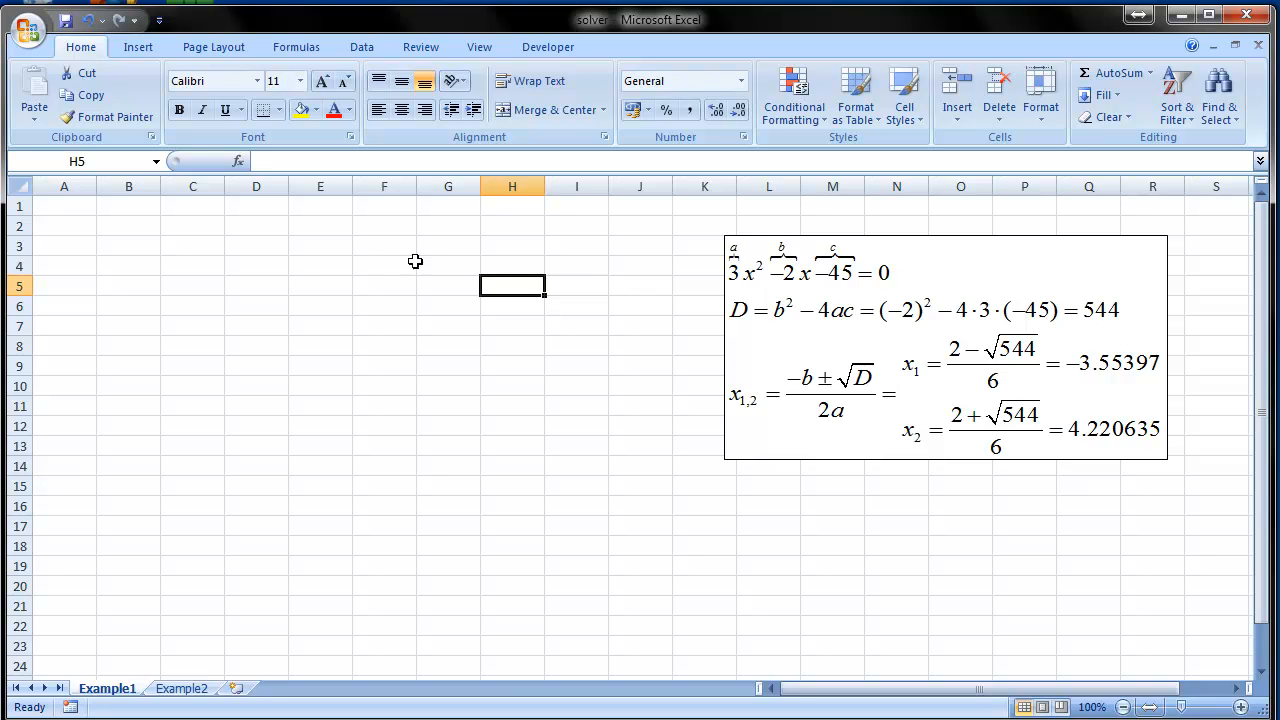
{"action": "mouse_move", "coordinate": [924, 280]}
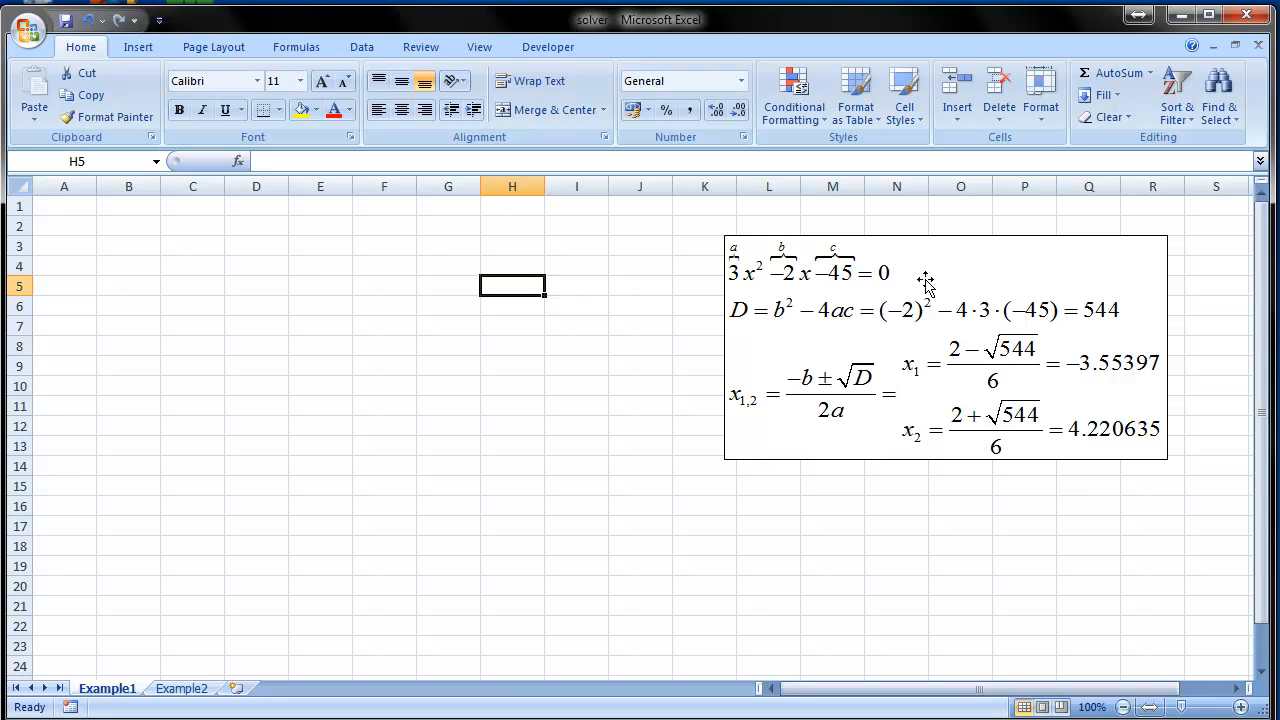
{"action": "mouse_move", "coordinate": [880, 248]}
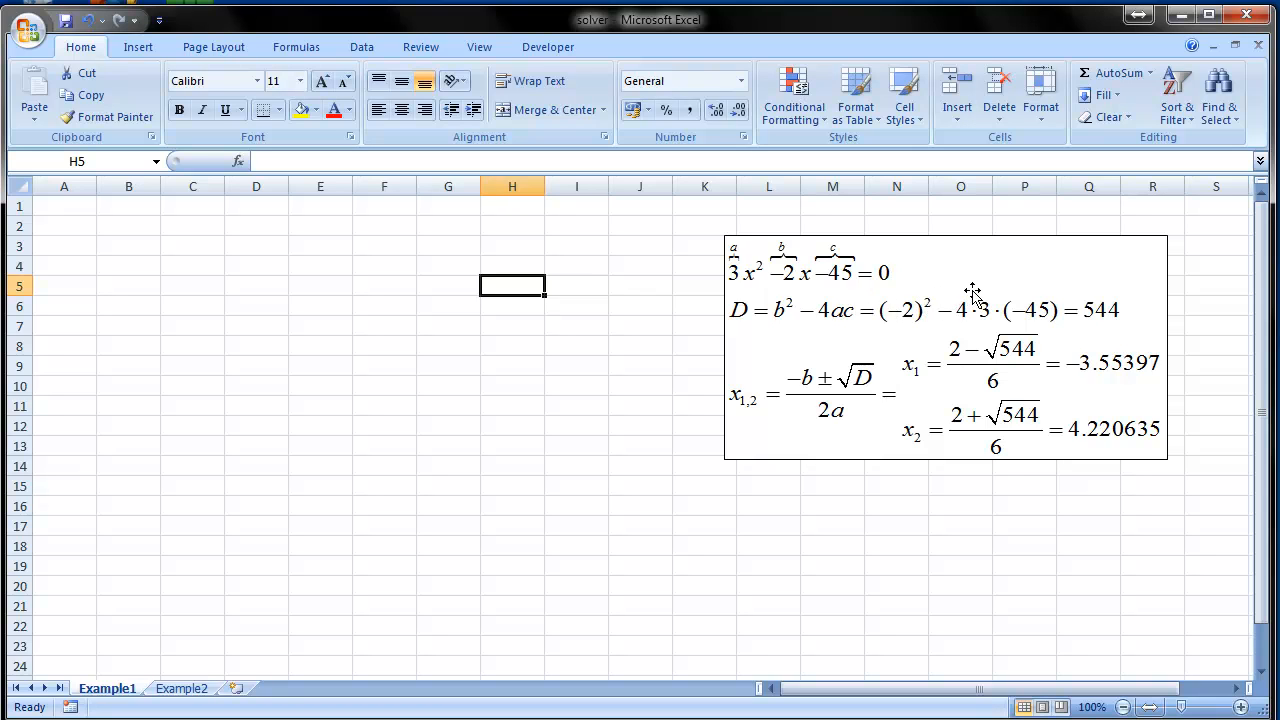
{"action": "mouse_move", "coordinate": [1156, 444]}
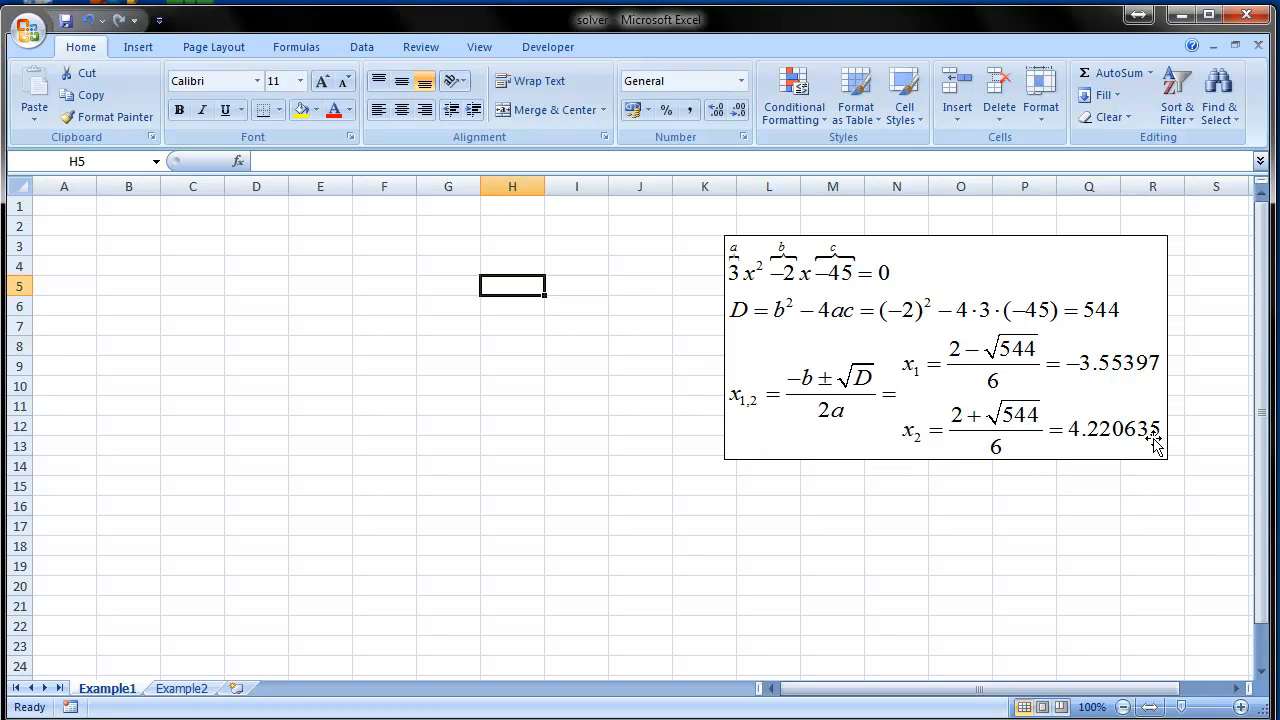
{"action": "mouse_move", "coordinate": [768, 444]}
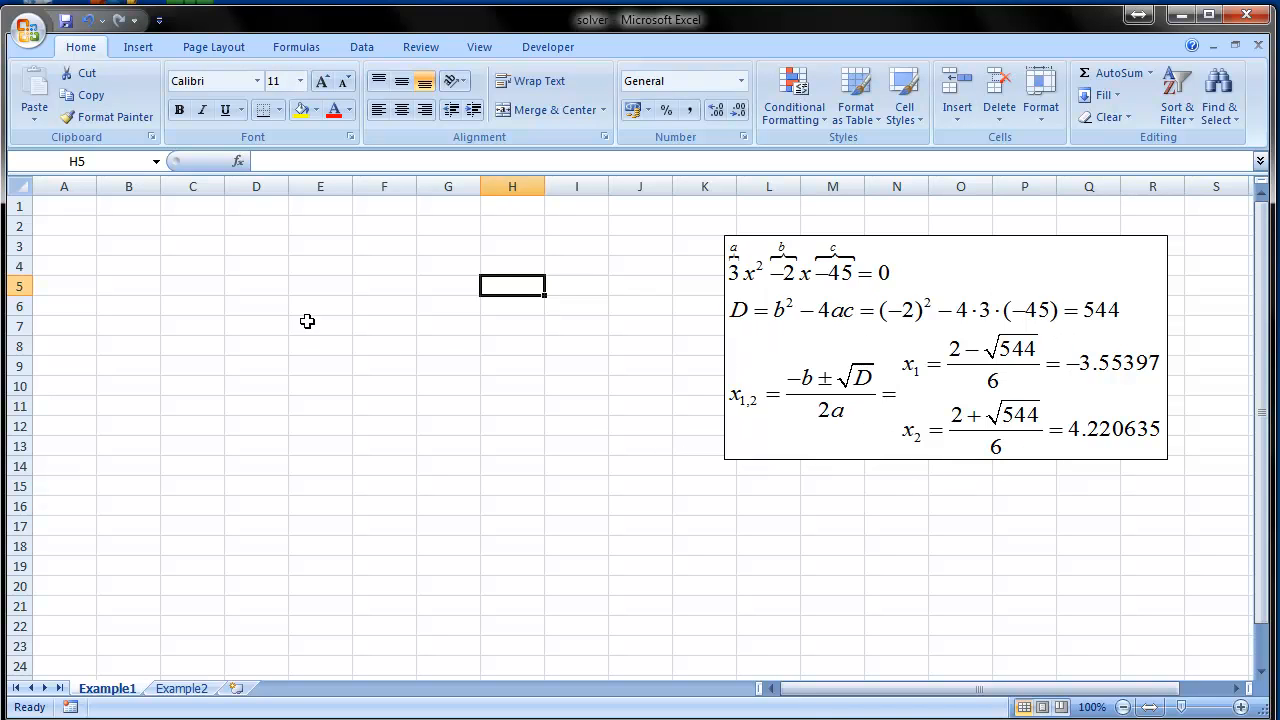
{"action": "left_click", "coordinate": [256, 266]}
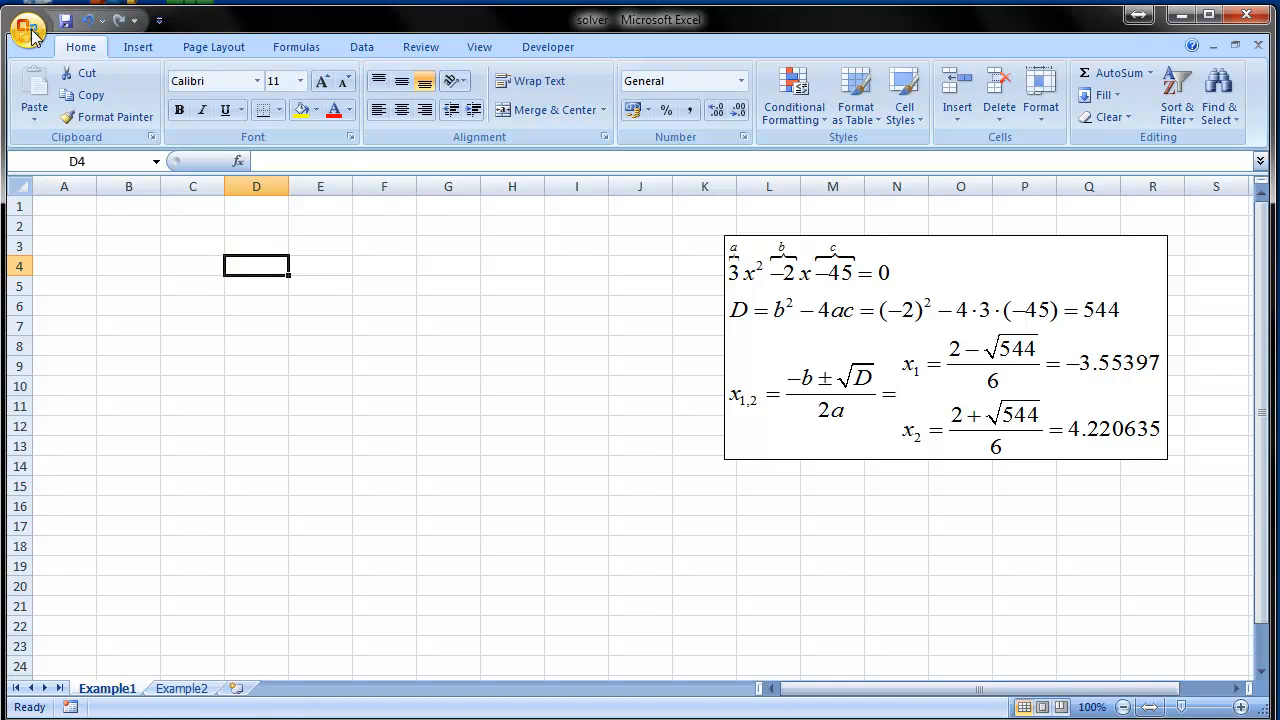
{"action": "left_click", "coordinate": [28, 28]}
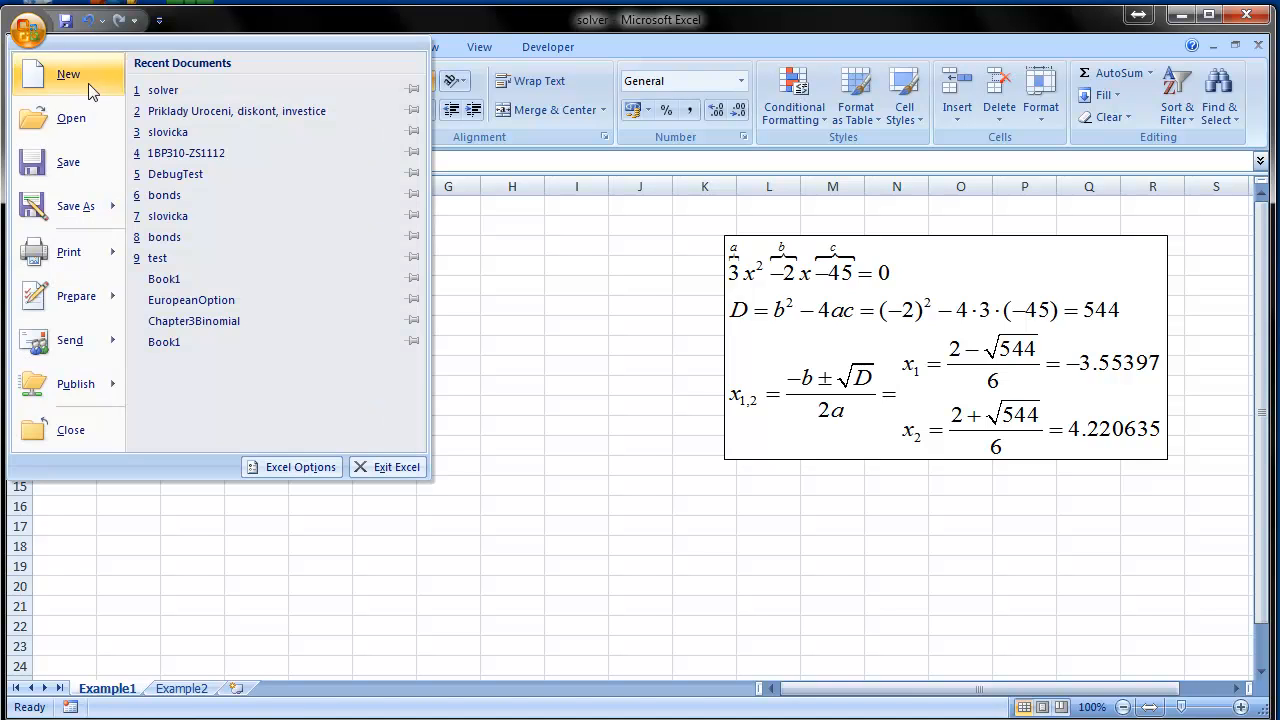
{"action": "left_click", "coordinate": [292, 468]}
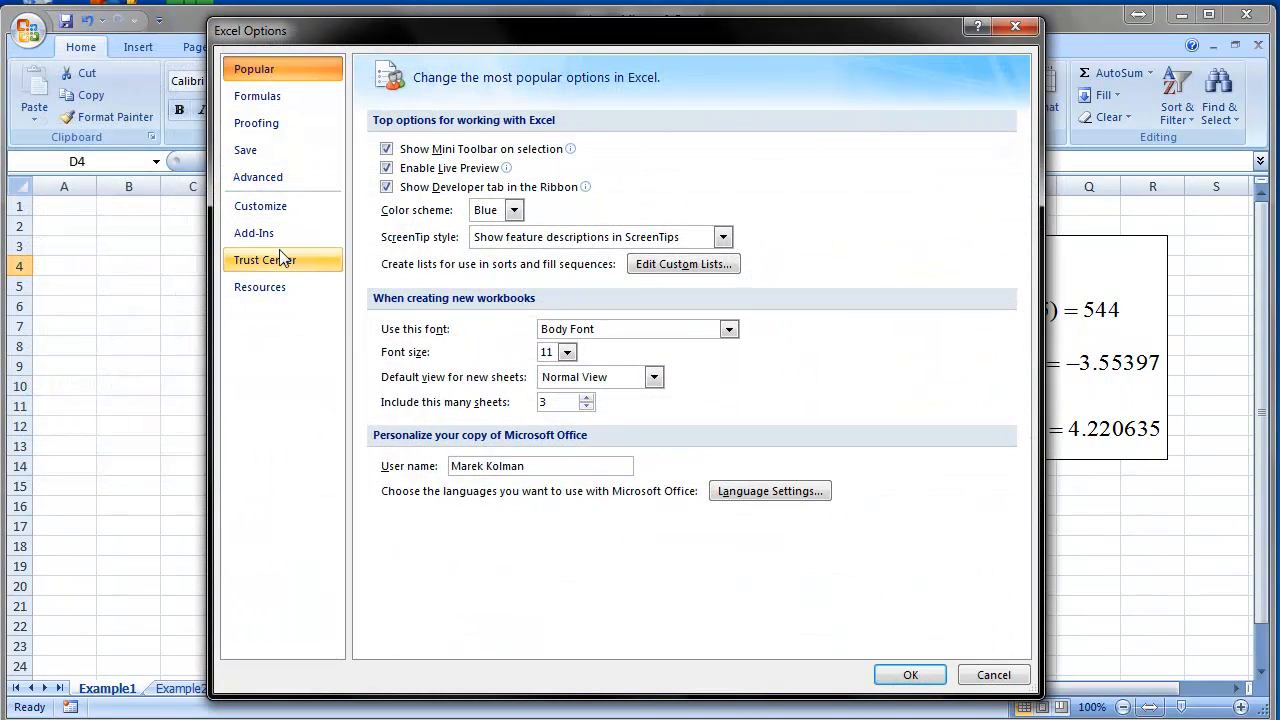
{"action": "left_click", "coordinate": [252, 232]}
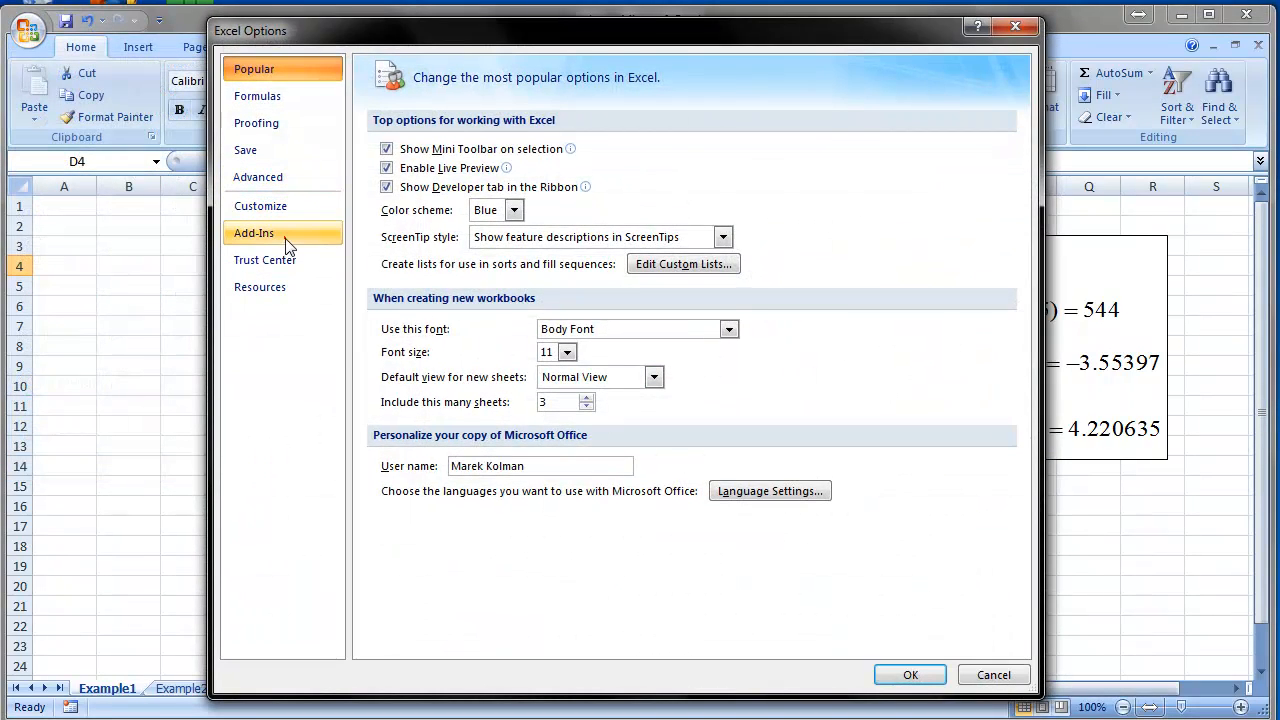
{"action": "left_click", "coordinate": [254, 232]}
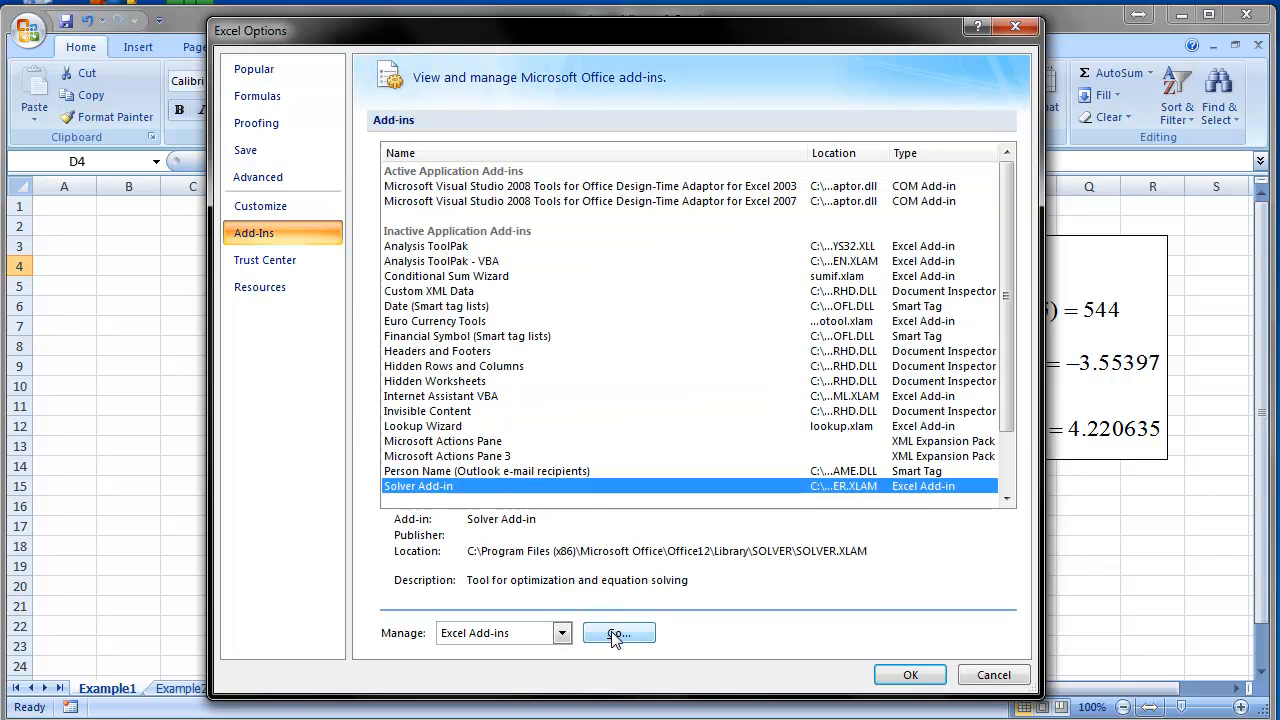
{"action": "left_click", "coordinate": [616, 634]}
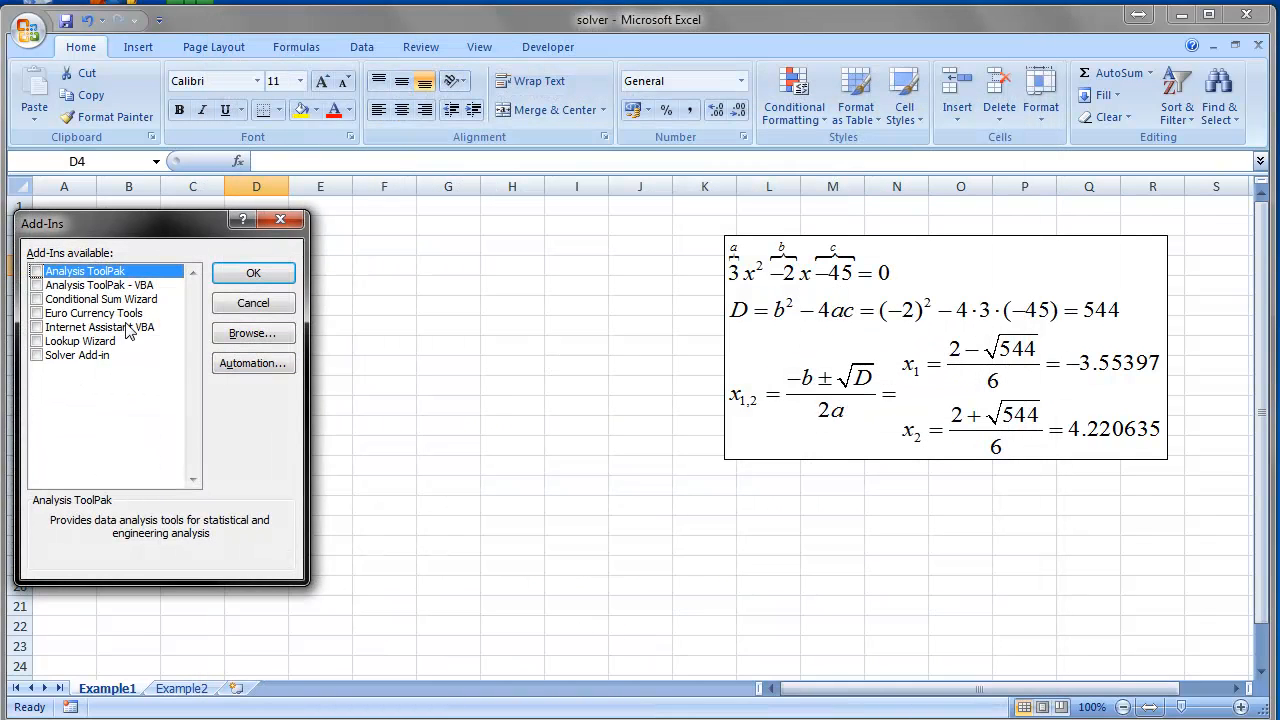
{"action": "left_click", "coordinate": [36, 356]}
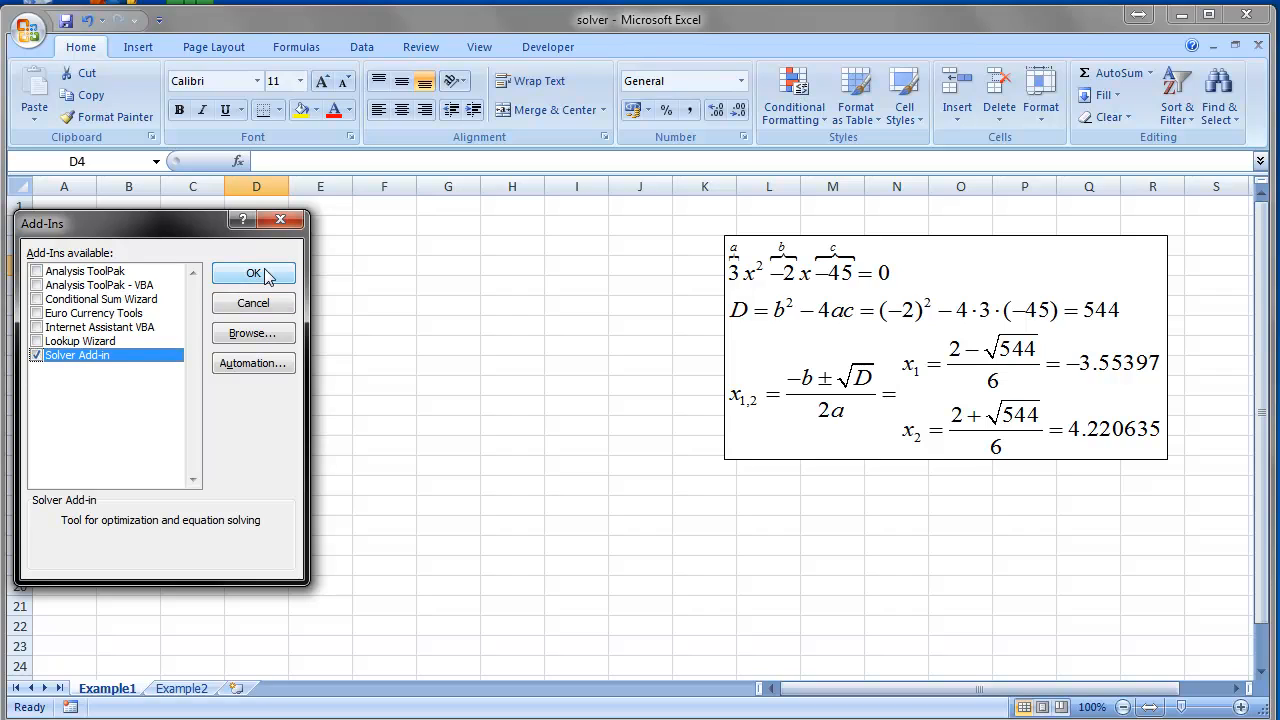
{"action": "left_click", "coordinate": [252, 274]}
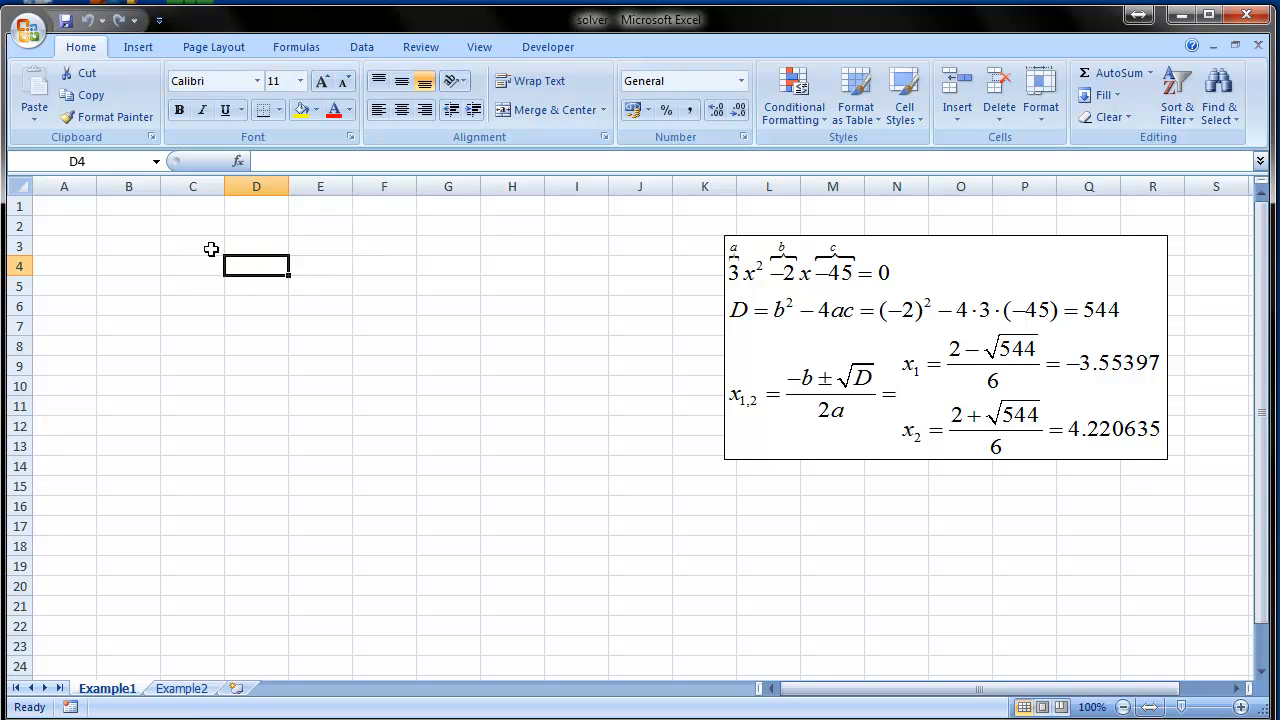
- Label cell C3 with x and shade cell C4 yellow as the variable cell
{"action": "left_click", "coordinate": [192, 246]}
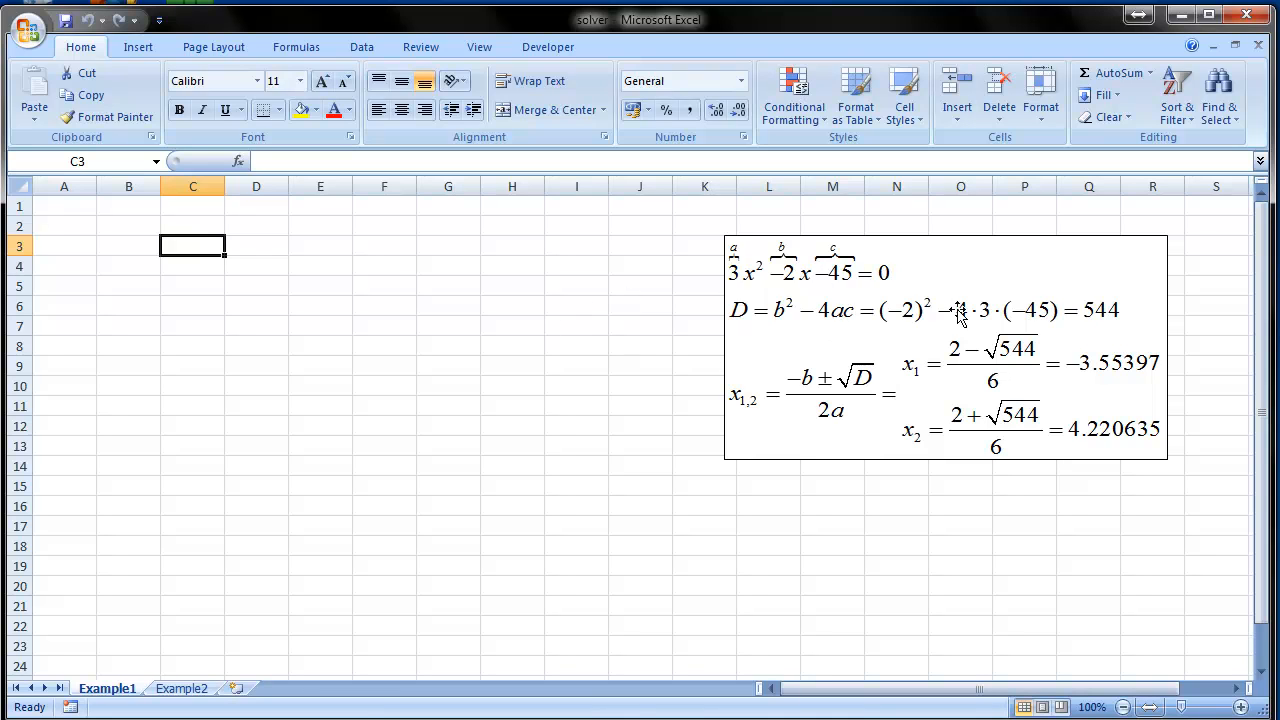
{"action": "mouse_move", "coordinate": [890, 456]}
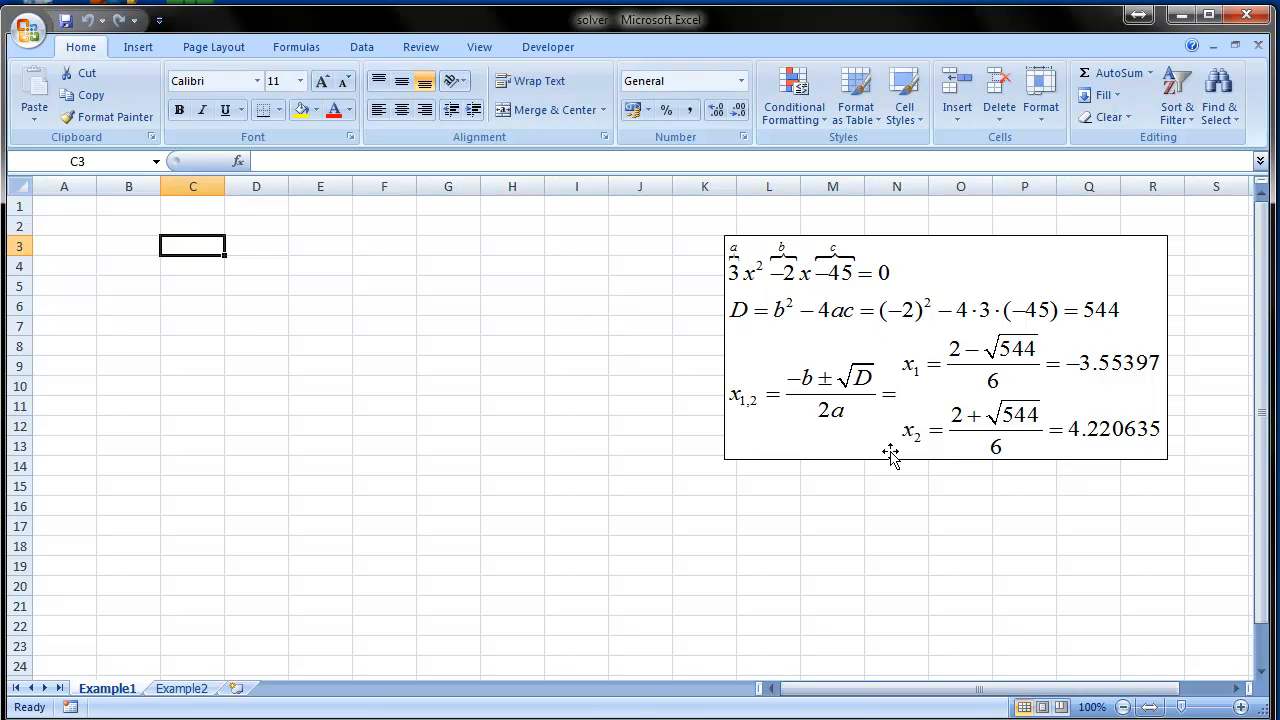
{"action": "type", "text": "x"}
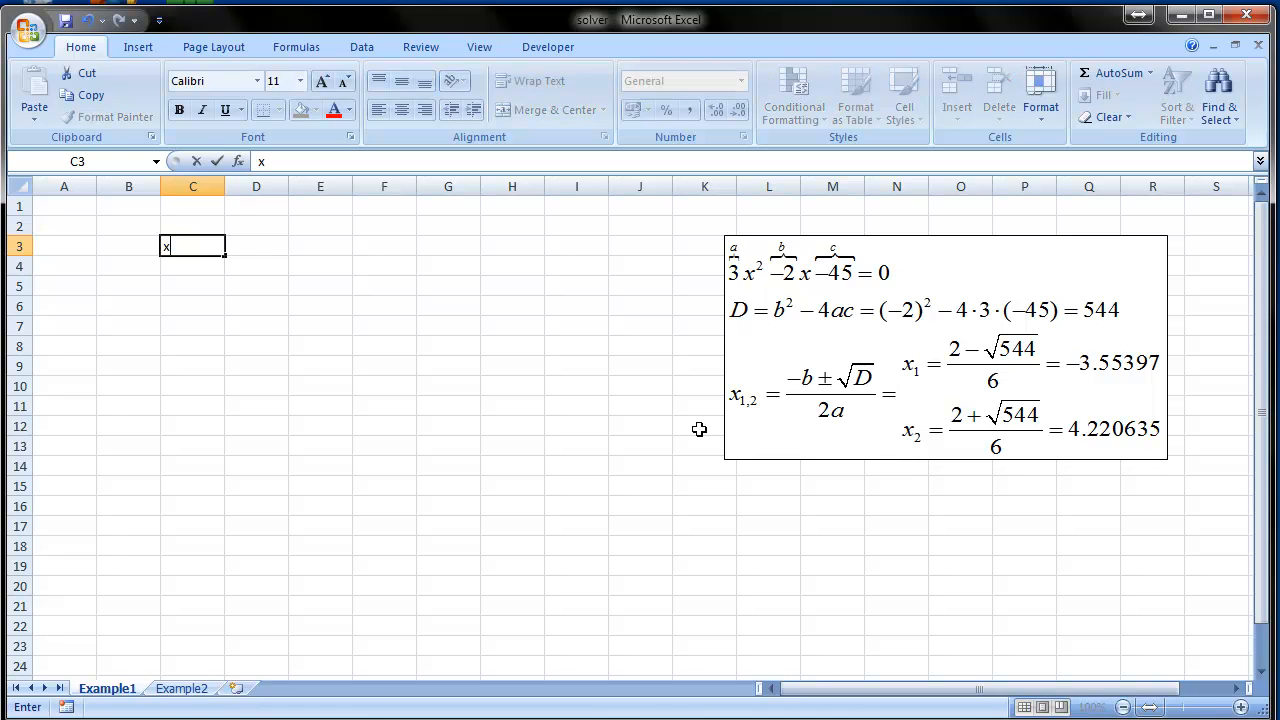
{"action": "key", "text": "enter"}
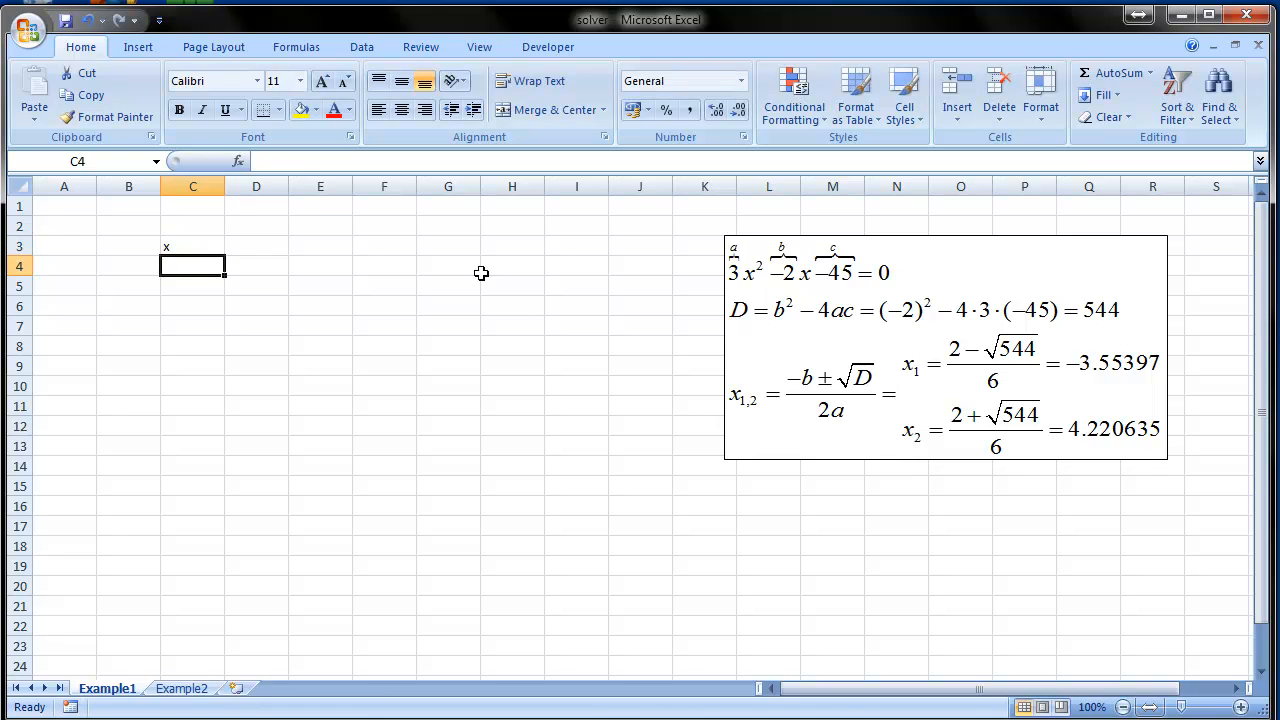
{"action": "left_click", "coordinate": [298, 110]}
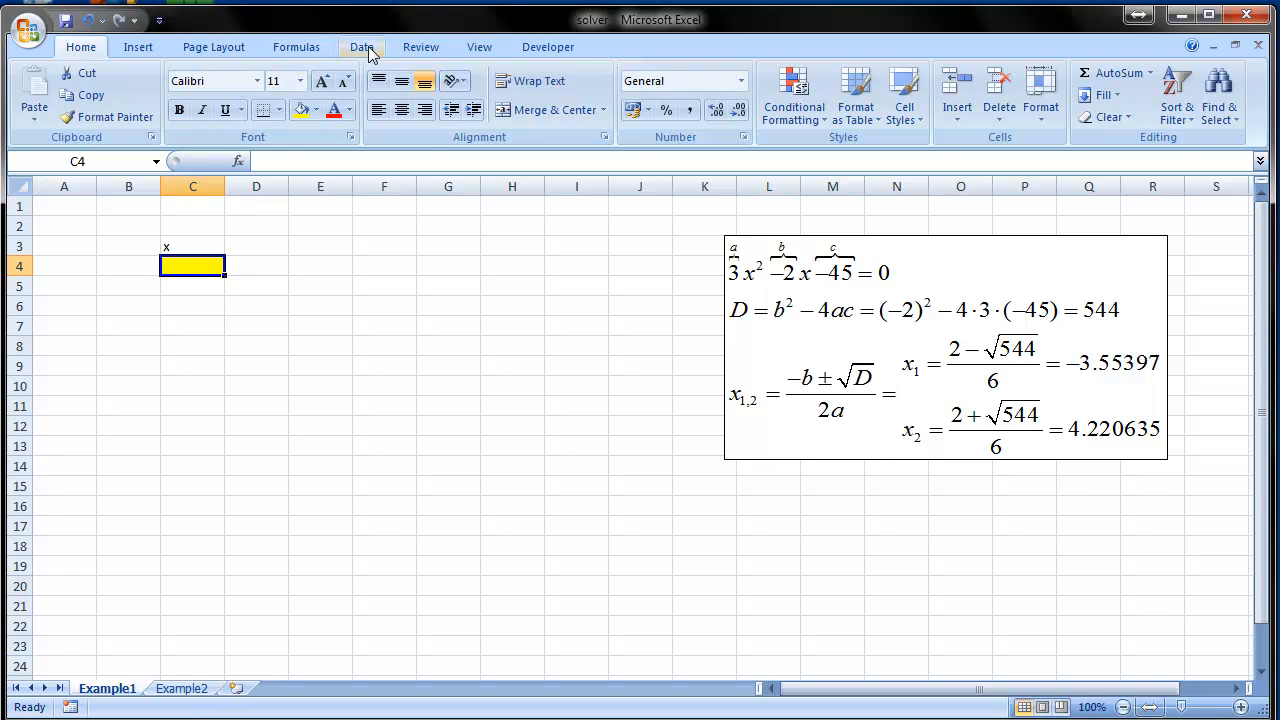
- Check that Solver is reachable from the Data tools, then dismiss it without solving
{"action": "left_click", "coordinate": [360, 46]}
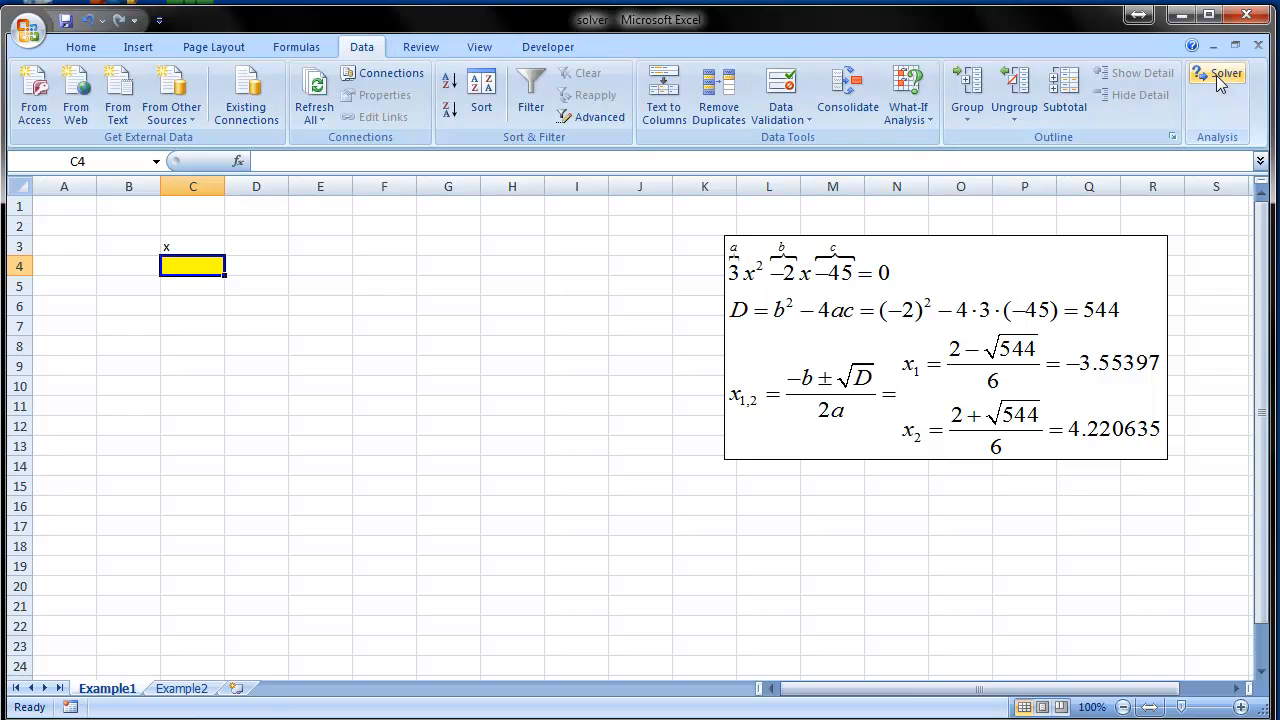
{"action": "left_click", "coordinate": [1218, 72]}
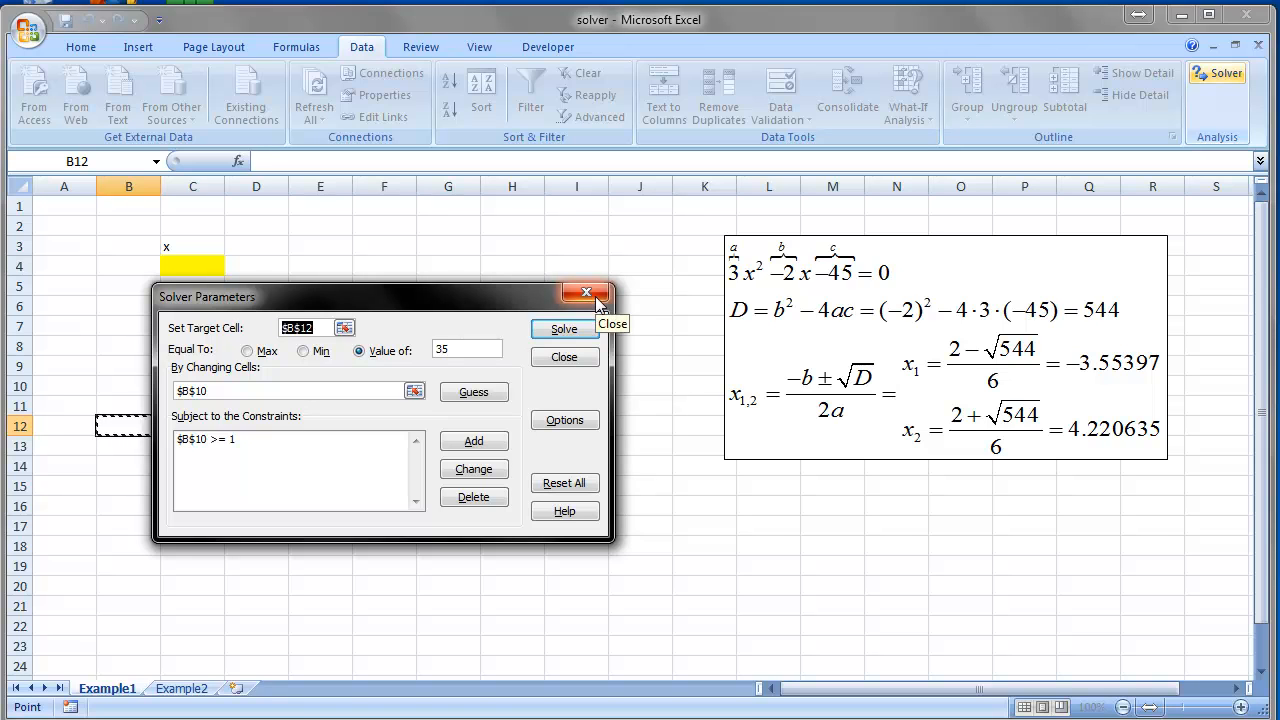
{"action": "left_click", "coordinate": [588, 292]}
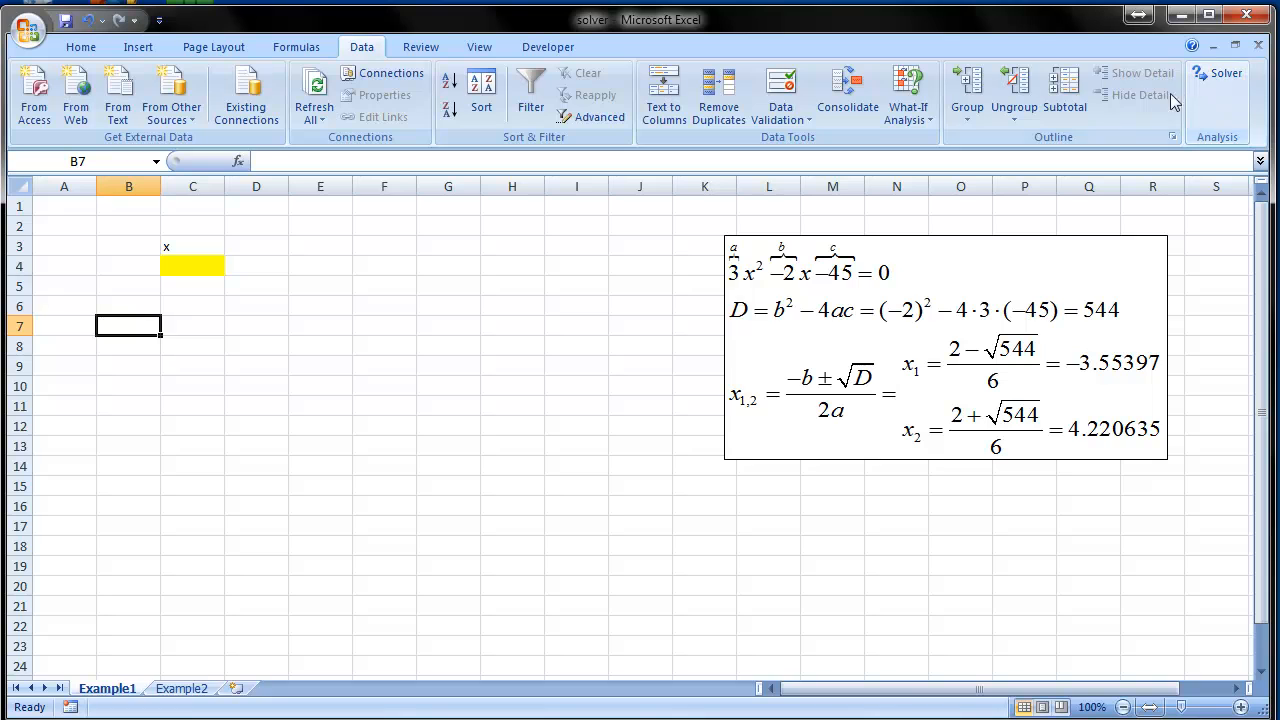
{"action": "mouse_move", "coordinate": [332, 328]}
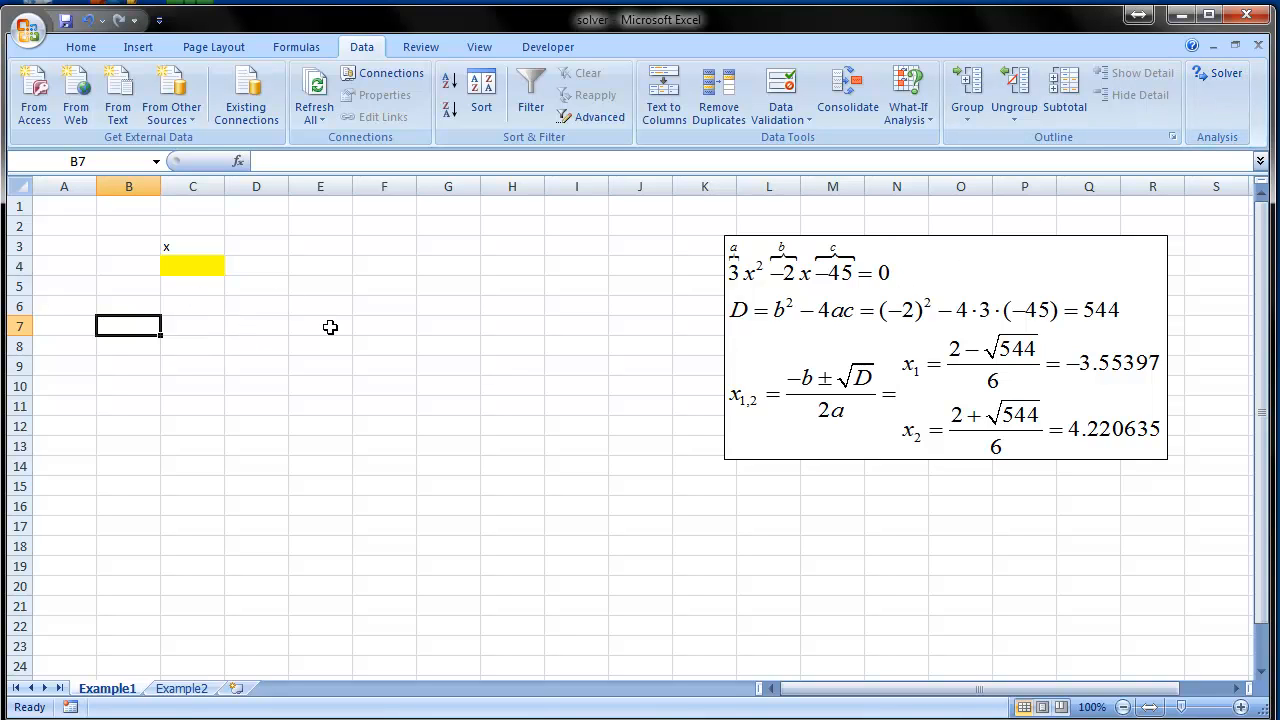
{"action": "mouse_move", "coordinate": [630, 304]}
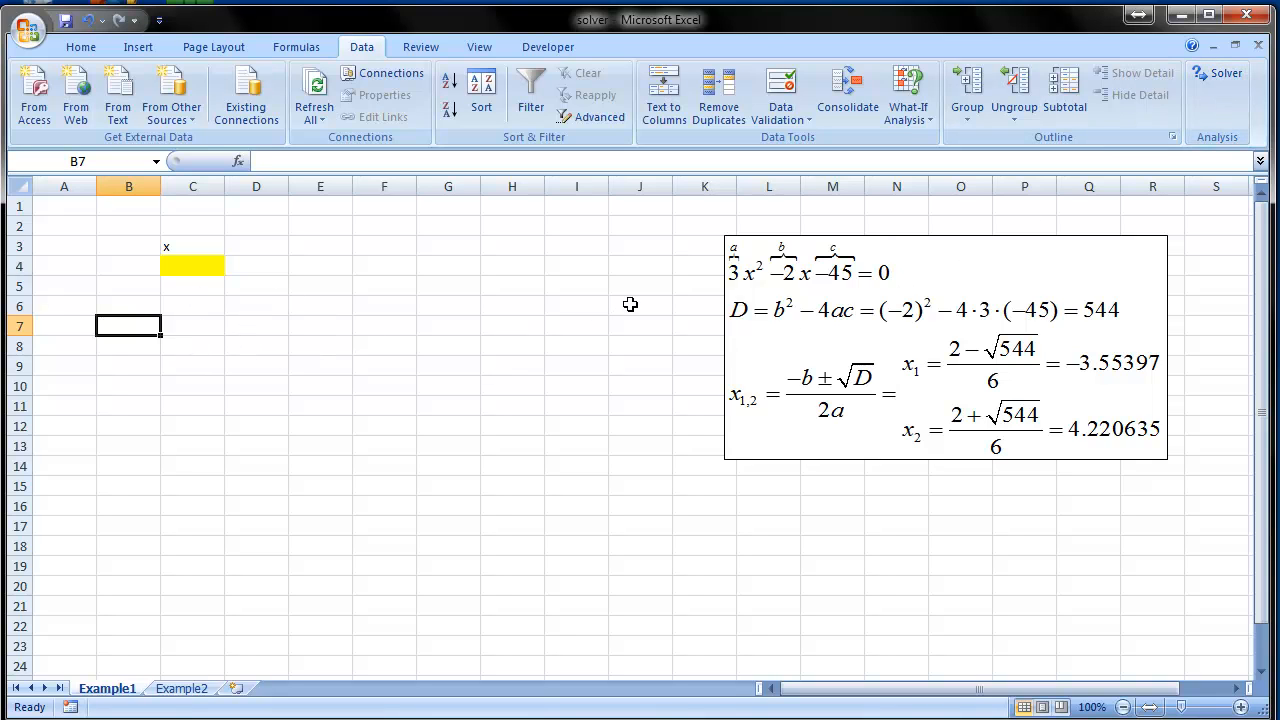
{"action": "mouse_move", "coordinate": [850, 280]}
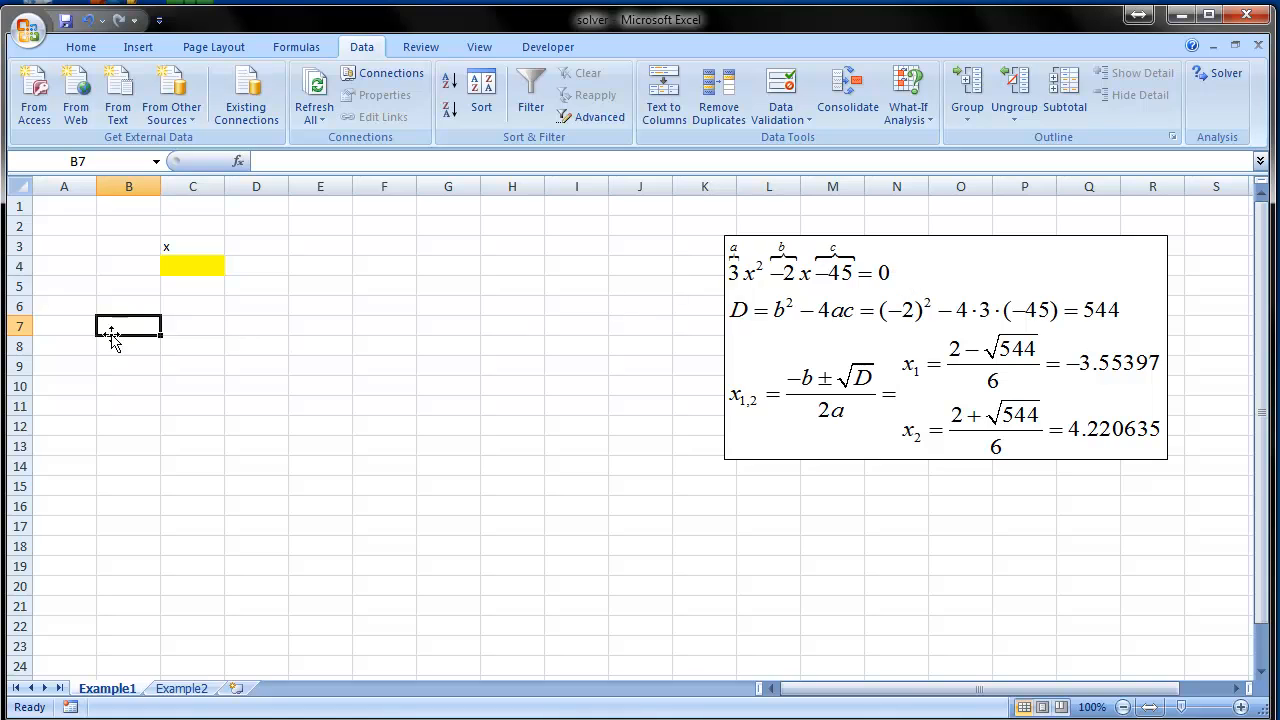
- Enter the left-side formula =3*C4^2-2*C4-45 in B6, showing -45
{"action": "left_click", "coordinate": [128, 306]}
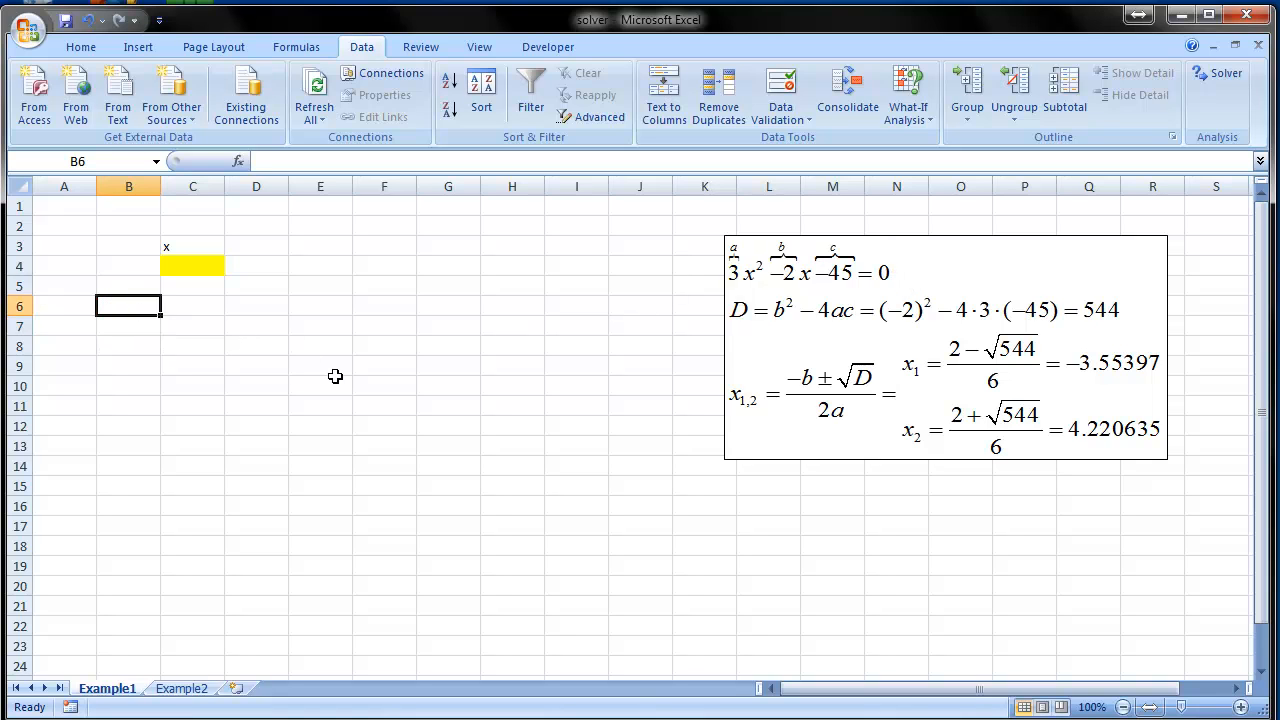
{"action": "mouse_move", "coordinate": [692, 340]}
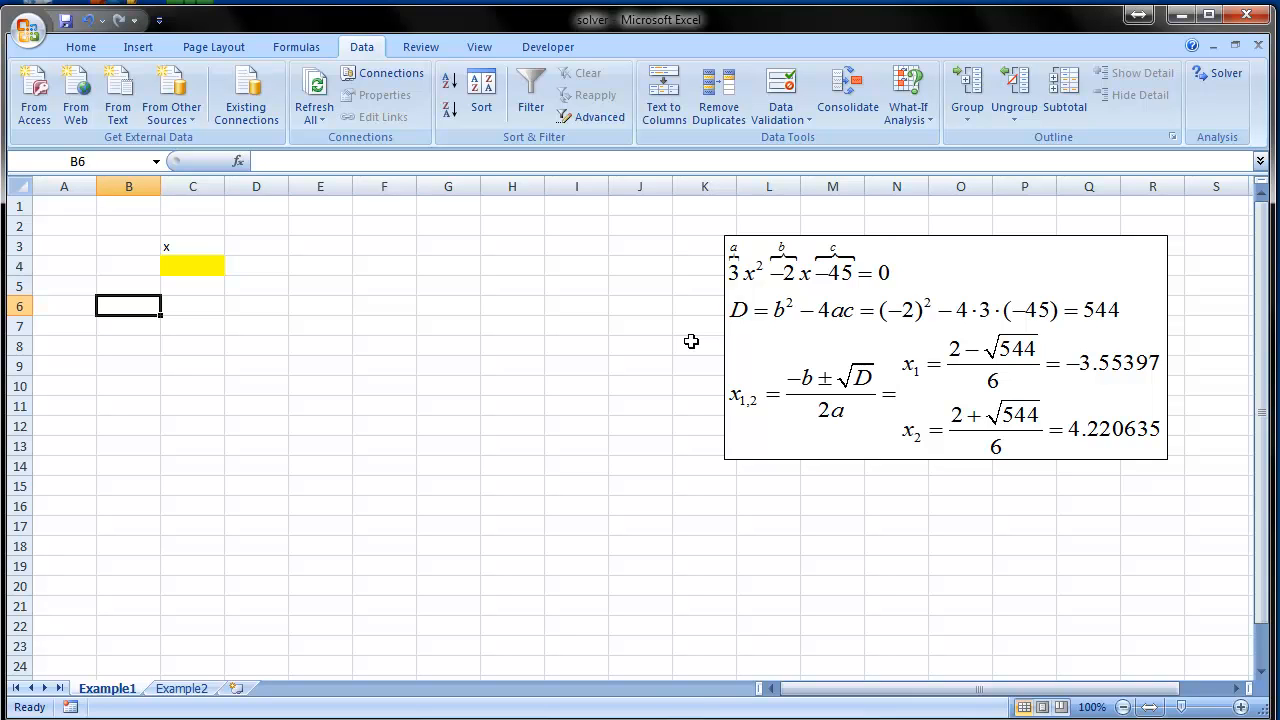
{"action": "type", "text": "="}
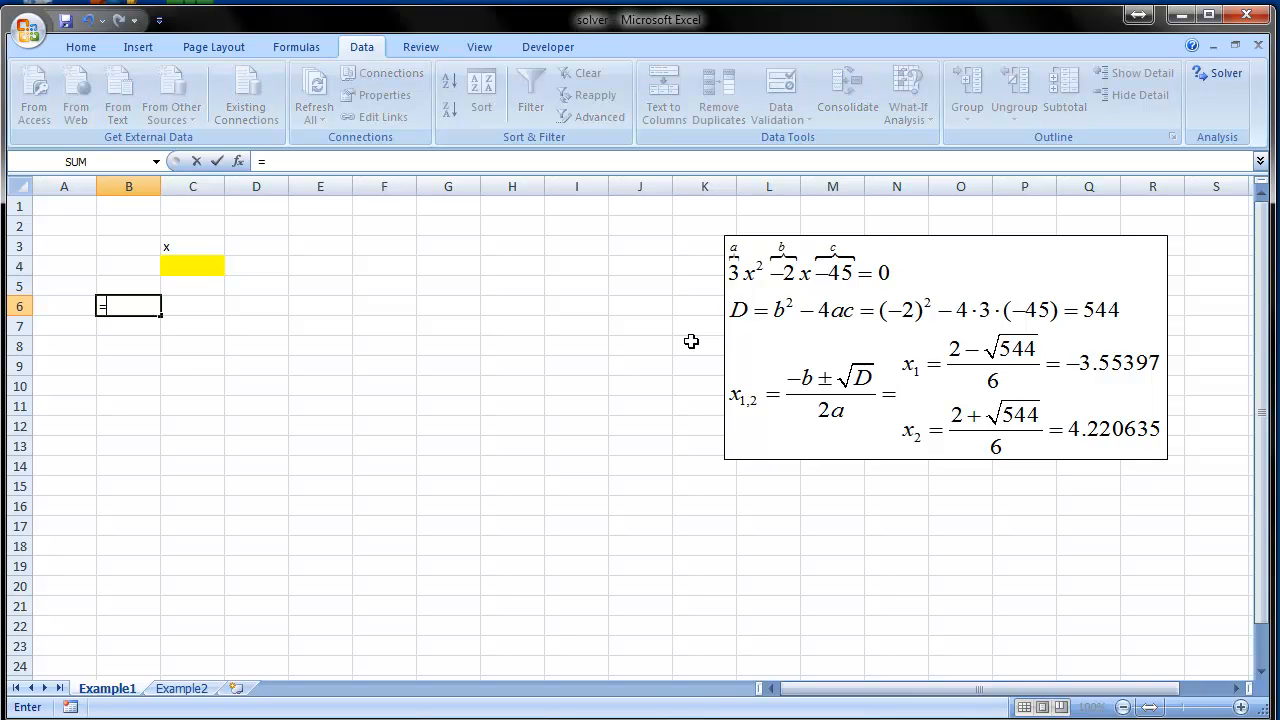
{"action": "type", "text": "3"}
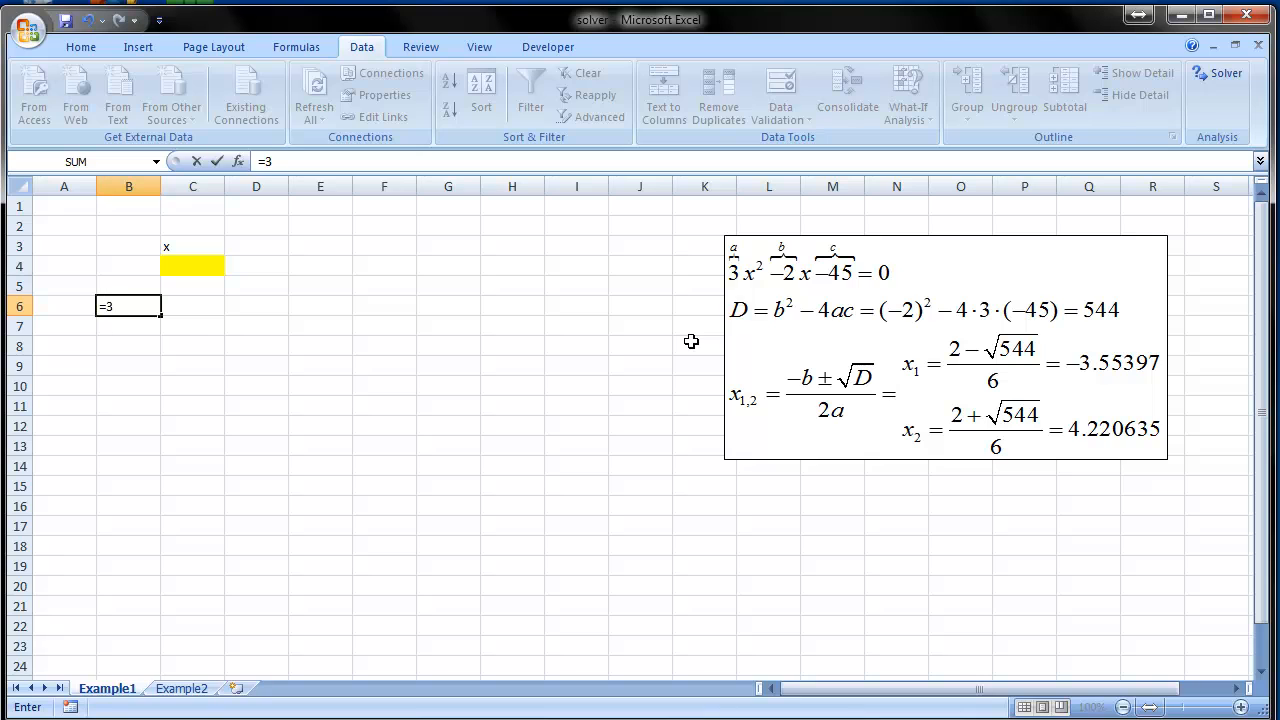
{"action": "left_click", "coordinate": [192, 264]}
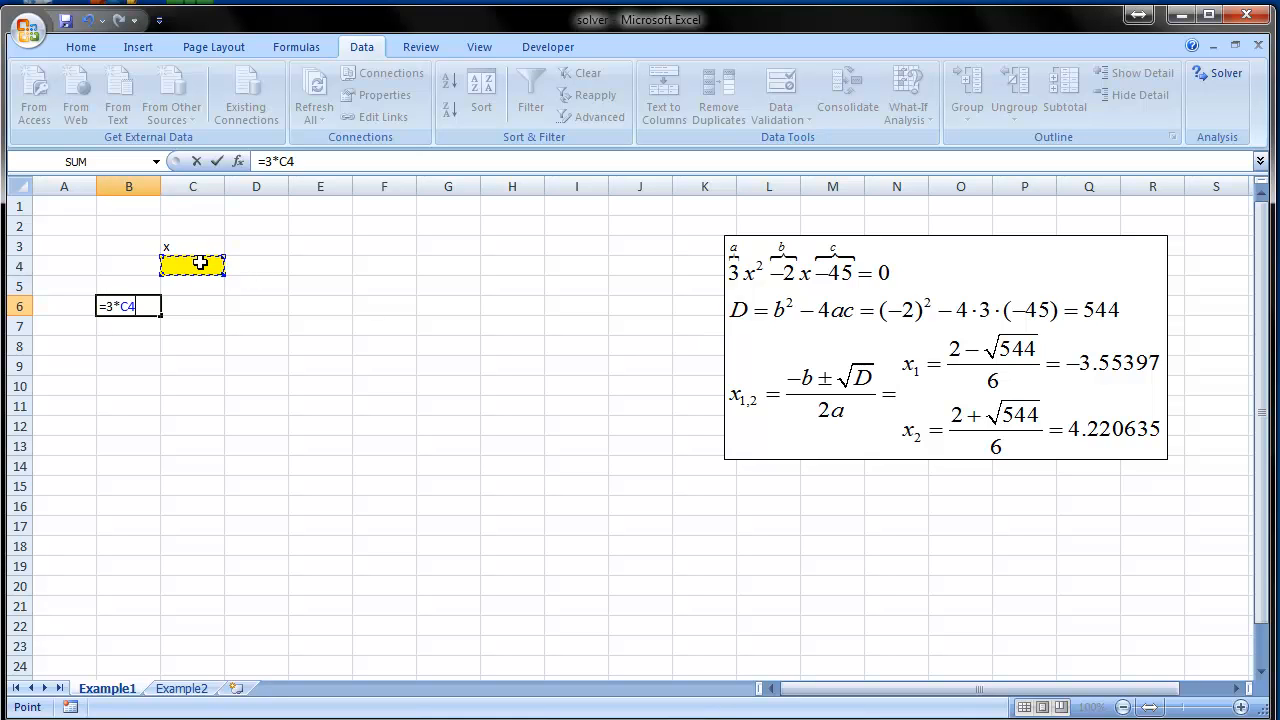
{"action": "type", "text": "^^"}
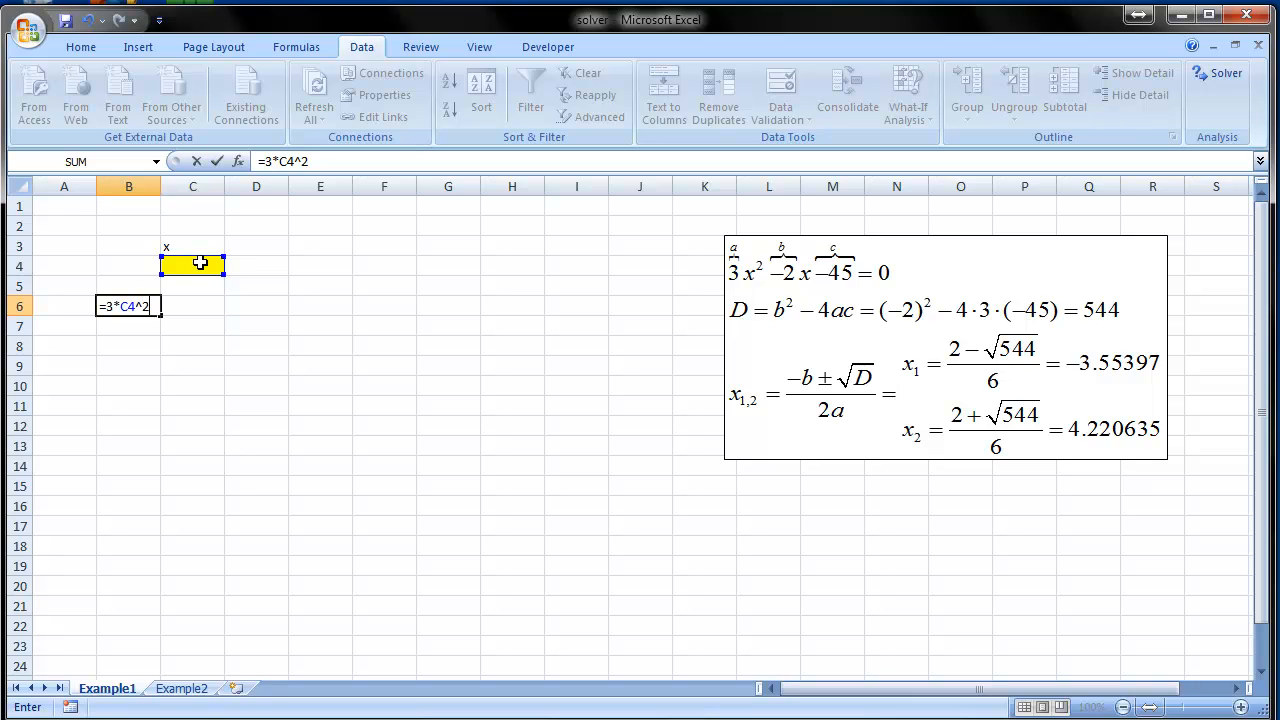
{"action": "type", "text": "-"}
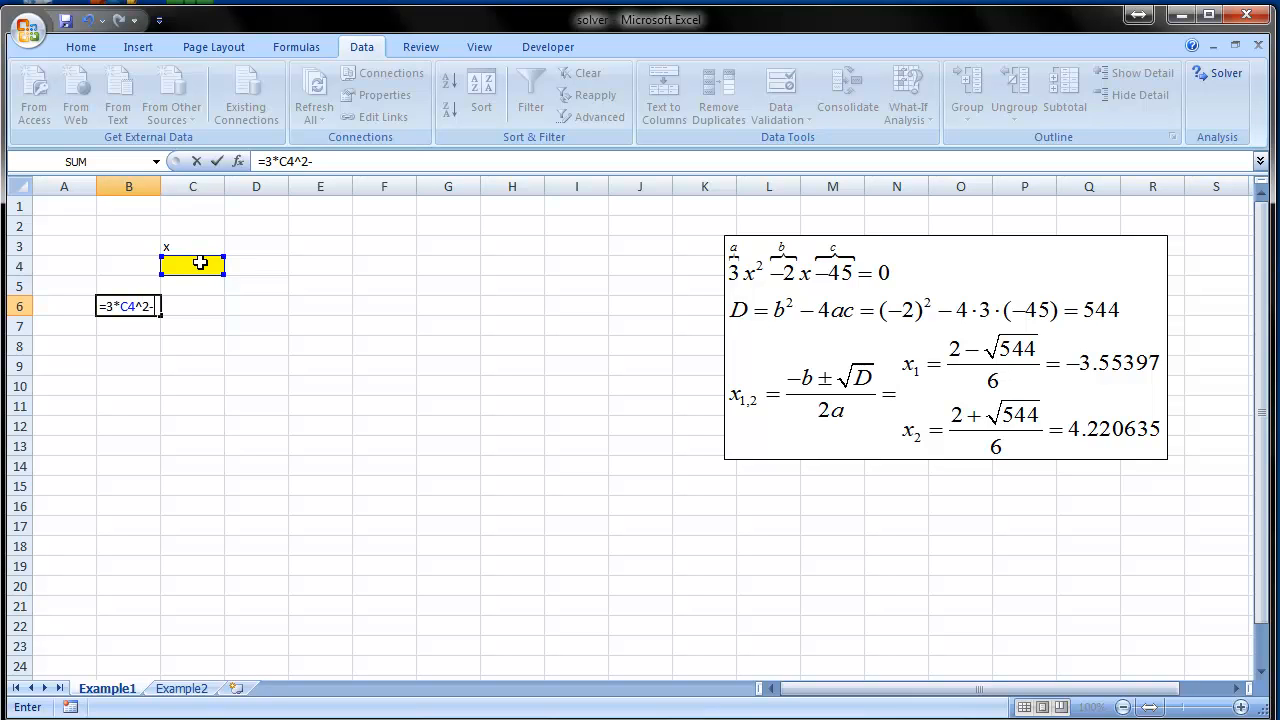
{"action": "type", "text": "2*"}
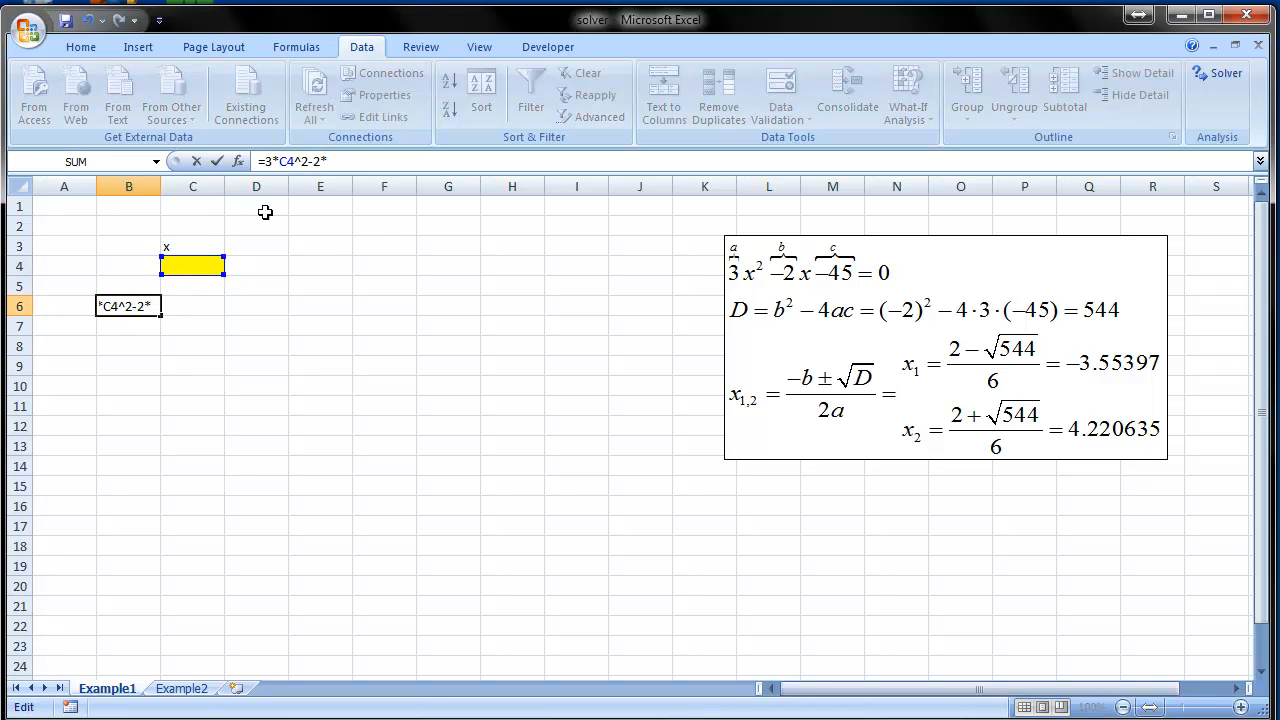
{"action": "left_click", "coordinate": [192, 264]}
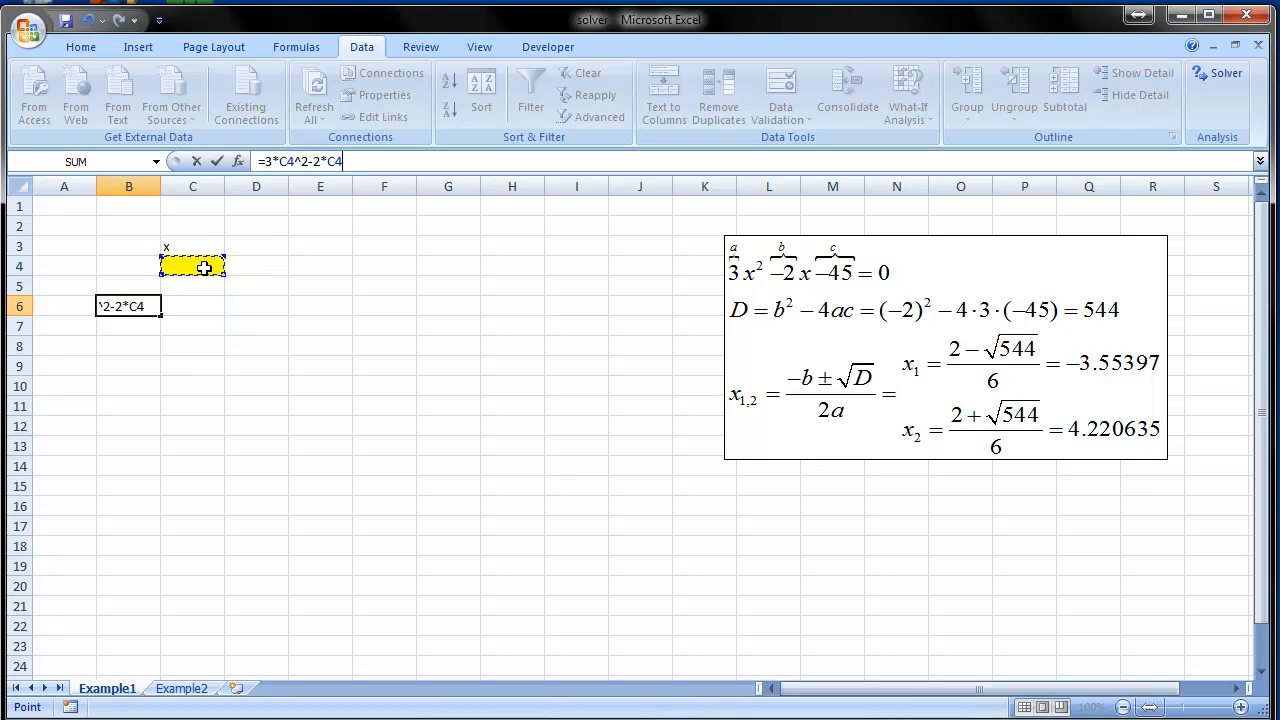
{"action": "type", "text": "-45"}
{"action": "left_click", "coordinate": [128, 286]}
{"action": "type", "text": "left"}
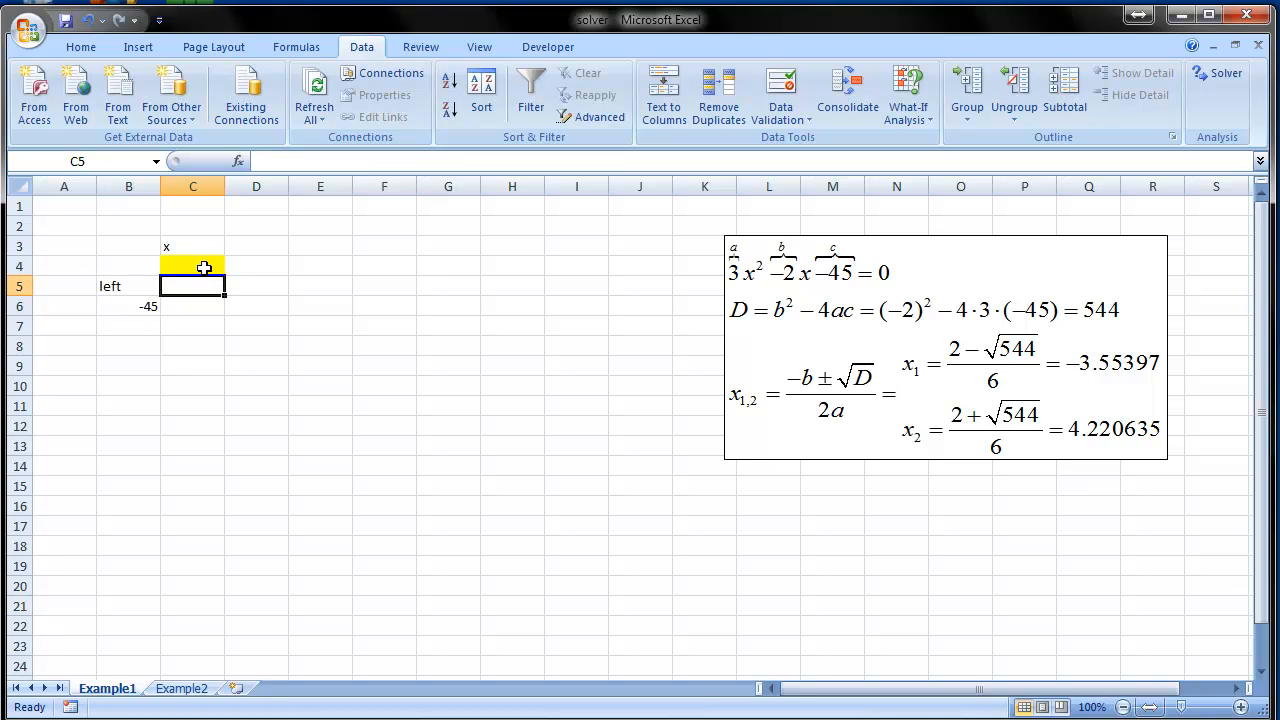
- Add the left/right labels and 0 as the right side in C6
{"action": "type", "text": "right"}
{"action": "left_click", "coordinate": [192, 306]}
{"action": "type", "text": "0"}
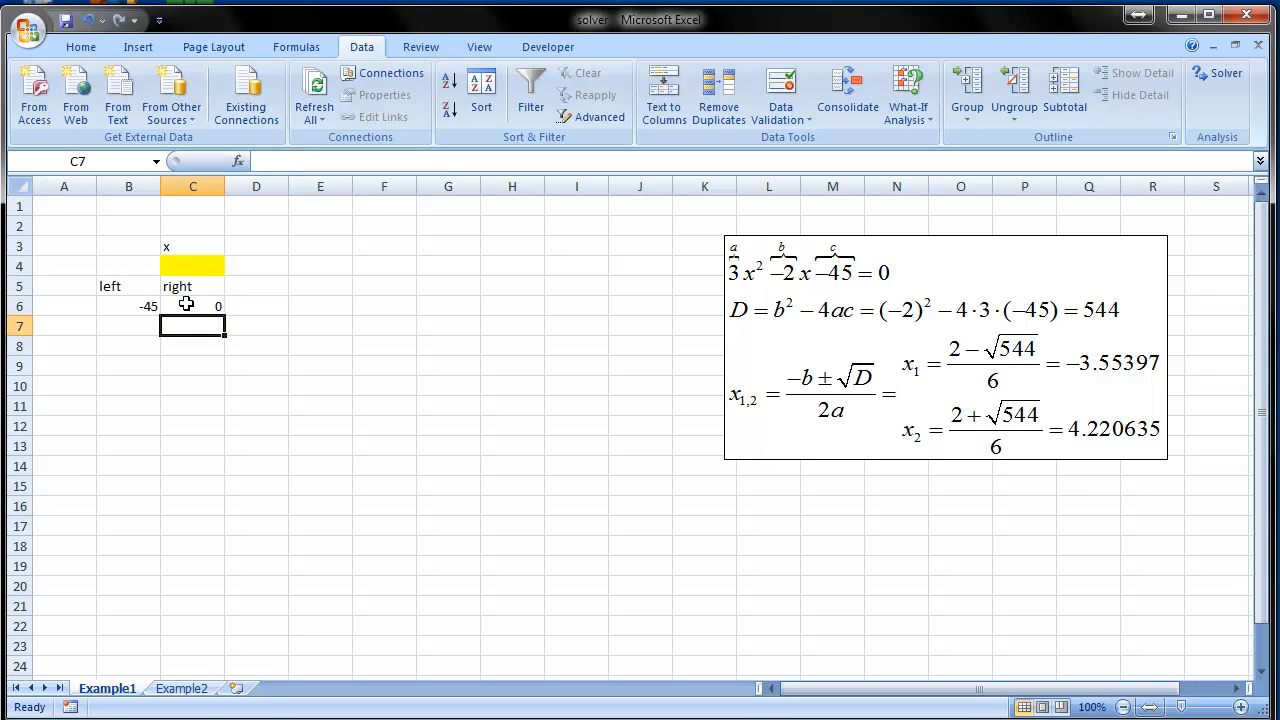
{"action": "mouse_move", "coordinate": [186, 452]}
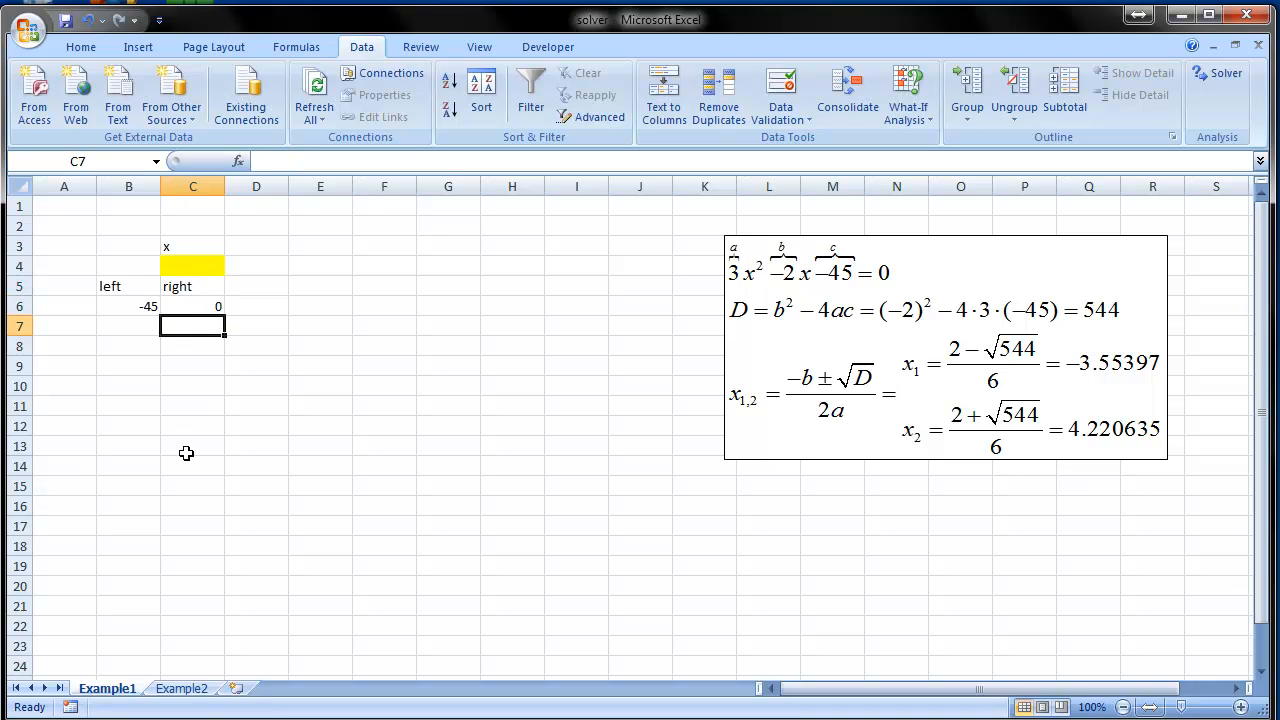
{"action": "mouse_move", "coordinate": [460, 492]}
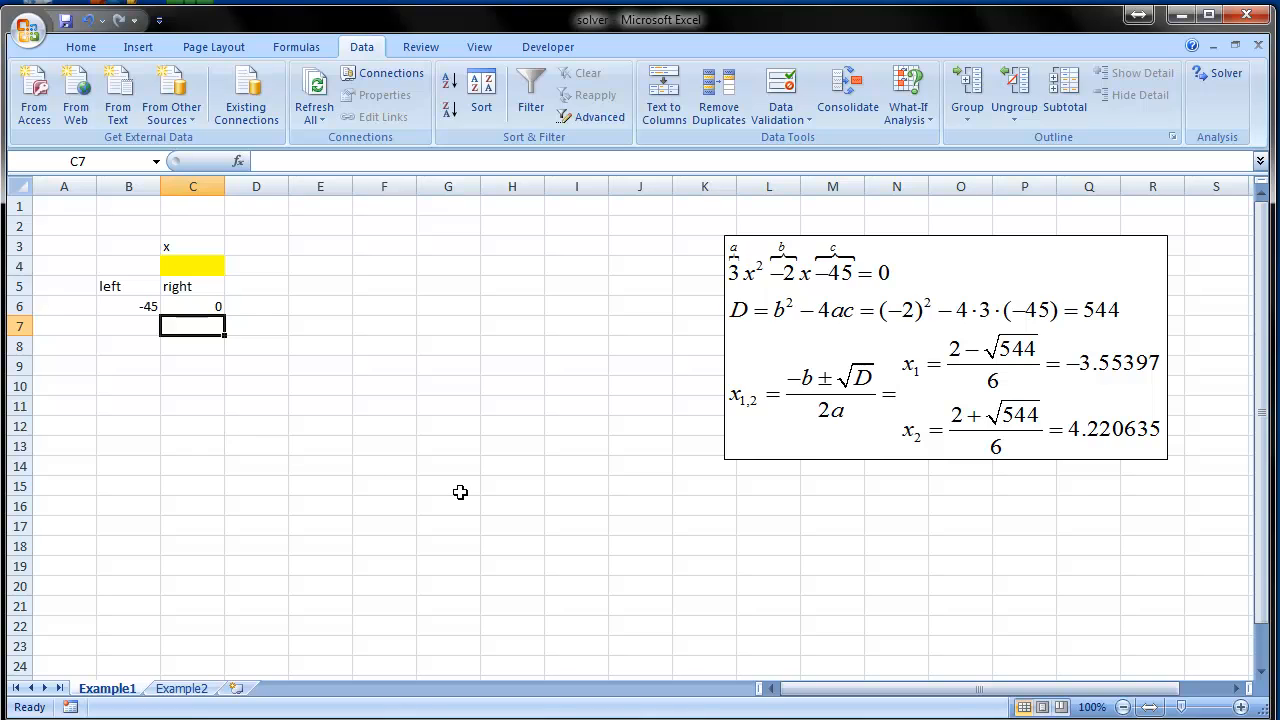
{"action": "mouse_move", "coordinate": [232, 358]}
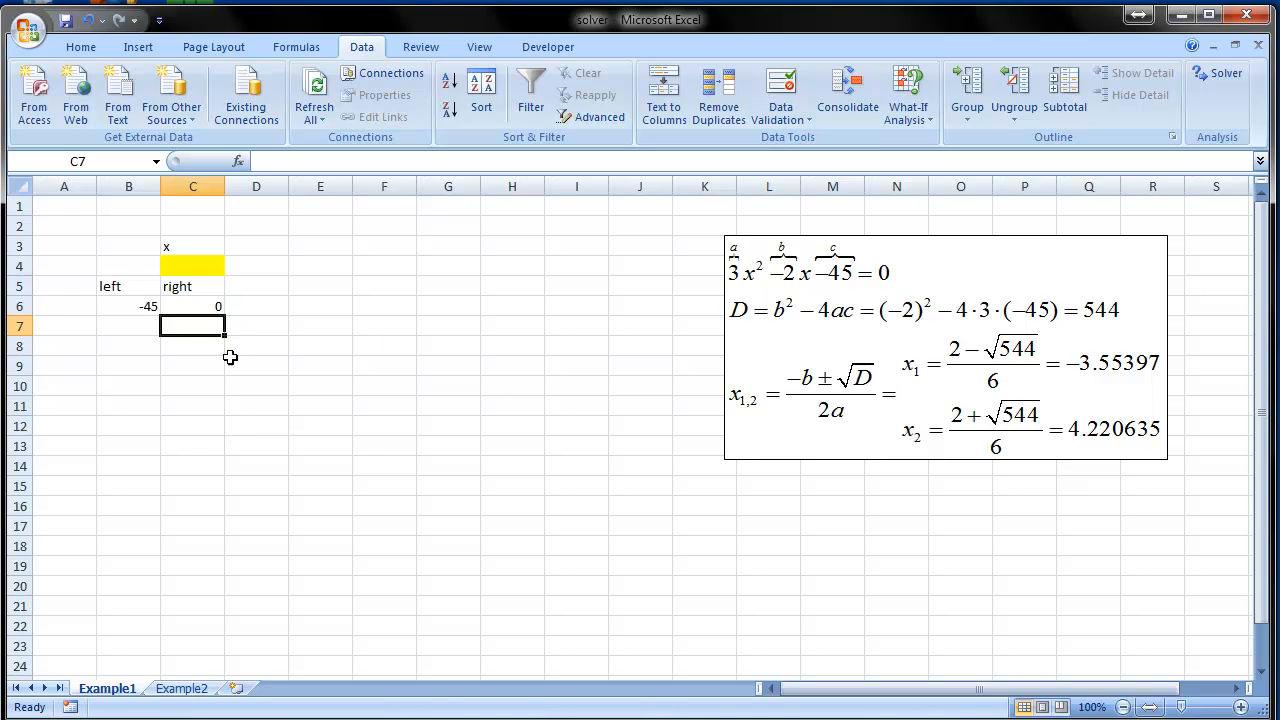
{"action": "left_click", "coordinate": [192, 264]}
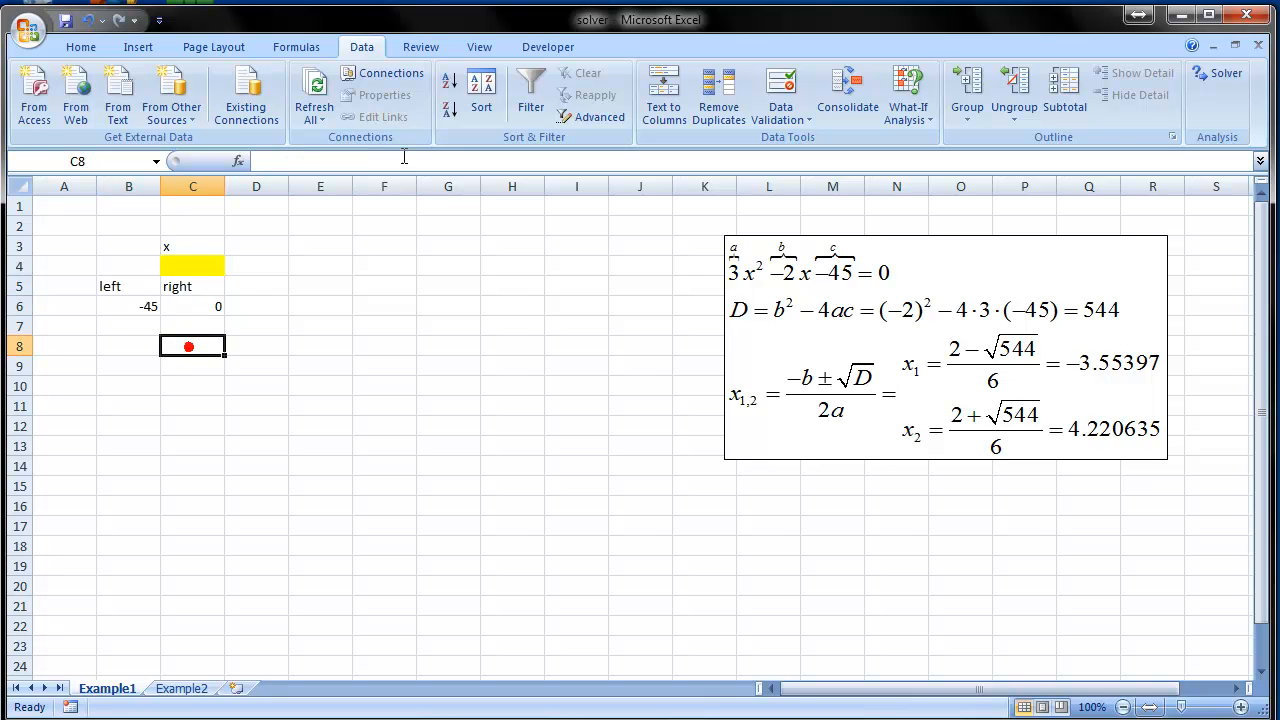
- Reset Solver and set it to make B6 equal 0 by changing cell C4
{"action": "left_click", "coordinate": [1216, 80]}
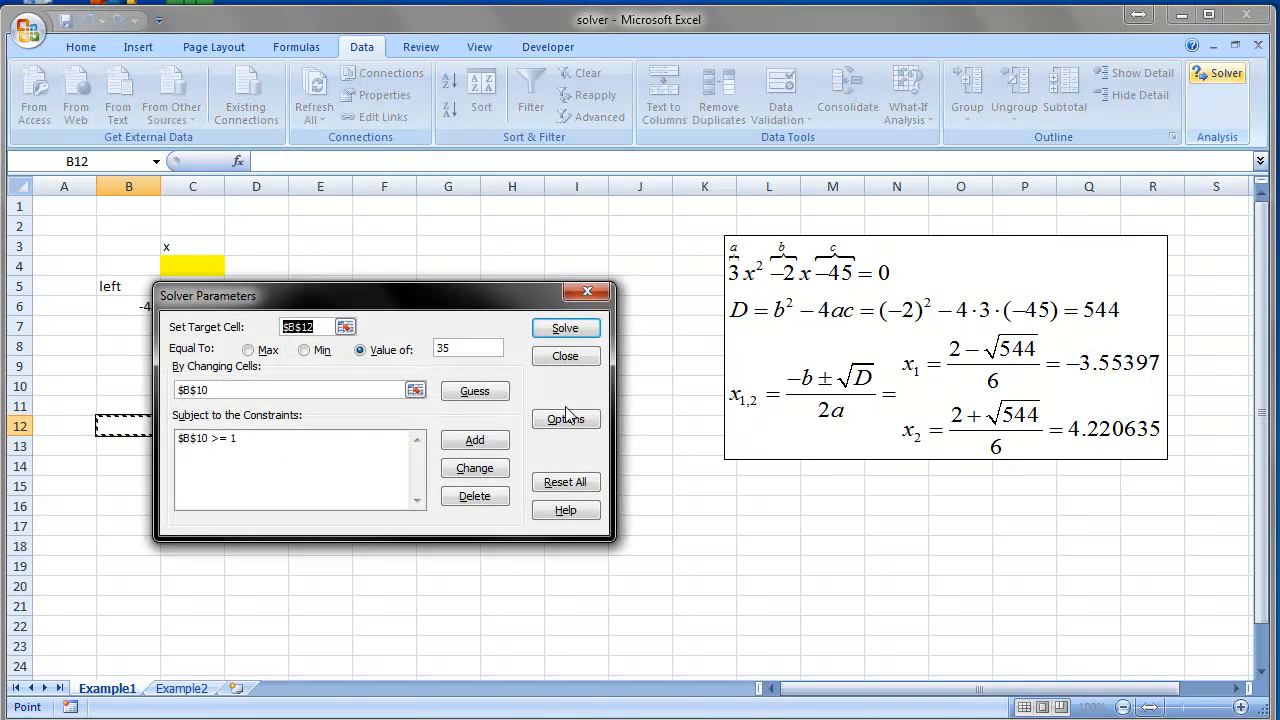
{"action": "left_click", "coordinate": [564, 480]}
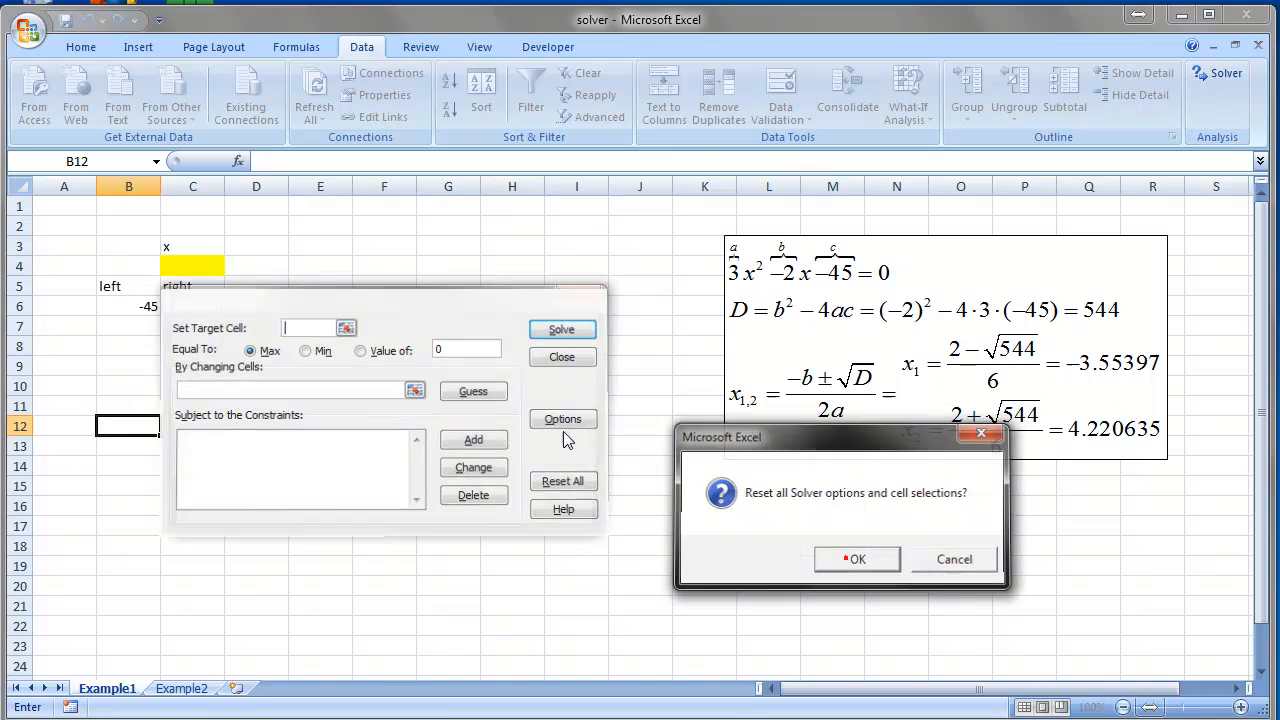
{"action": "left_click", "coordinate": [856, 558]}
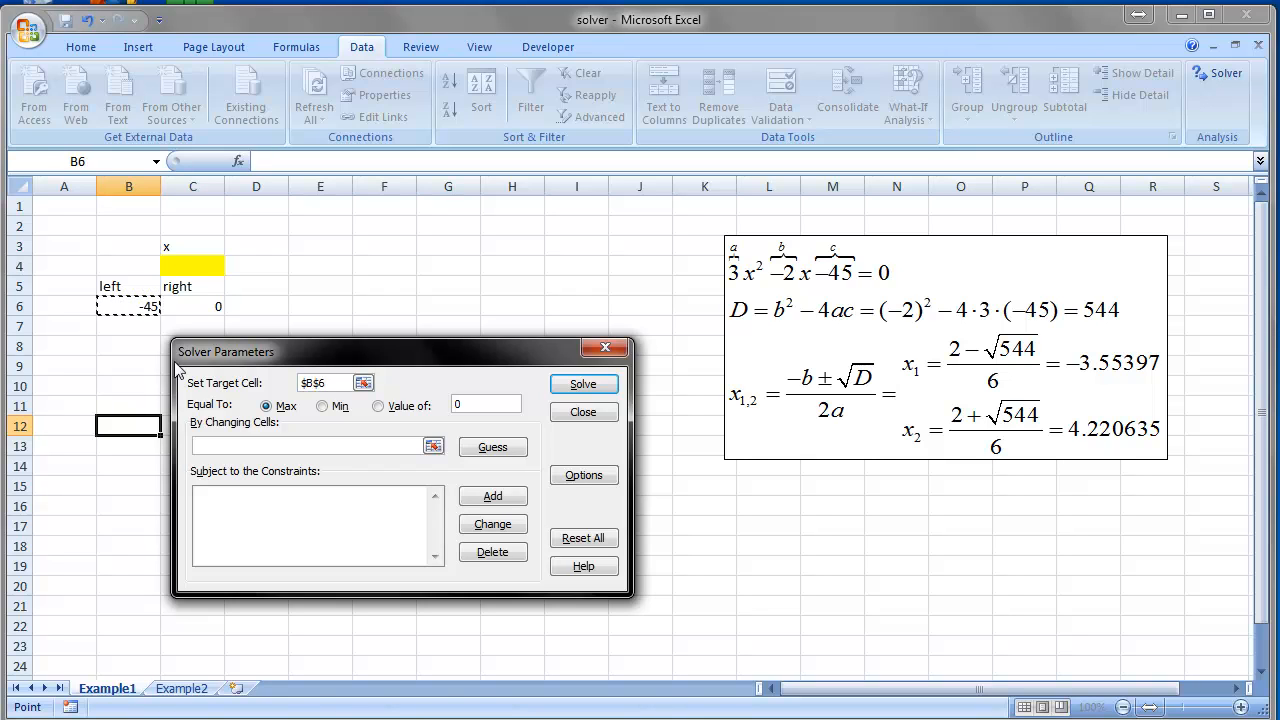
{"action": "left_click", "coordinate": [376, 404]}
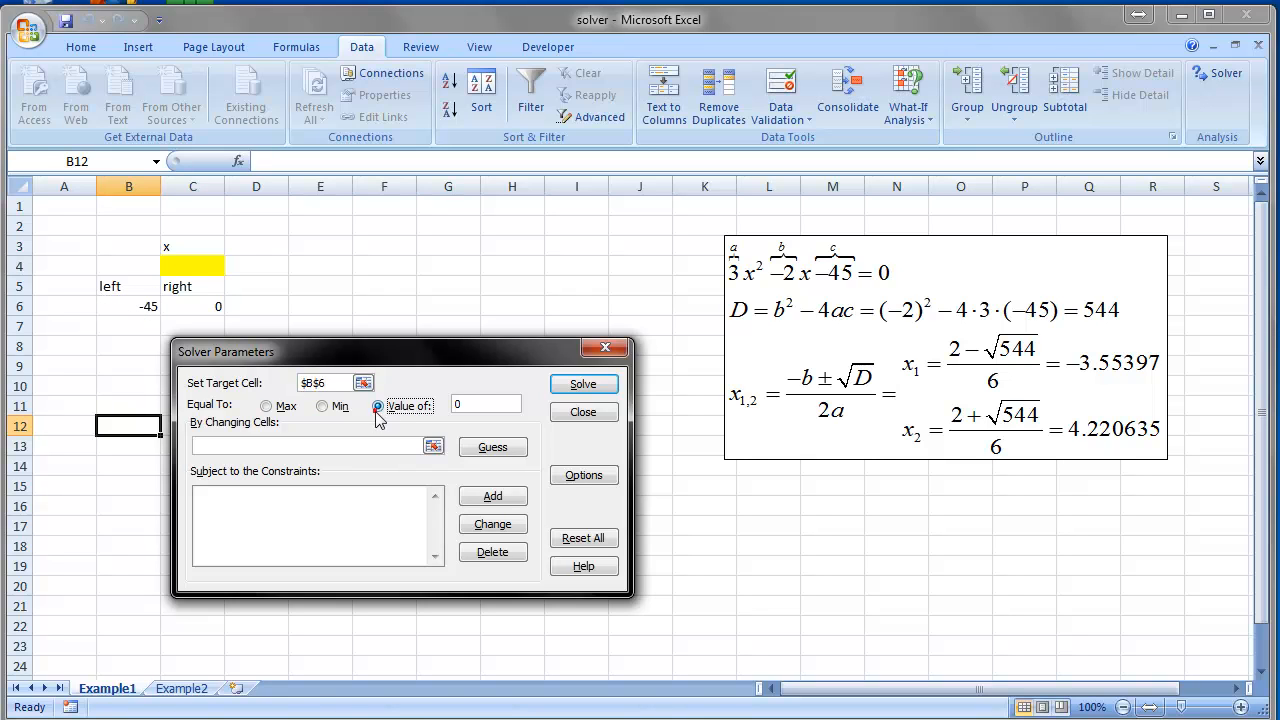
{"action": "left_click", "coordinate": [376, 406]}
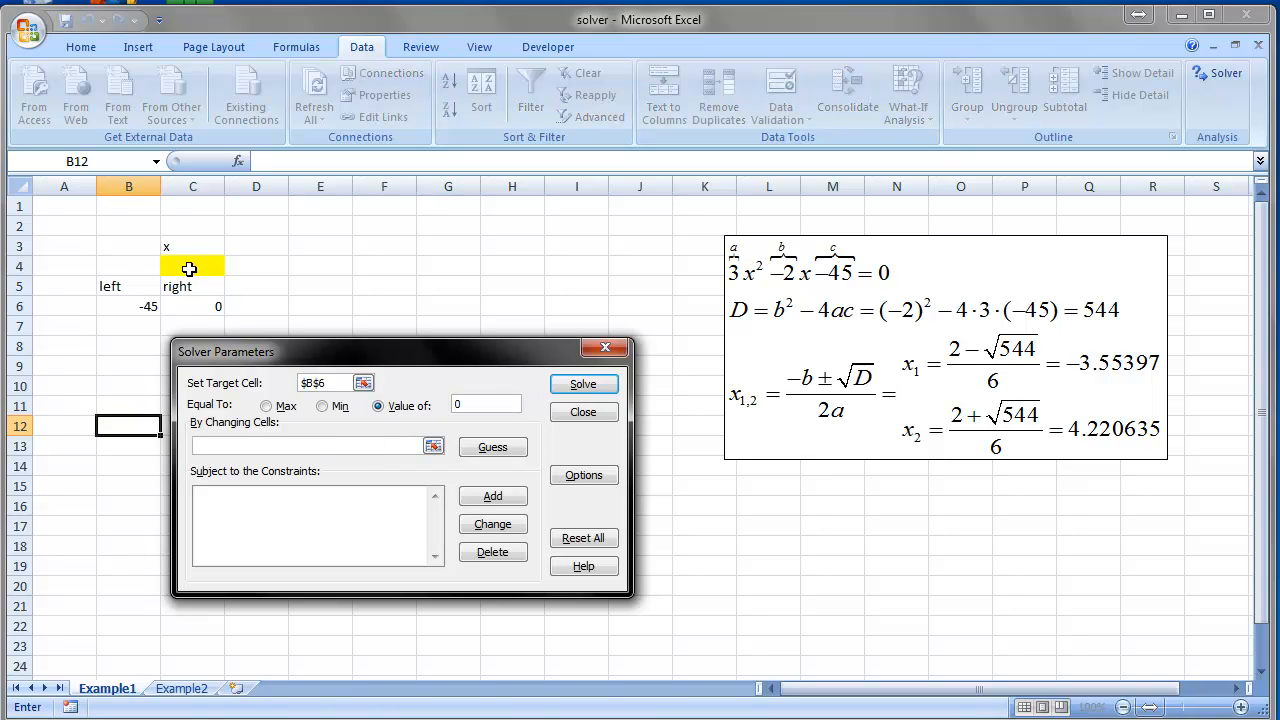
{"action": "mouse_move", "coordinate": [208, 270]}
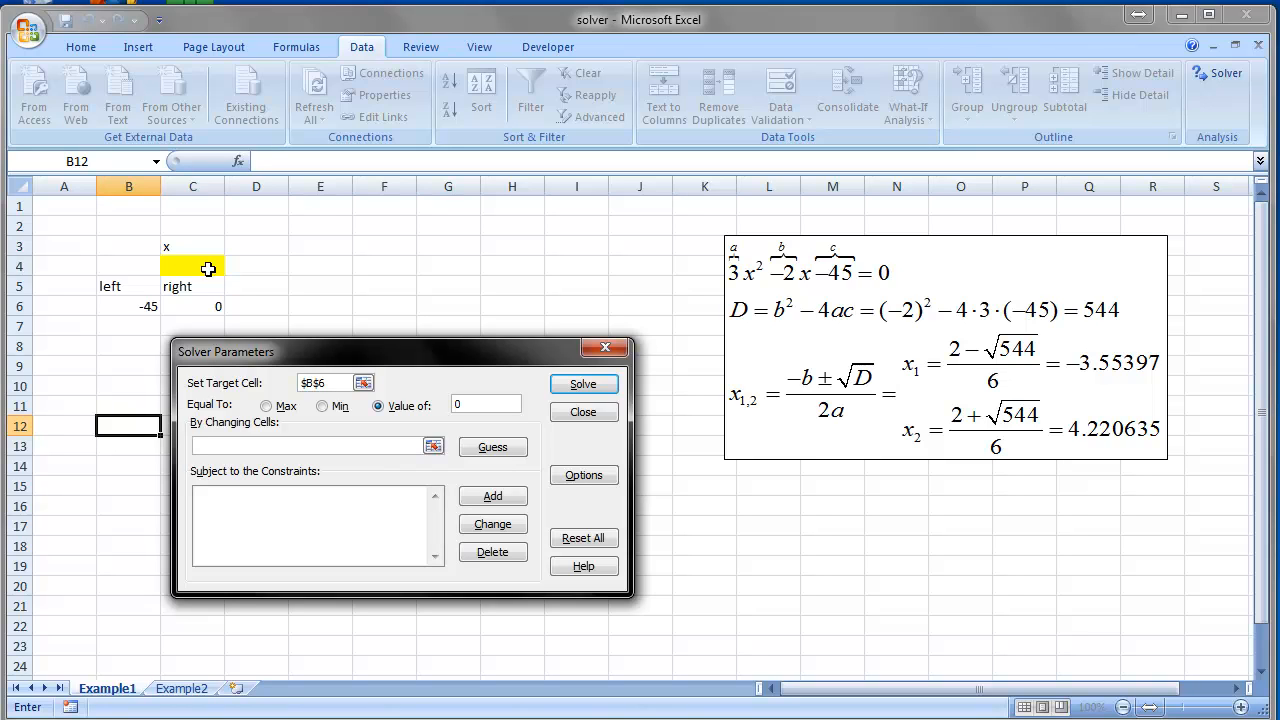
{"action": "left_click", "coordinate": [192, 266]}
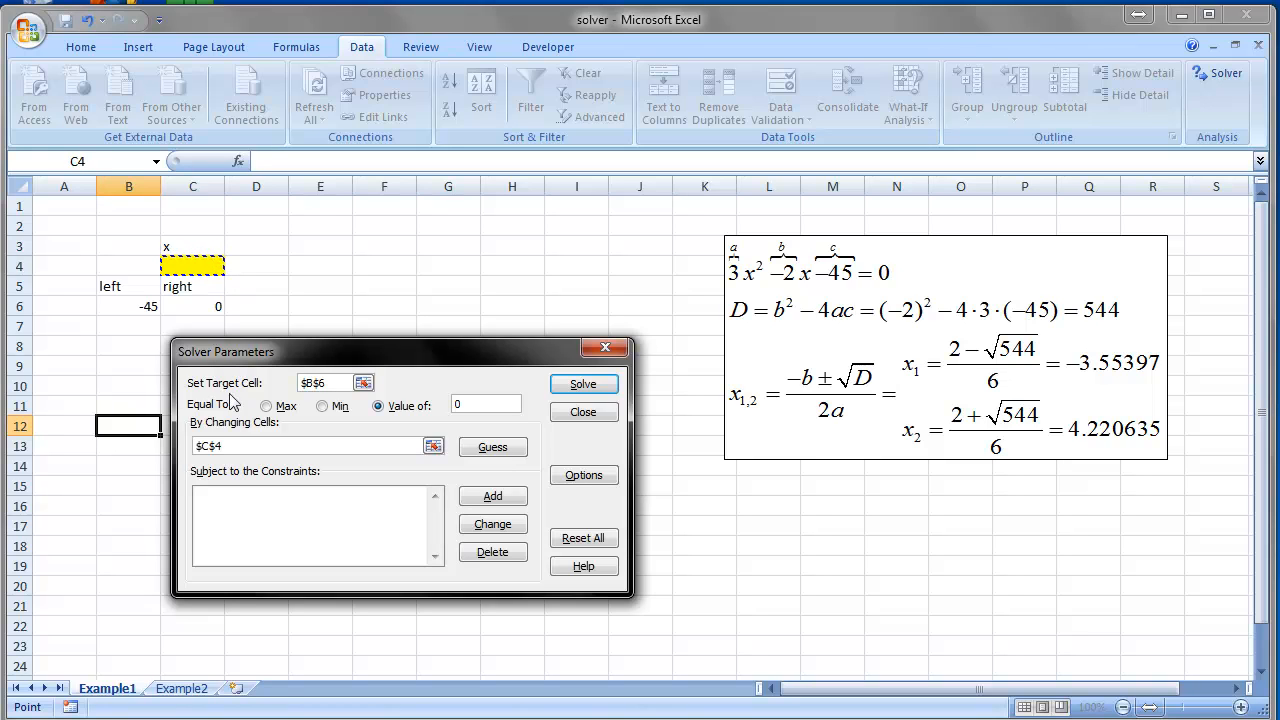
{"action": "mouse_move", "coordinate": [196, 268]}
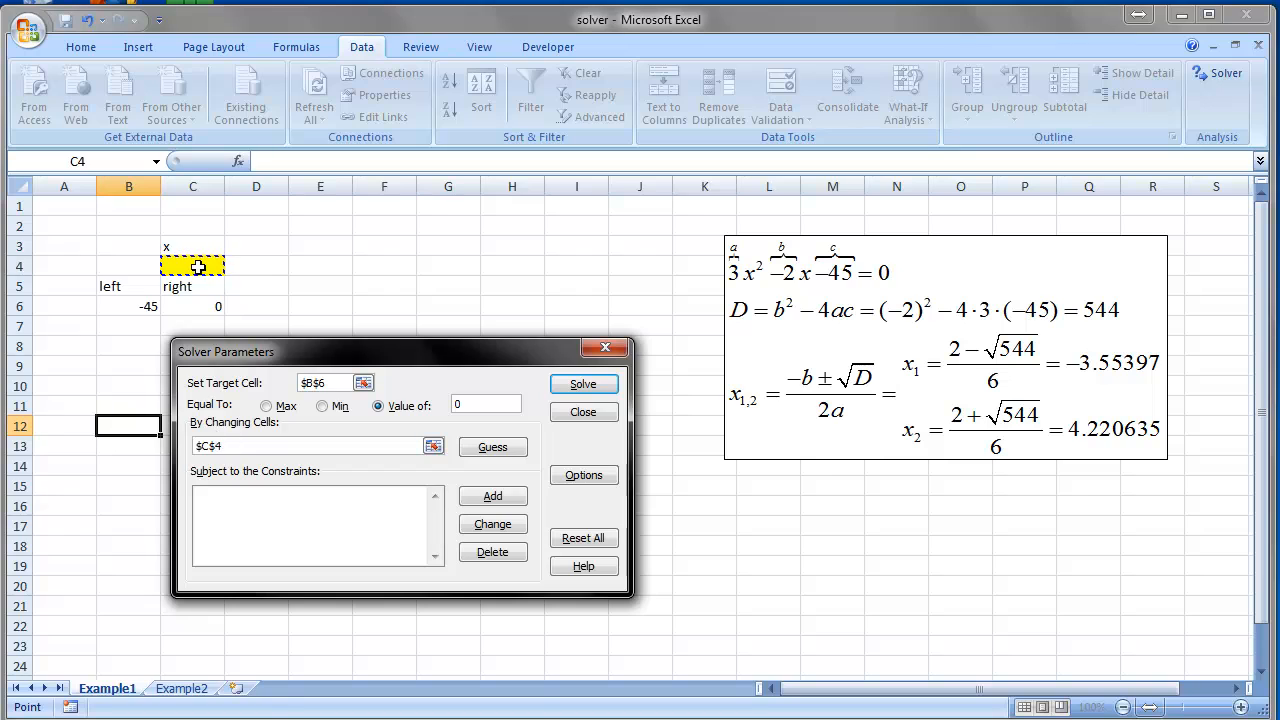
{"action": "mouse_move", "coordinate": [596, 504]}
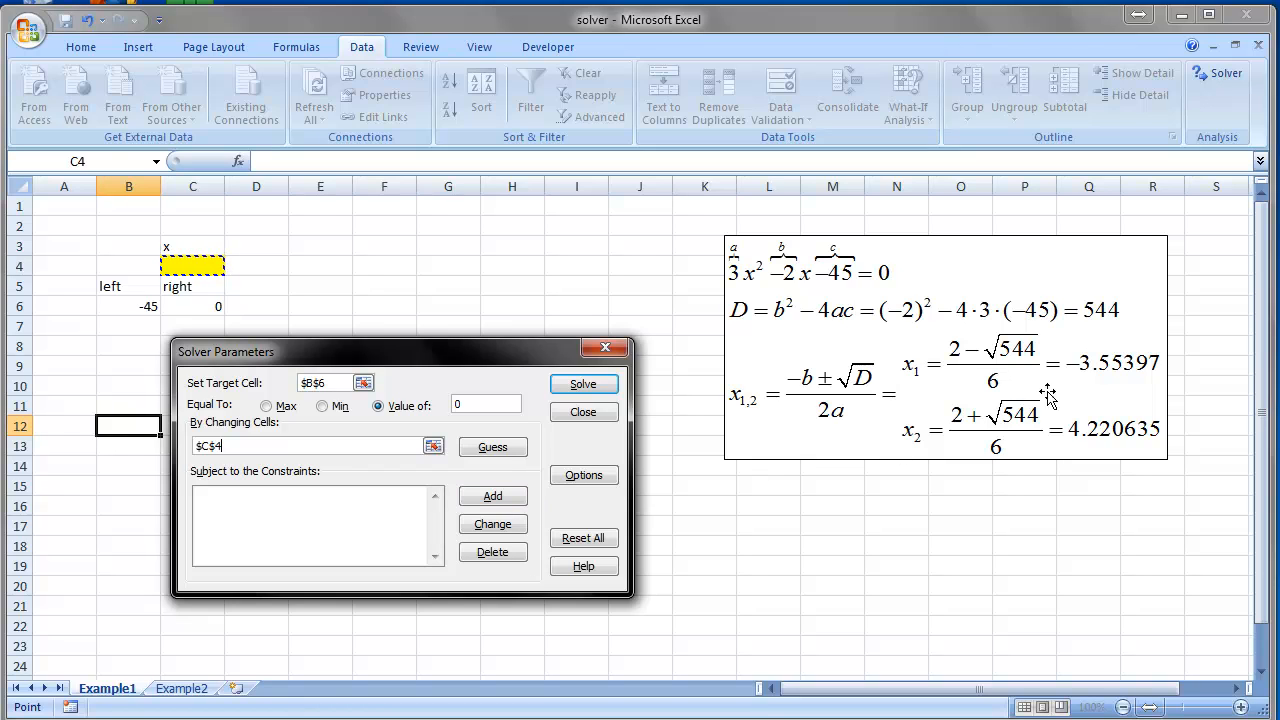
{"action": "mouse_move", "coordinate": [684, 516]}
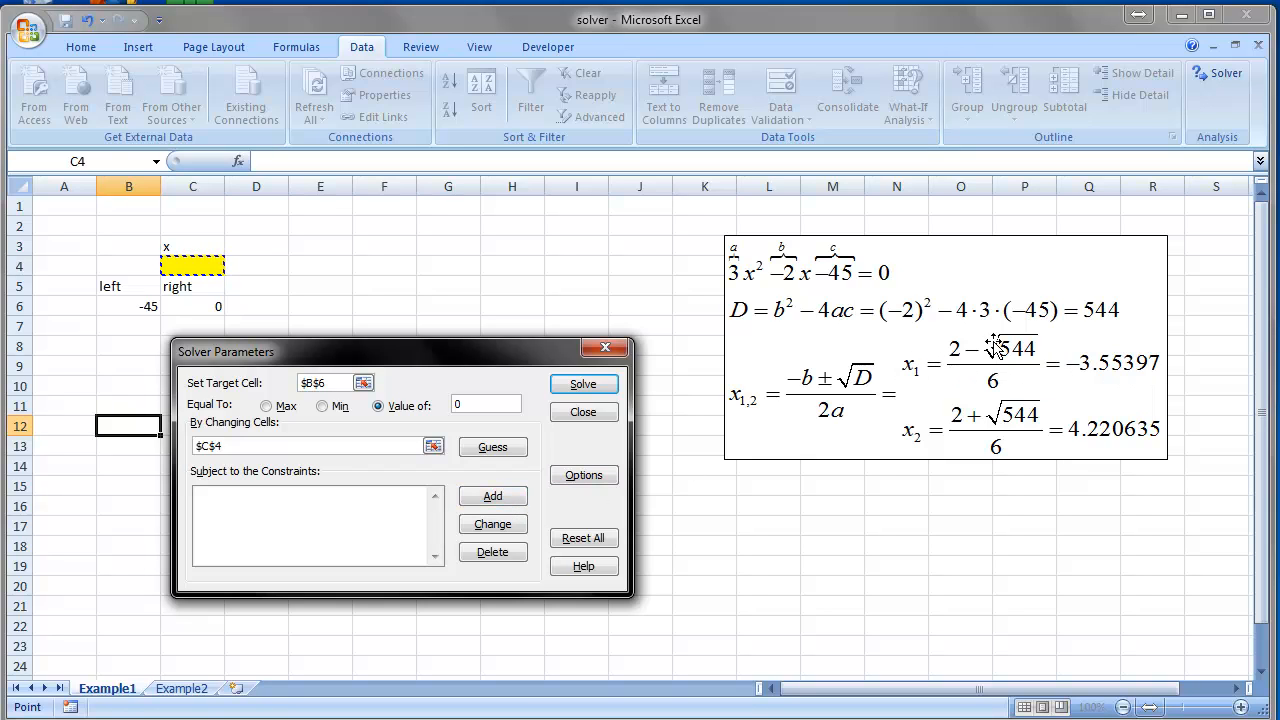
{"action": "mouse_move", "coordinate": [896, 436]}
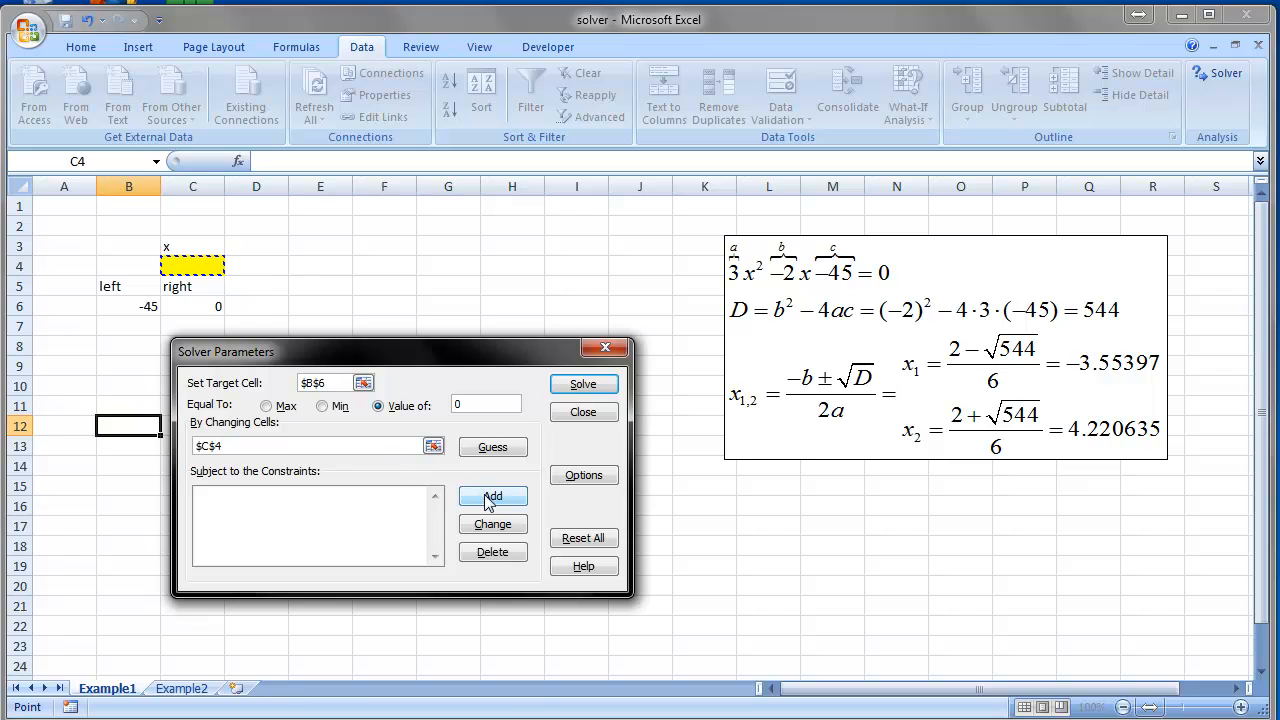
- Add the constraint C4 <= 0, solve, and keep the negative root -3.55397
{"action": "left_click", "coordinate": [492, 496]}
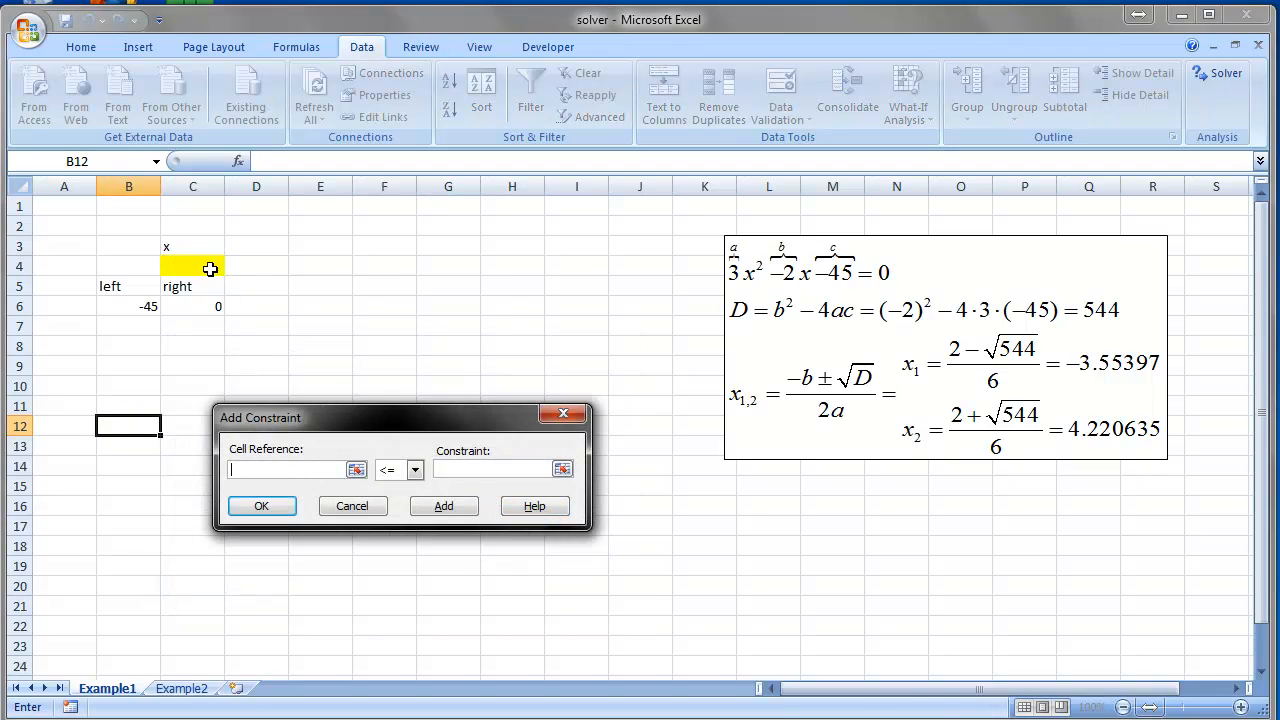
{"action": "left_click", "coordinate": [192, 266]}
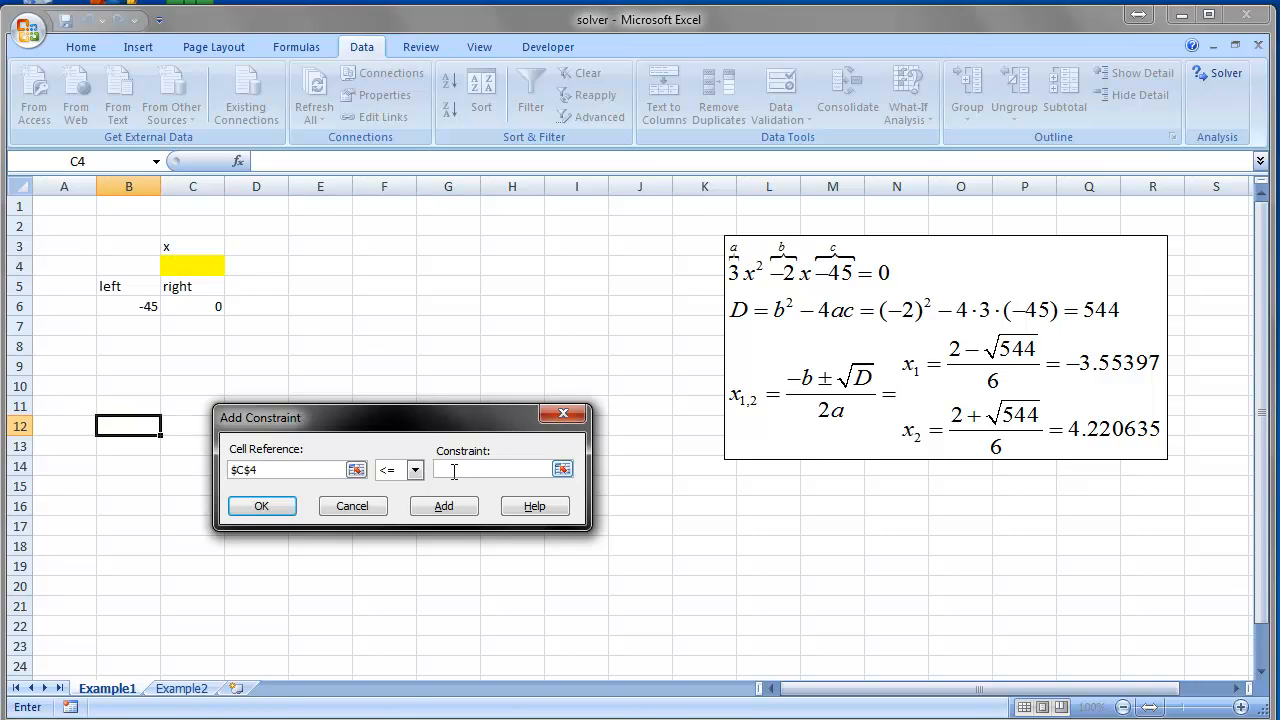
{"action": "type", "text": "0"}
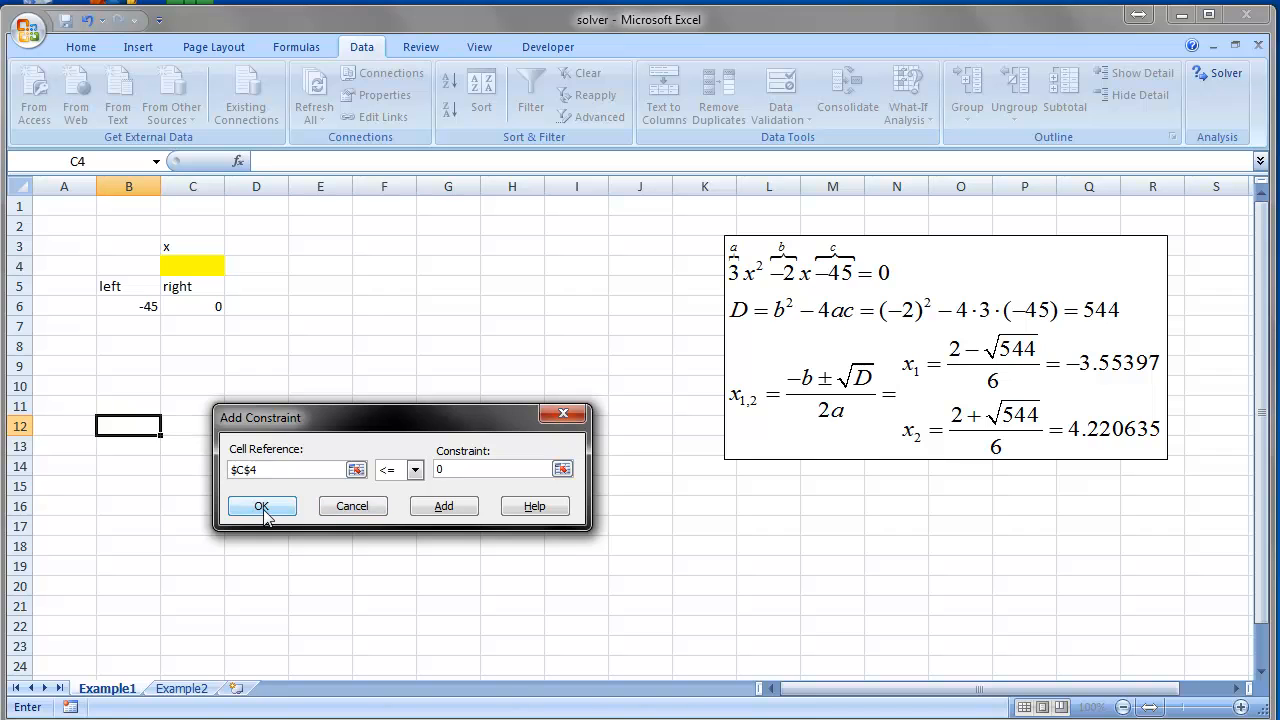
{"action": "left_click", "coordinate": [260, 504]}
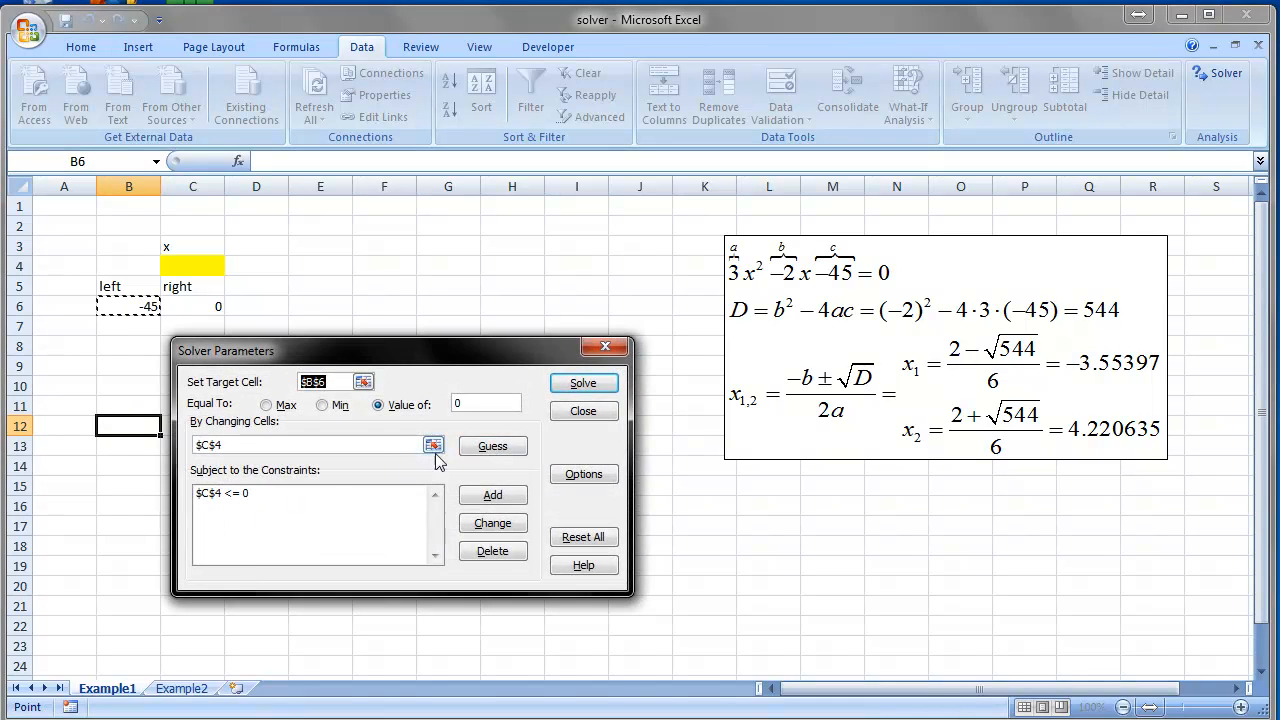
{"action": "left_click", "coordinate": [582, 384]}
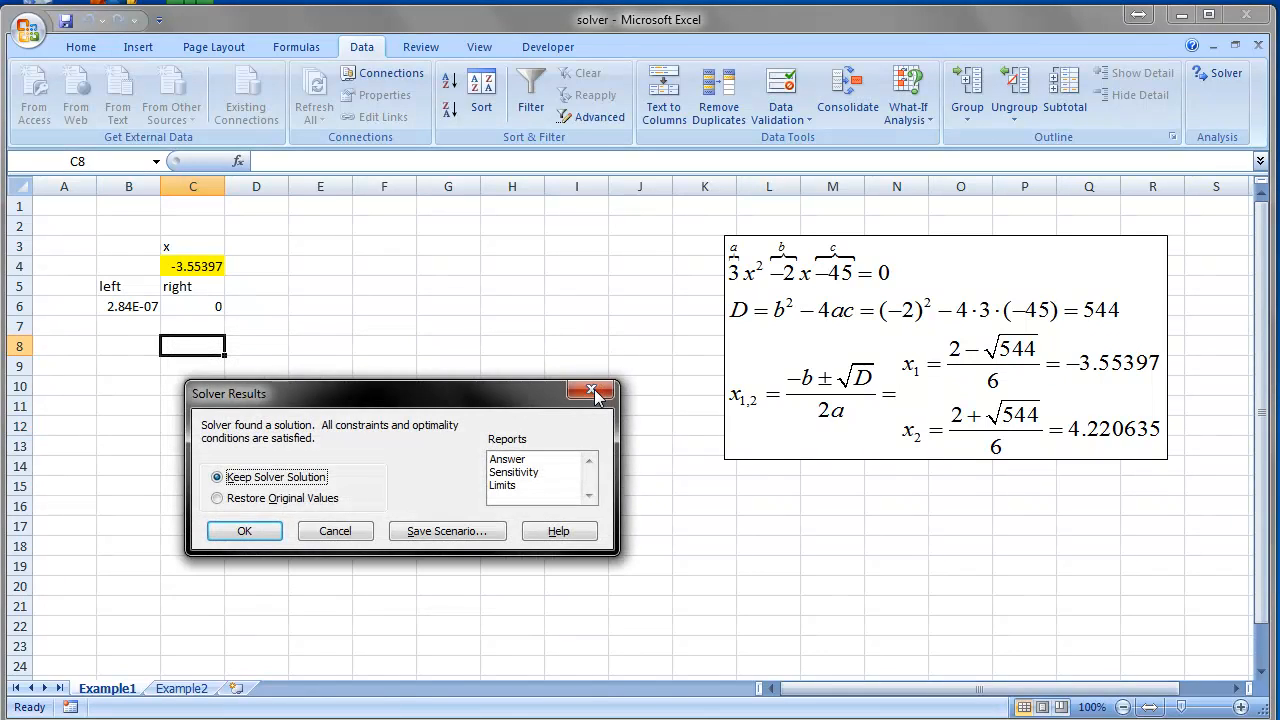
{"action": "mouse_move", "coordinate": [474, 300]}
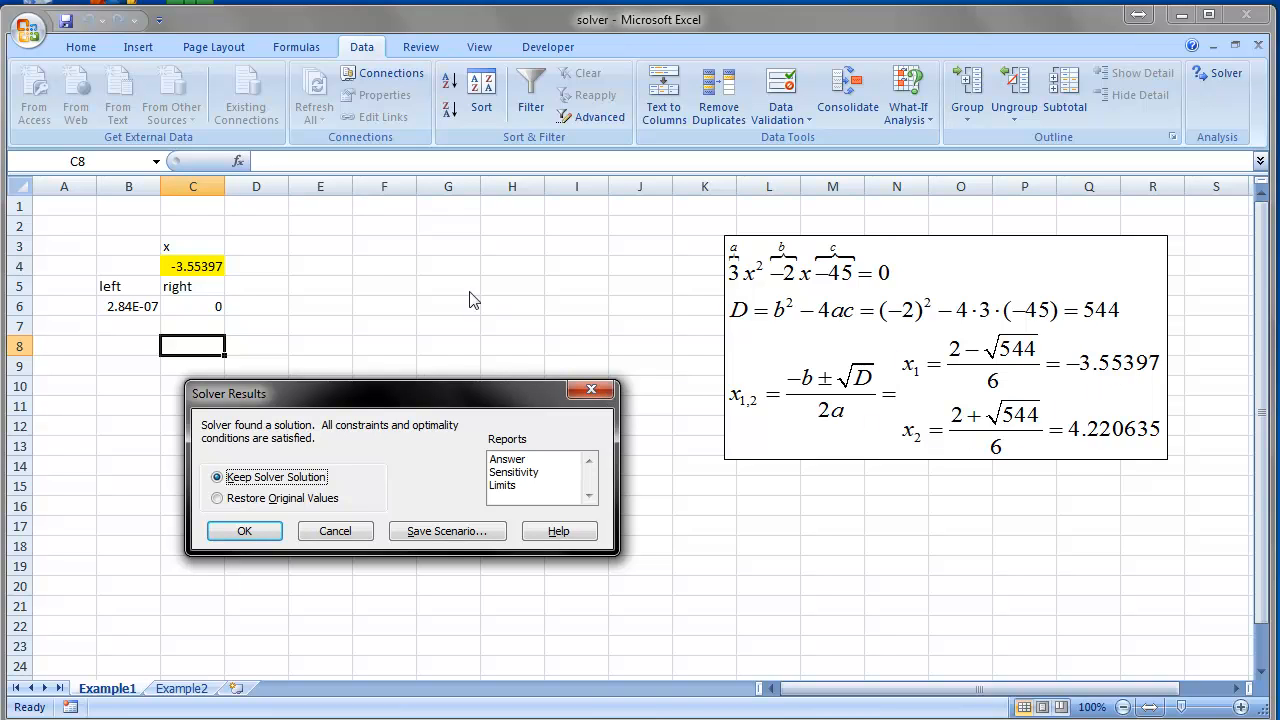
{"action": "mouse_move", "coordinate": [962, 418]}
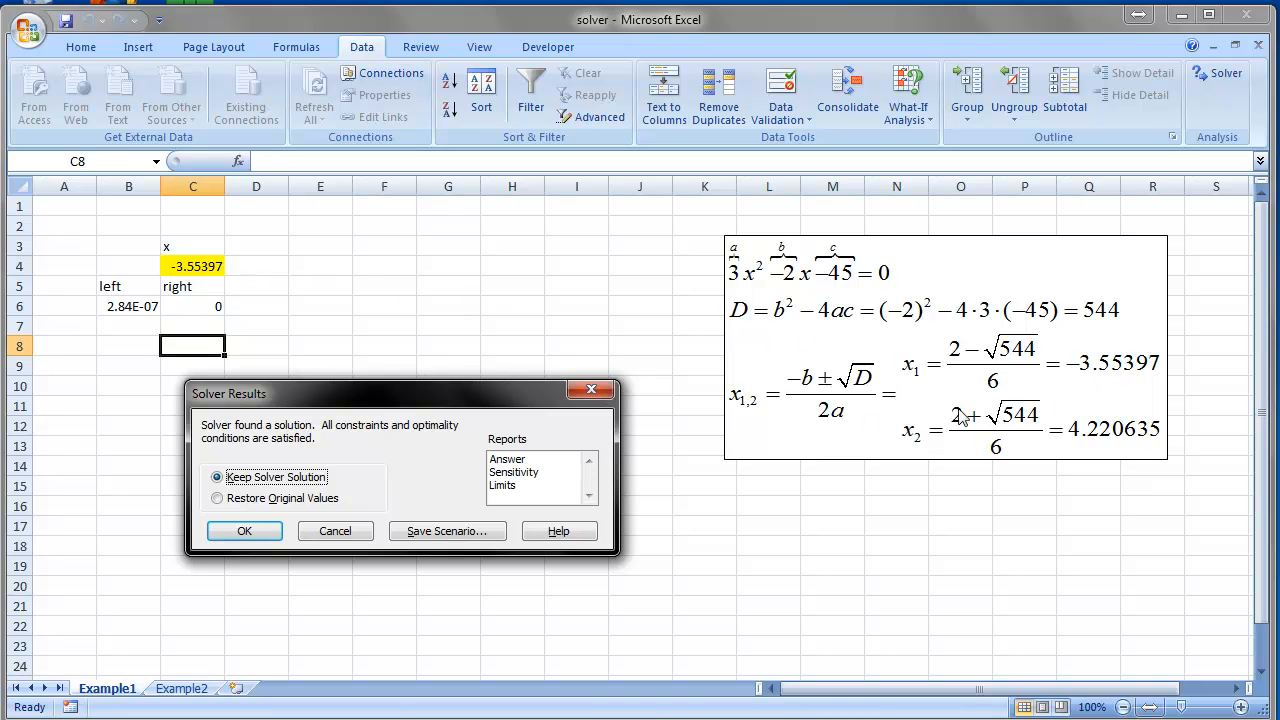
{"action": "left_click", "coordinate": [244, 532]}
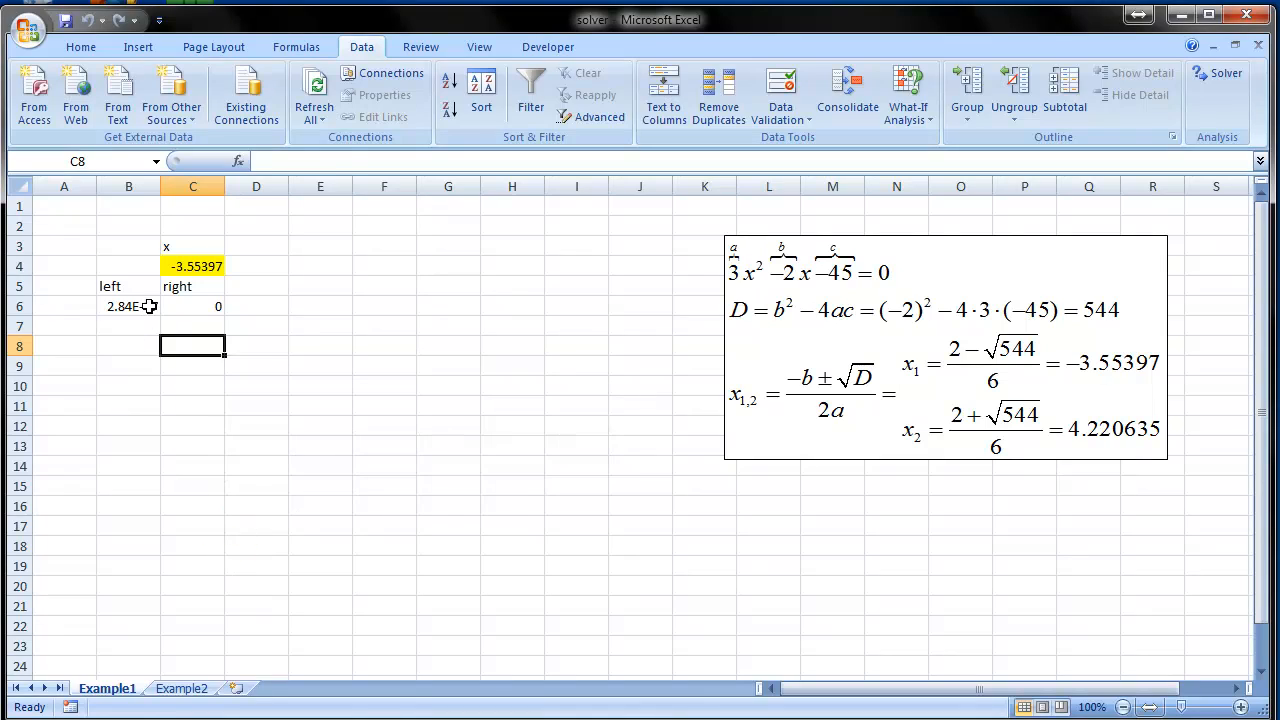
- Select the formula cell and reopen the Solver parameters with constraint C4 <= 0
{"action": "left_click", "coordinate": [192, 266]}
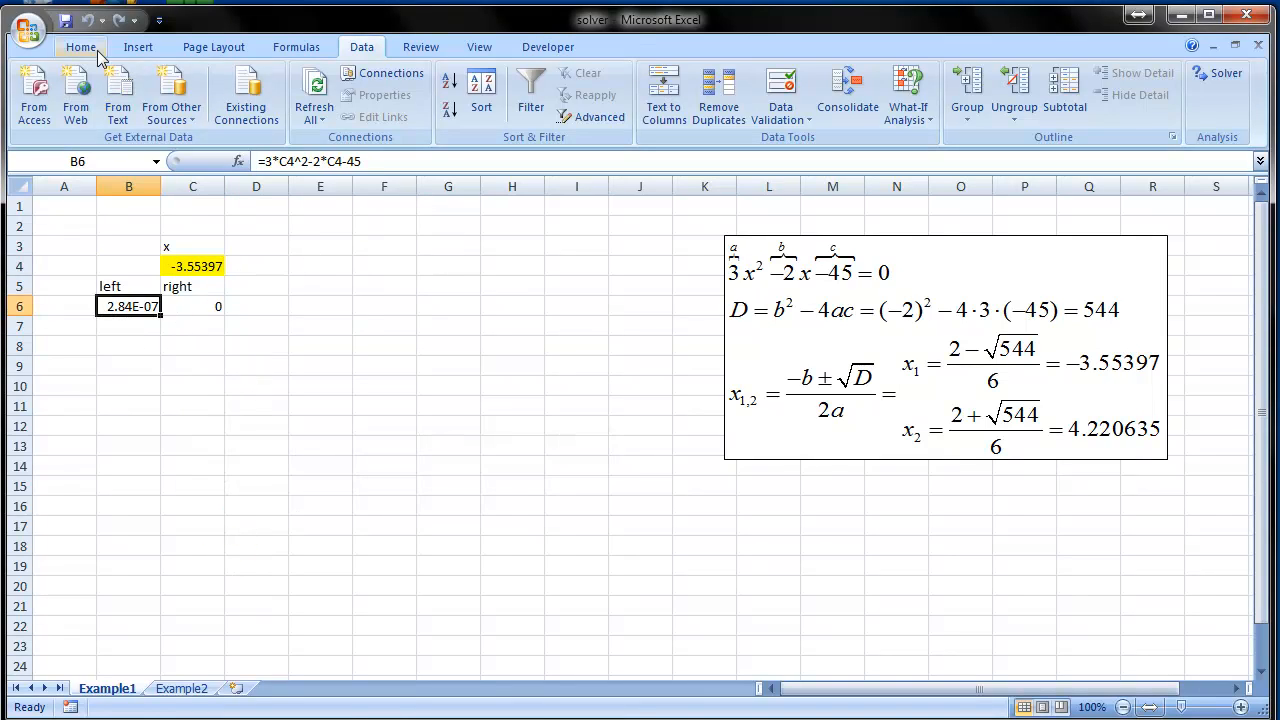
{"action": "mouse_move", "coordinate": [212, 48]}
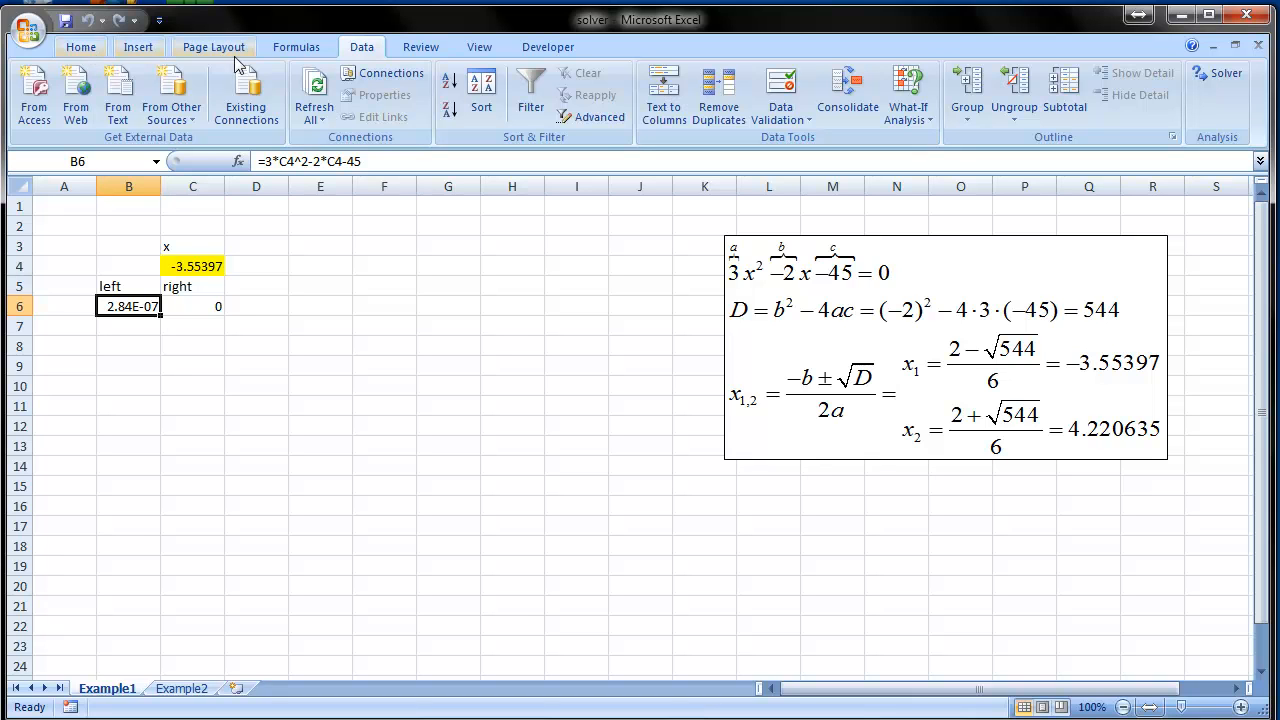
{"action": "left_click", "coordinate": [1216, 72]}
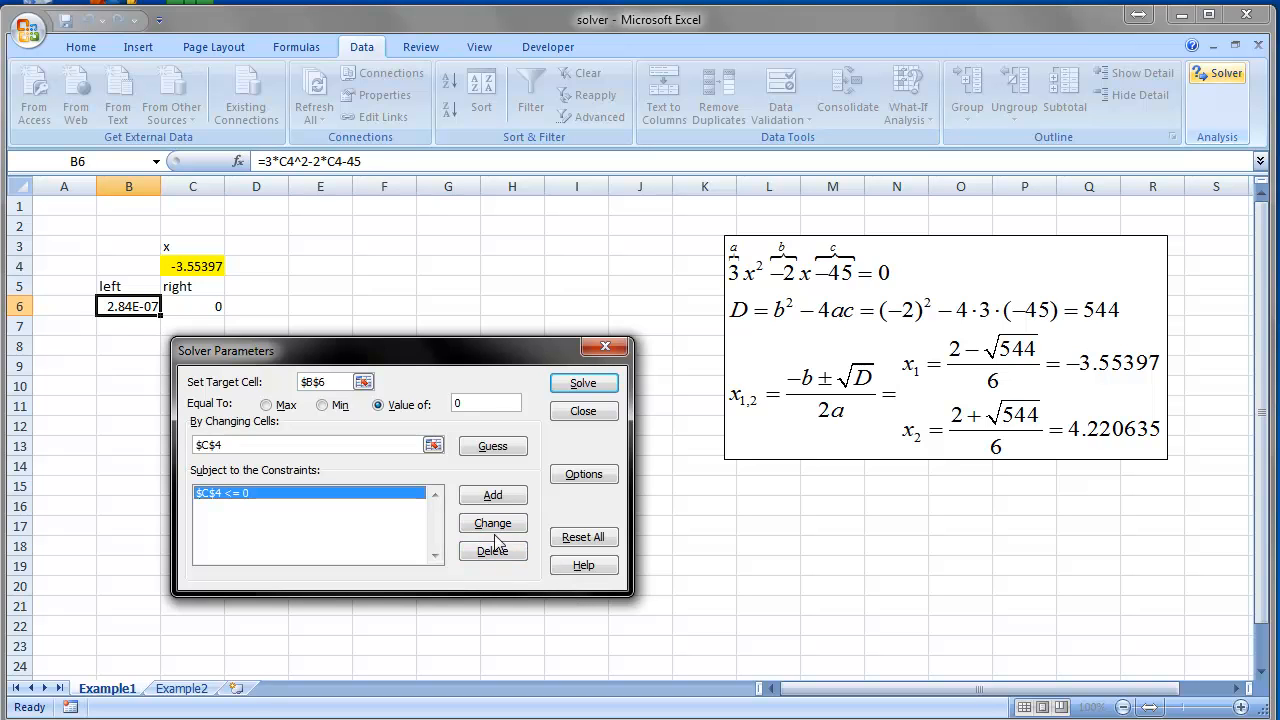
- Change the constraint to C4 >= 0, solve, and keep the positive root 4.220635
{"action": "left_click", "coordinate": [492, 524]}
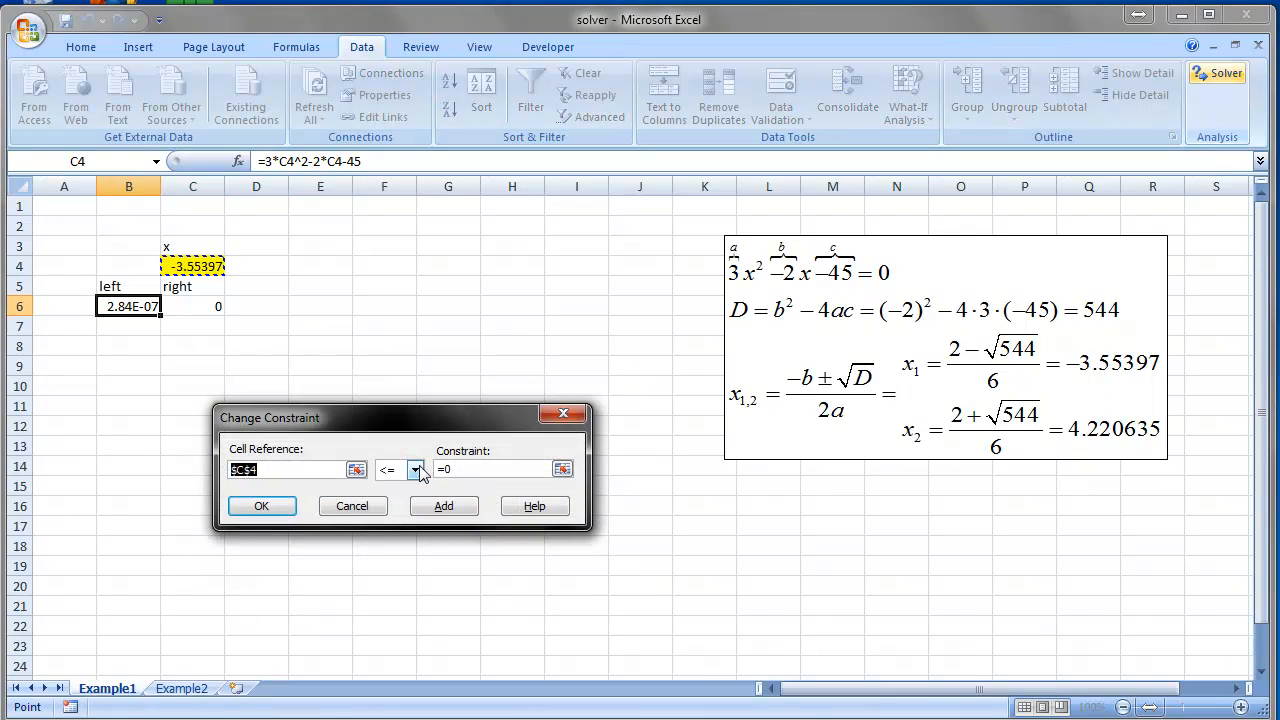
{"action": "mouse_move", "coordinate": [404, 474]}
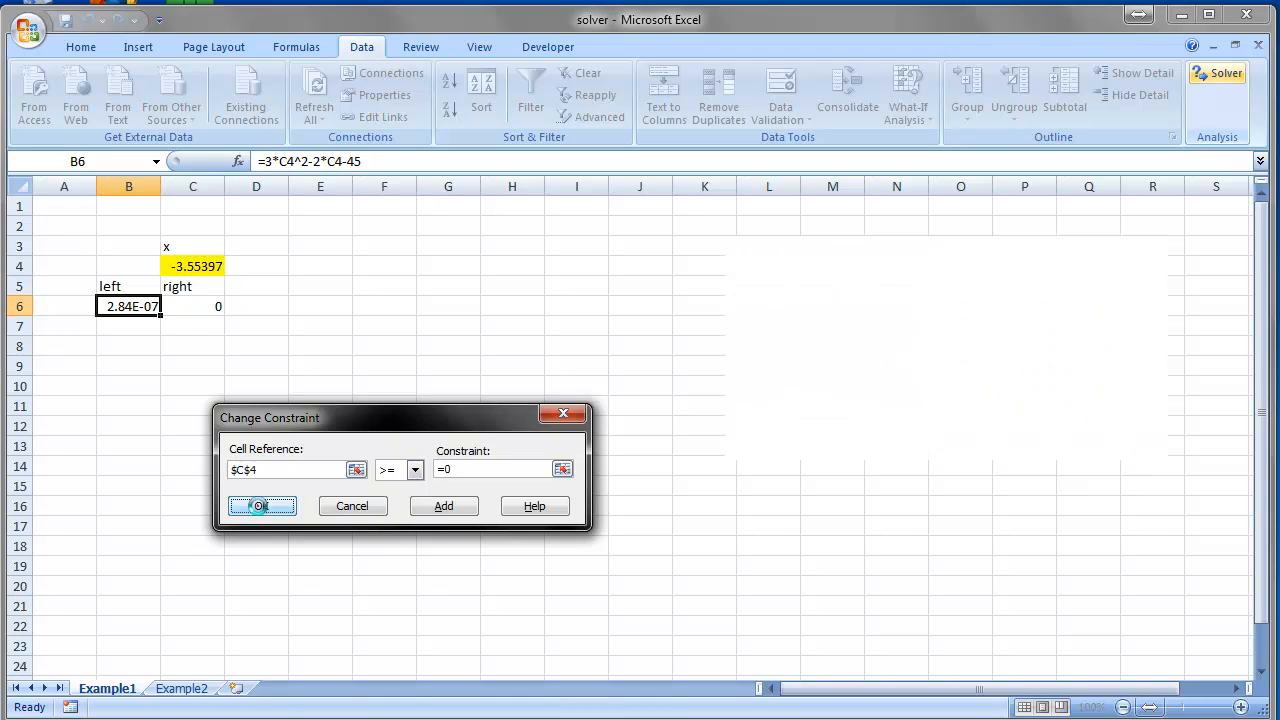
{"action": "left_click", "coordinate": [262, 504]}
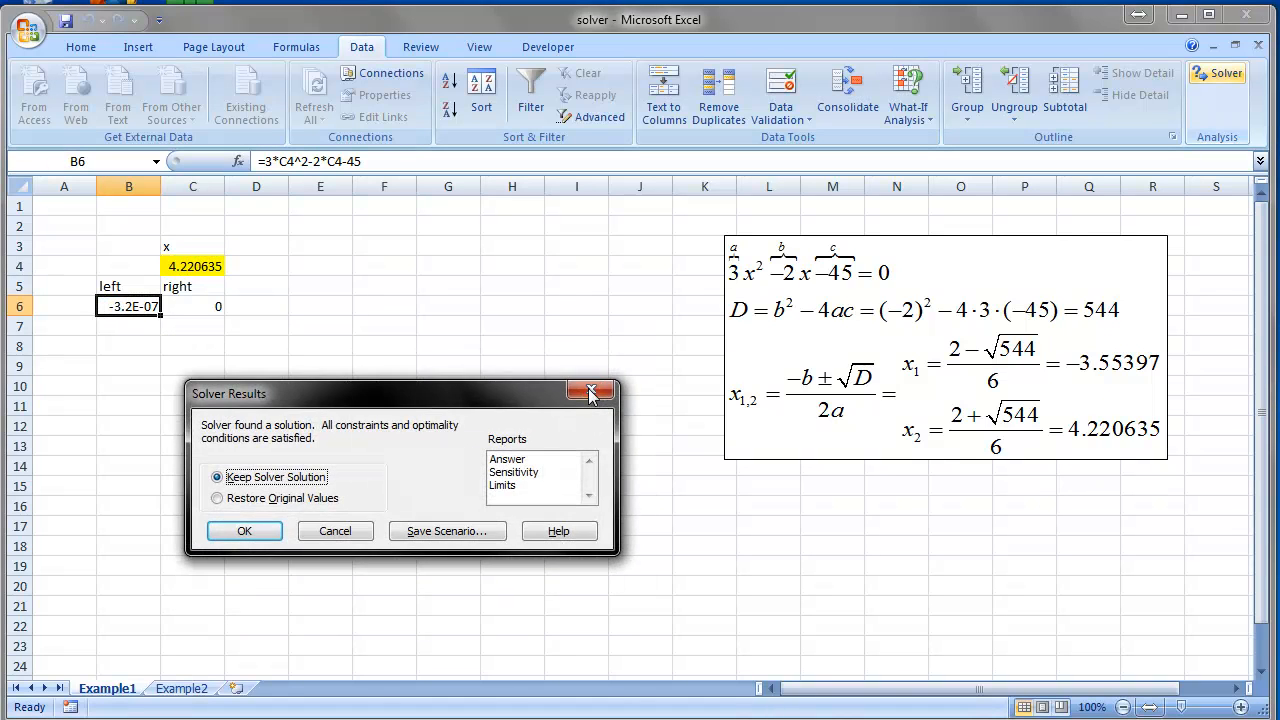
{"action": "left_click", "coordinate": [244, 530]}
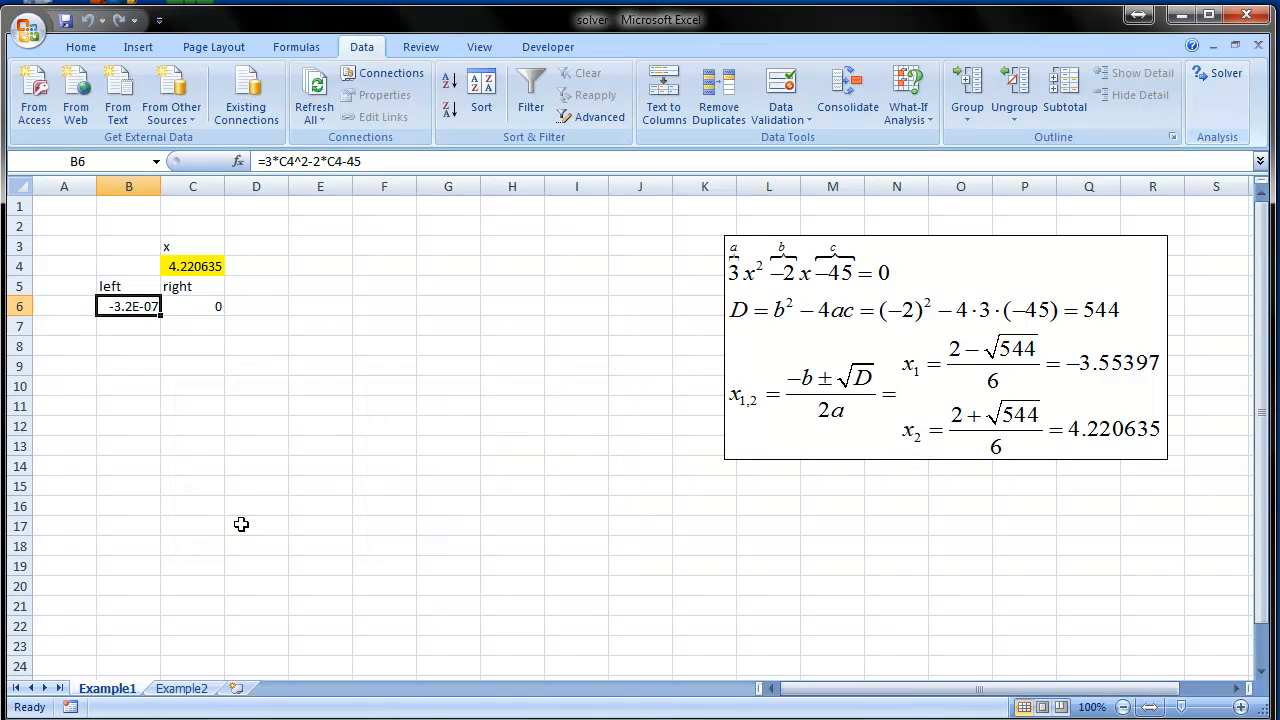
{"action": "left_click", "coordinate": [128, 346]}
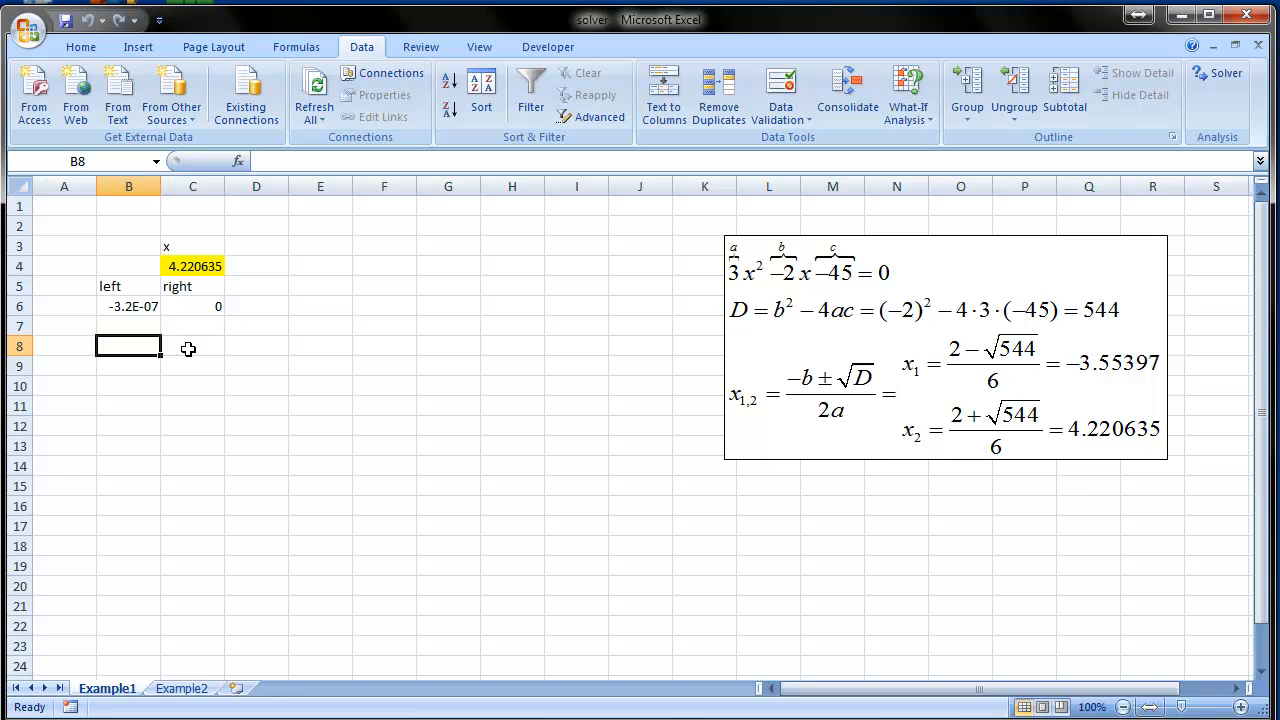
{"action": "mouse_move", "coordinate": [228, 496]}
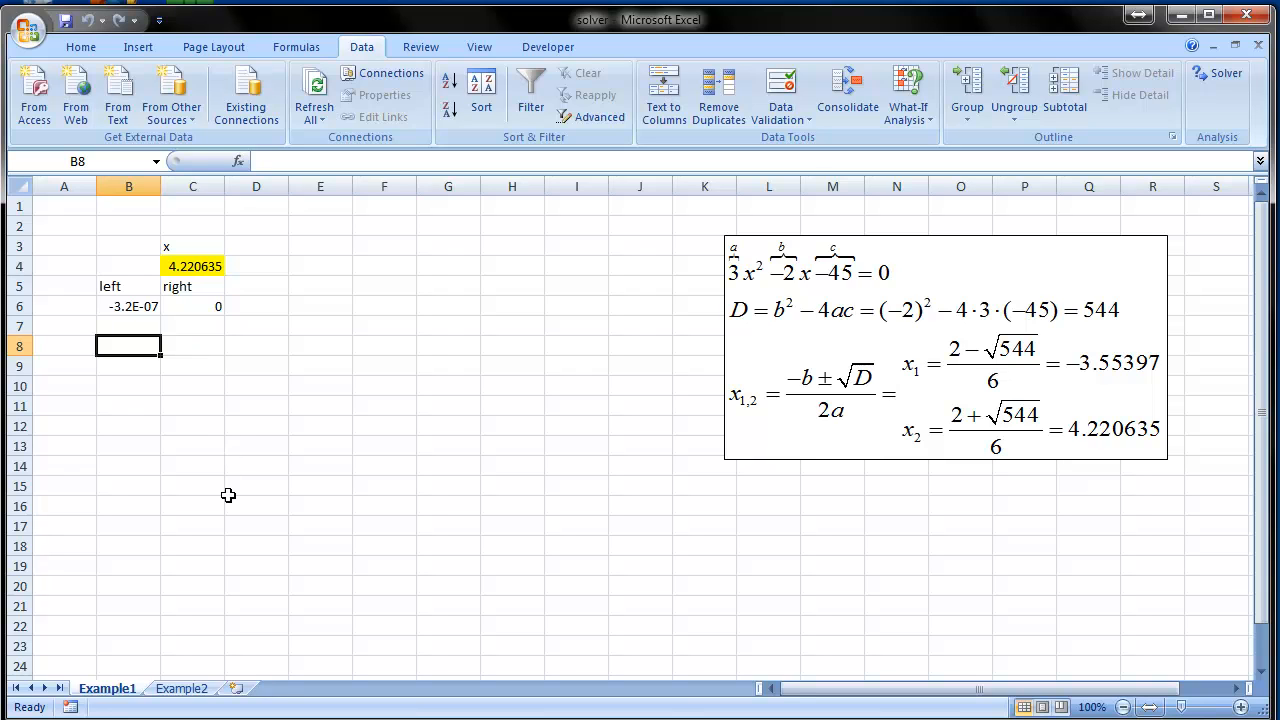
{"action": "mouse_move", "coordinate": [796, 480]}
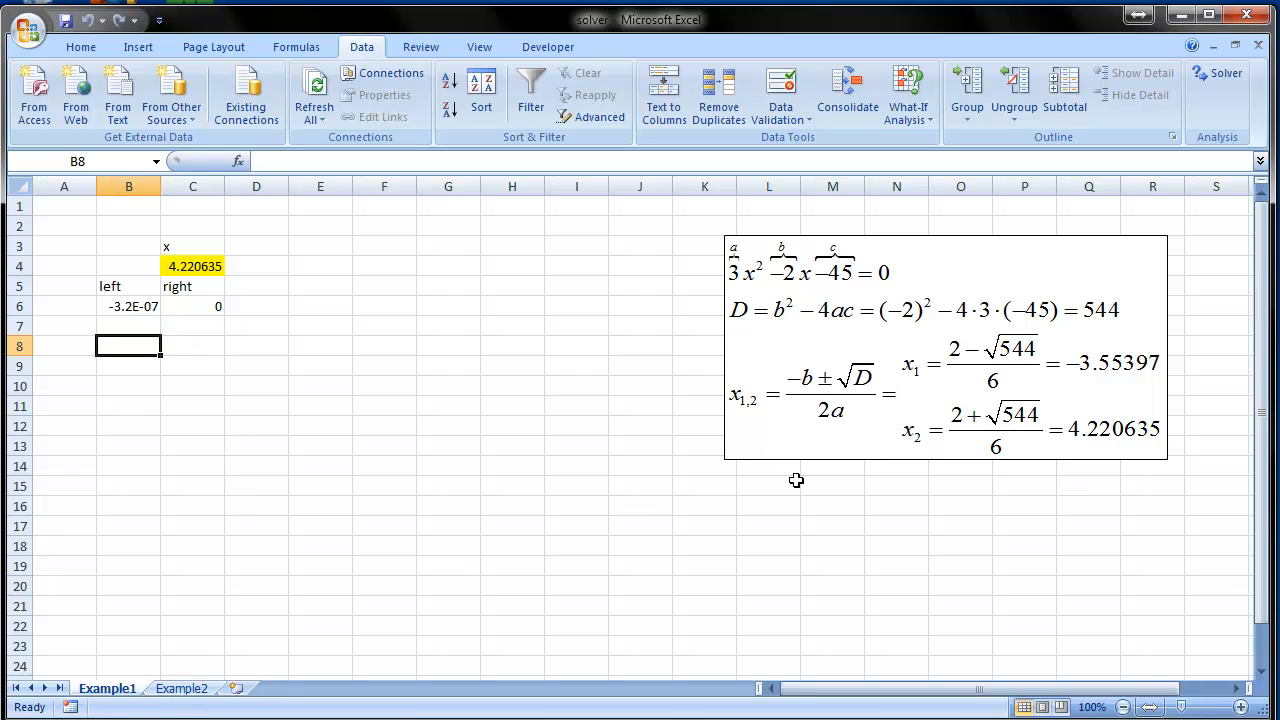
{"action": "mouse_move", "coordinate": [974, 472]}
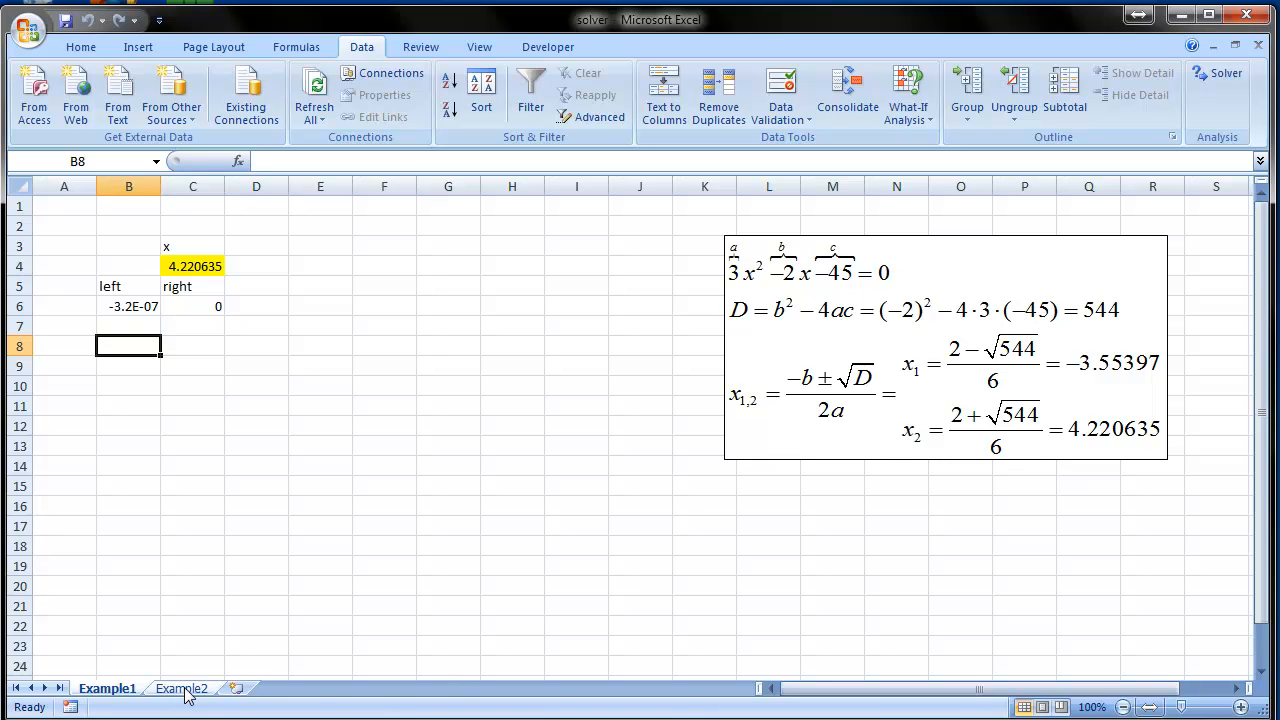
- Switch to the Example2 sheet showing the equation 35 = 24(27 + x)^x
{"action": "left_click", "coordinate": [180, 688]}
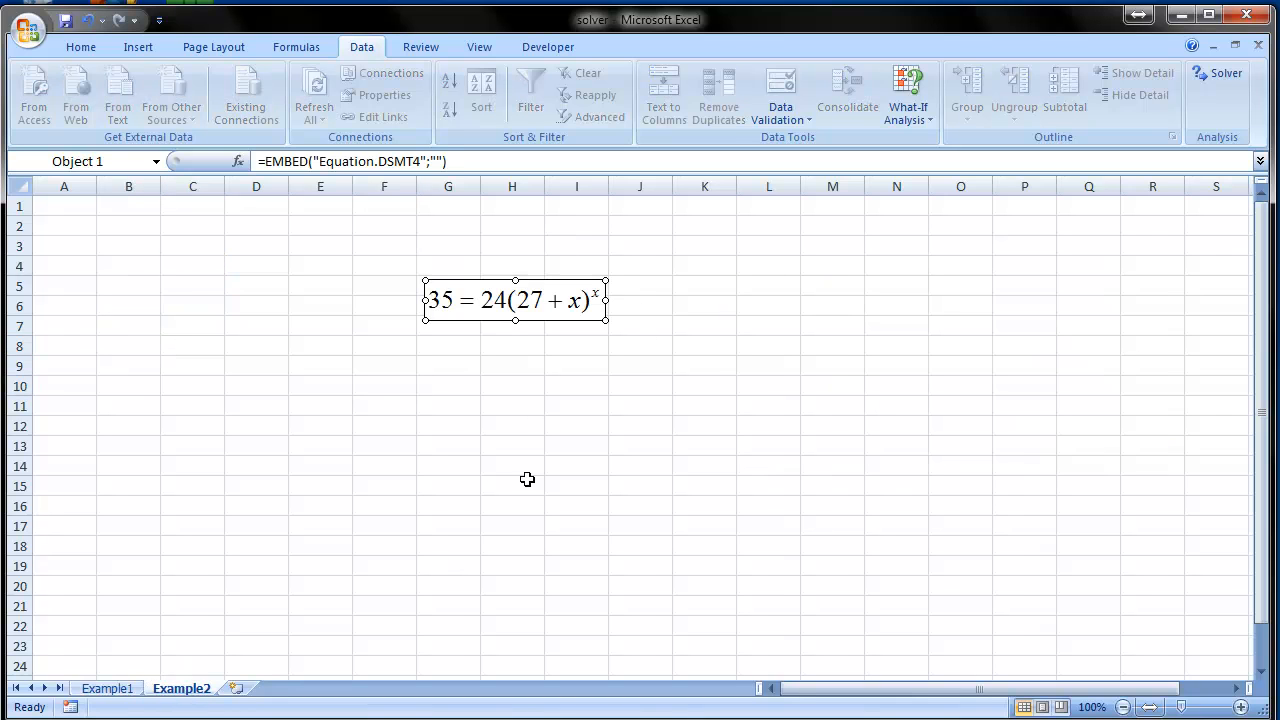
{"action": "left_click", "coordinate": [384, 404]}
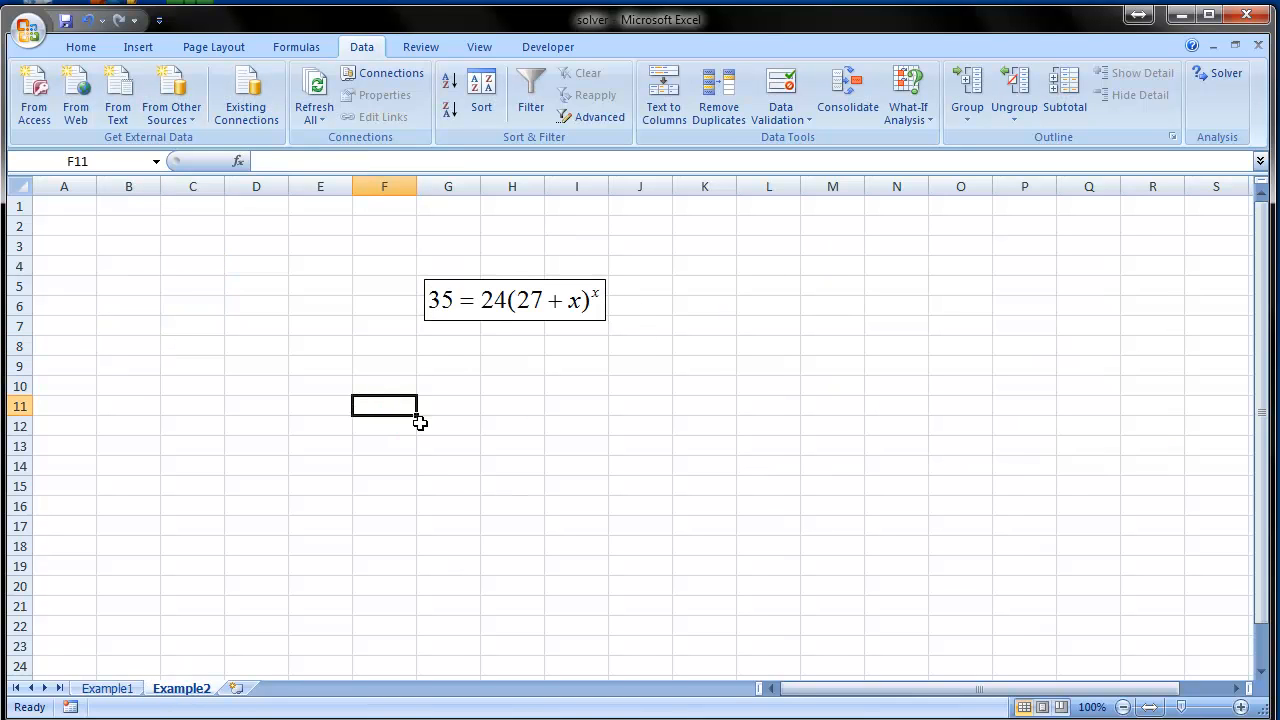
{"action": "mouse_move", "coordinate": [554, 396]}
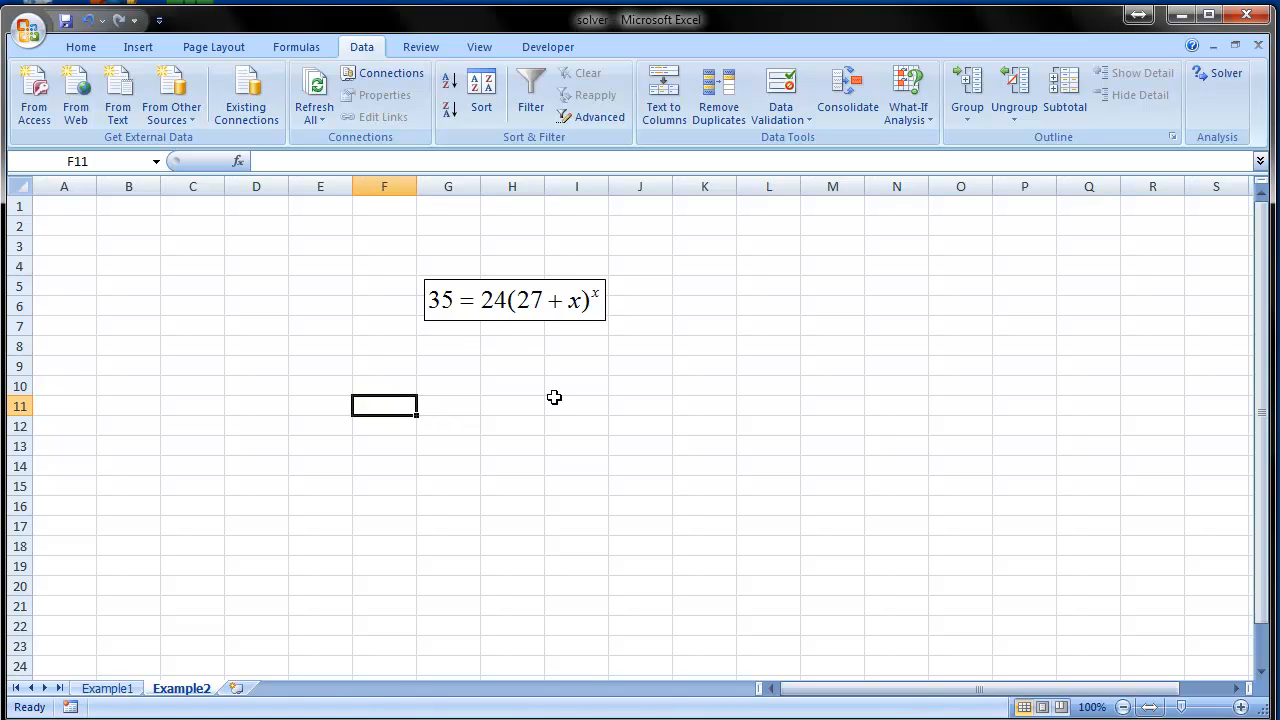
{"action": "mouse_move", "coordinate": [604, 298]}
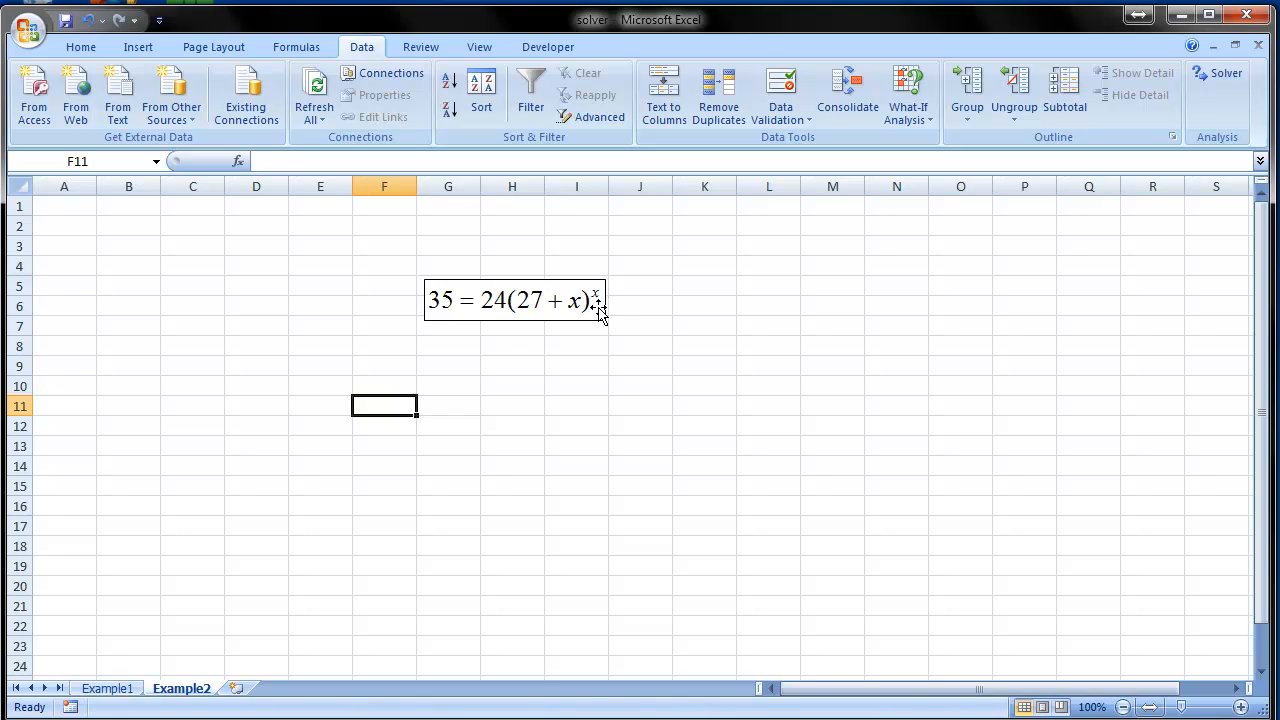
{"action": "mouse_move", "coordinate": [564, 308]}
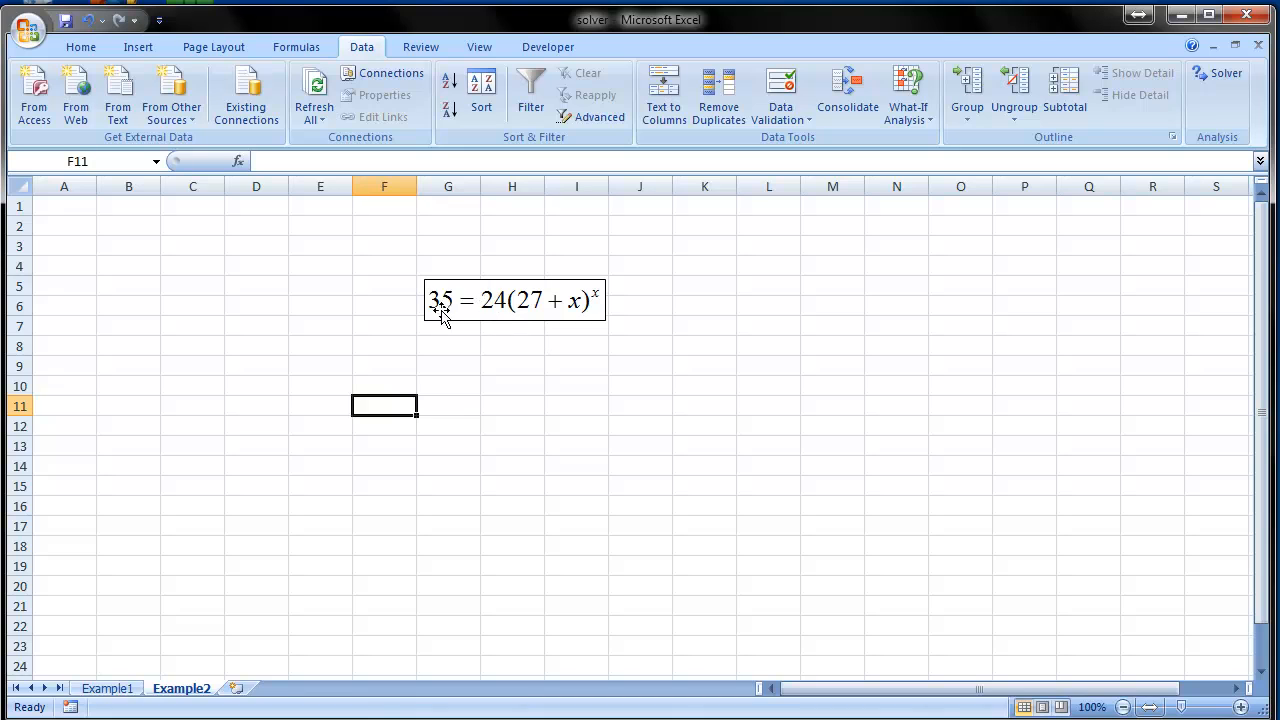
{"action": "mouse_move", "coordinate": [384, 332]}
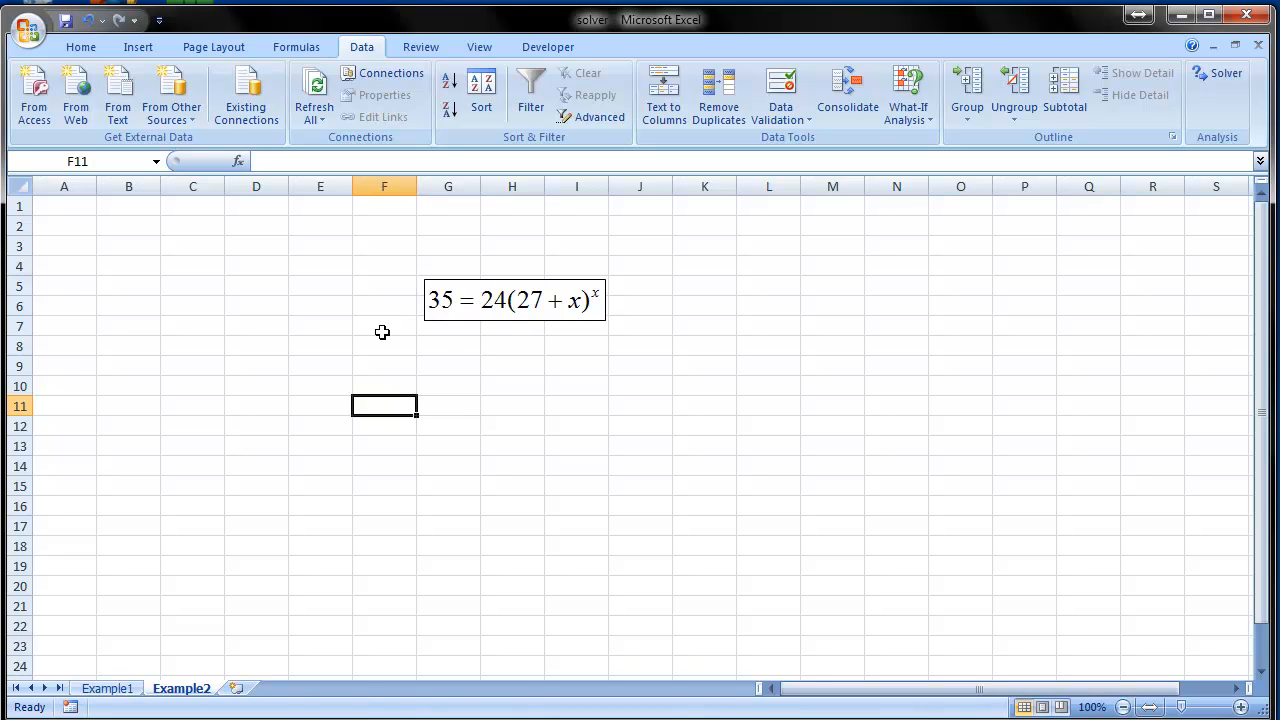
{"action": "mouse_move", "coordinate": [406, 316]}
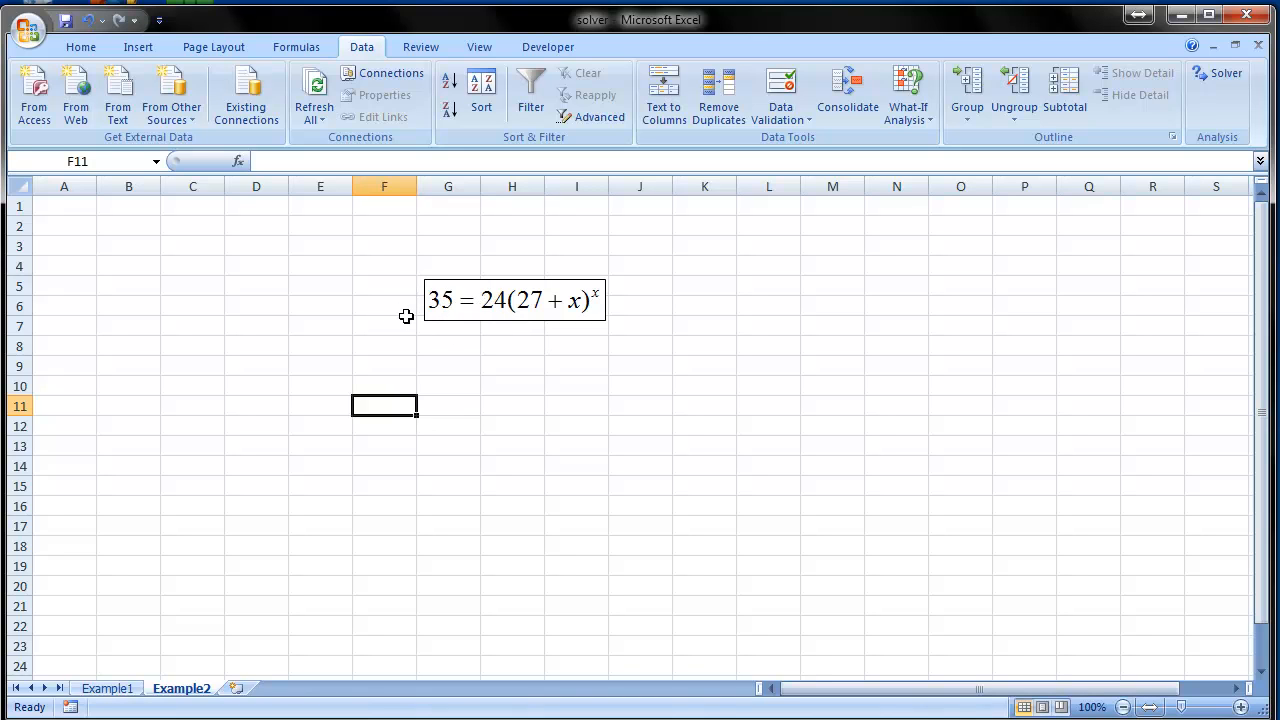
{"action": "mouse_move", "coordinate": [548, 304]}
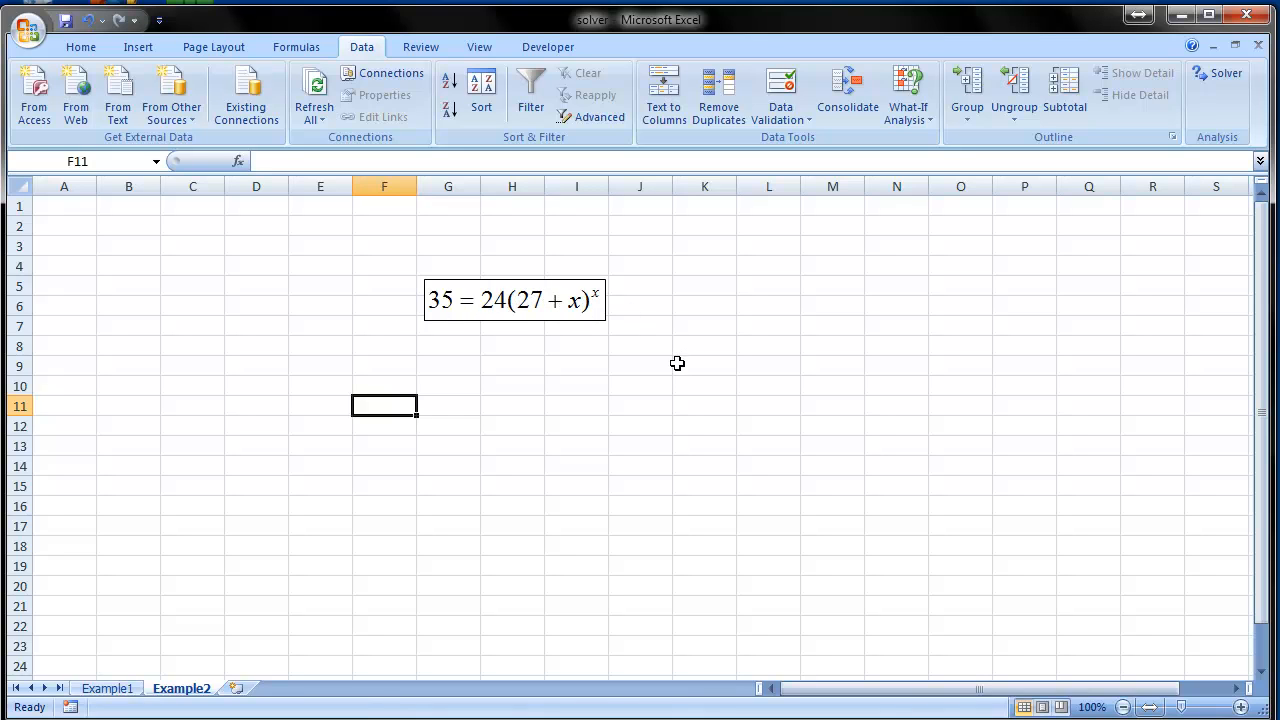
{"action": "mouse_move", "coordinate": [662, 368]}
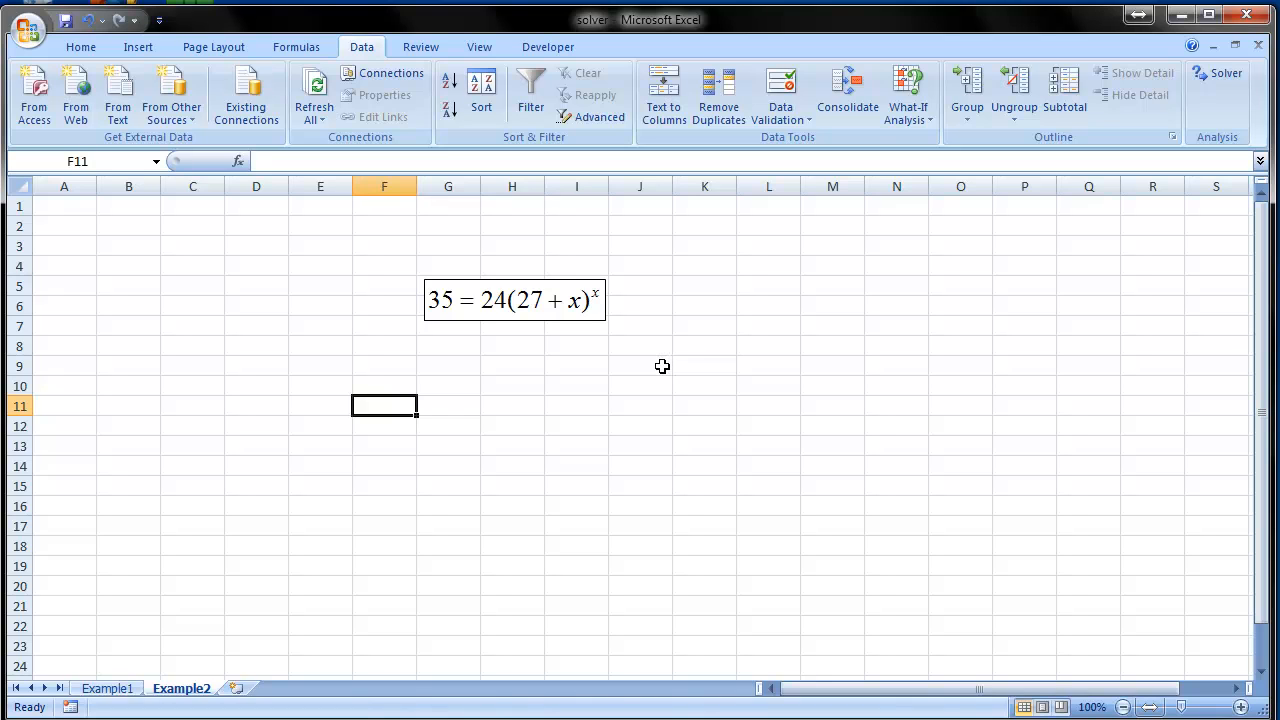
{"action": "mouse_move", "coordinate": [336, 358]}
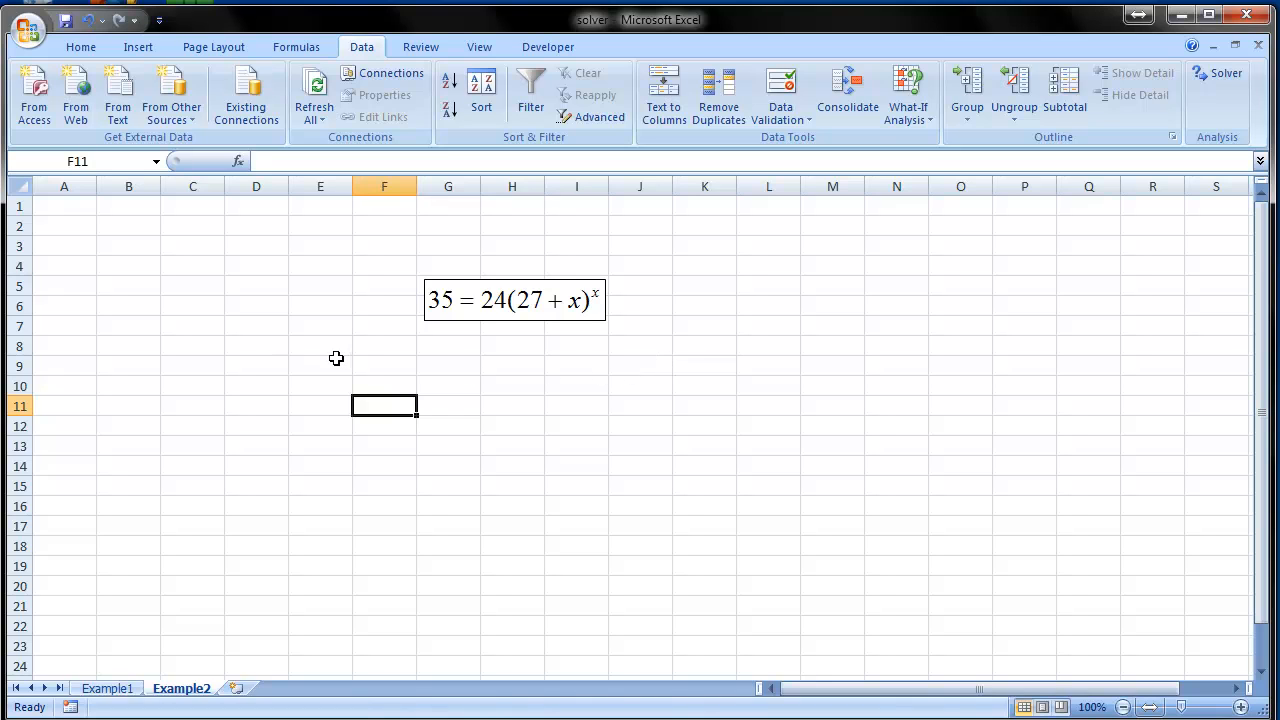
{"action": "mouse_move", "coordinate": [208, 316]}
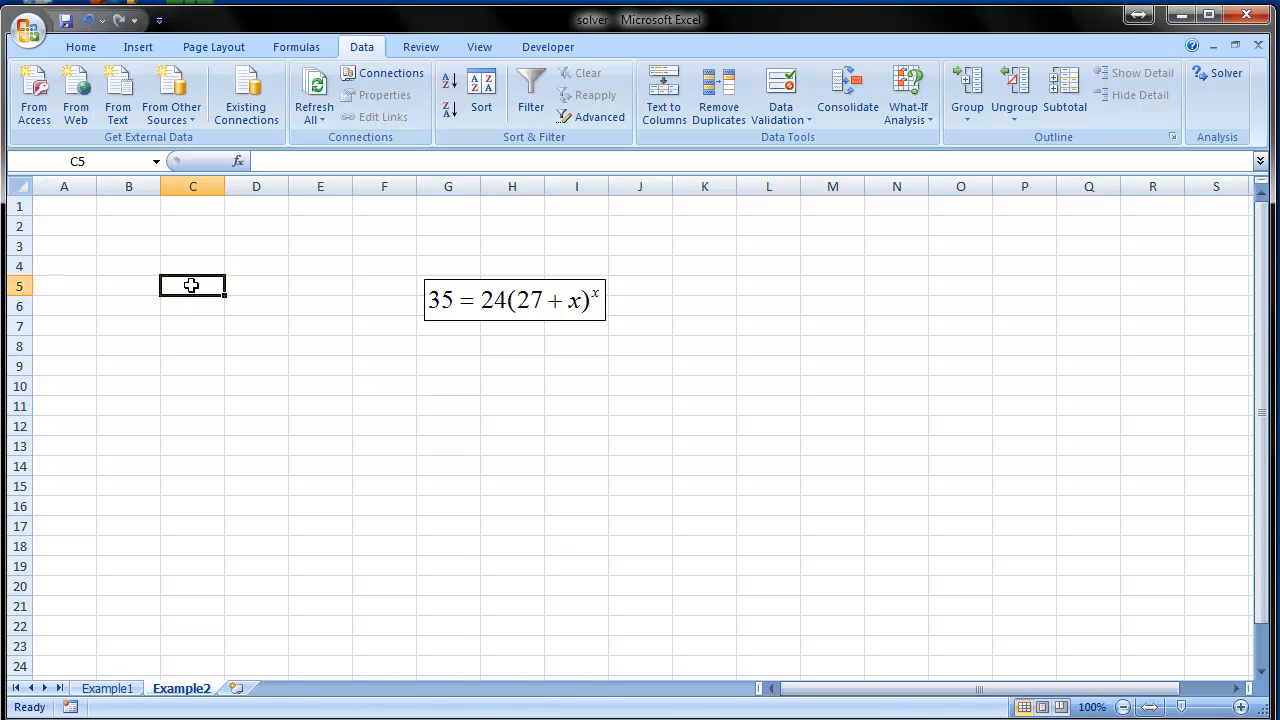
- Enter left 35 and the right-side formula =24*(27+D3)^D3 referencing the yellow x cell D3
{"action": "type", "text": "left"}
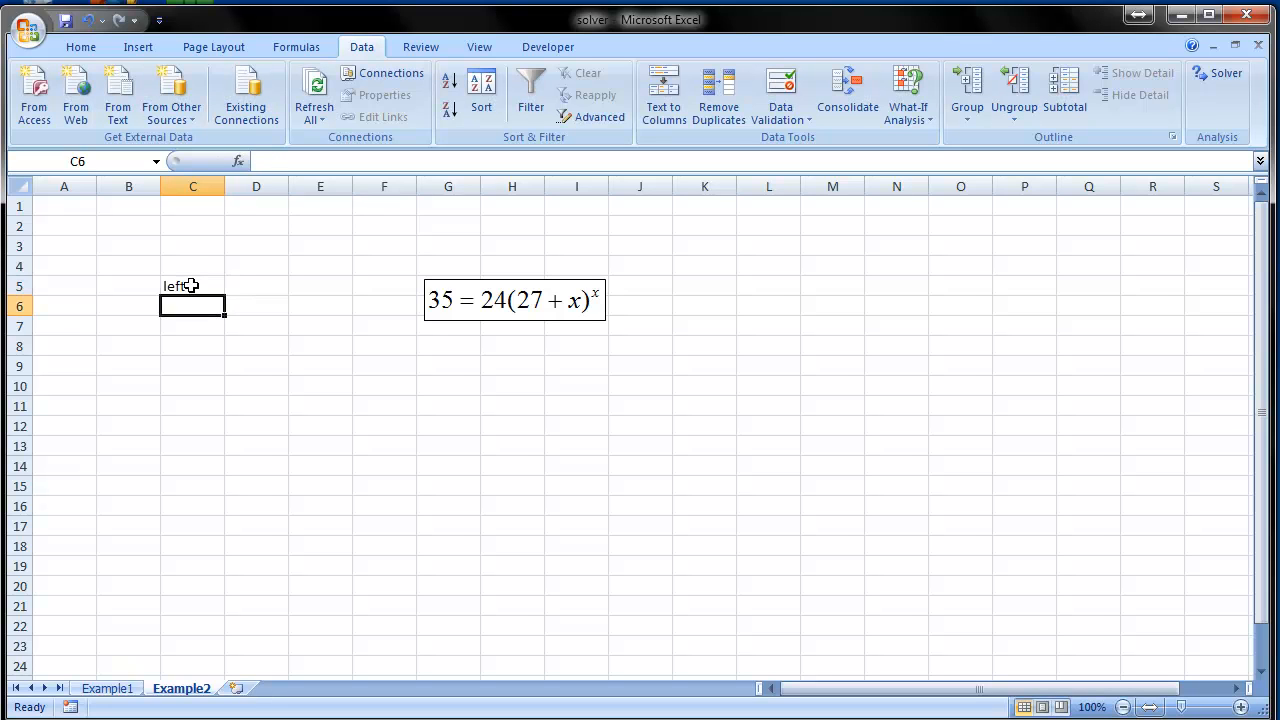
{"action": "type", "text": "35"}
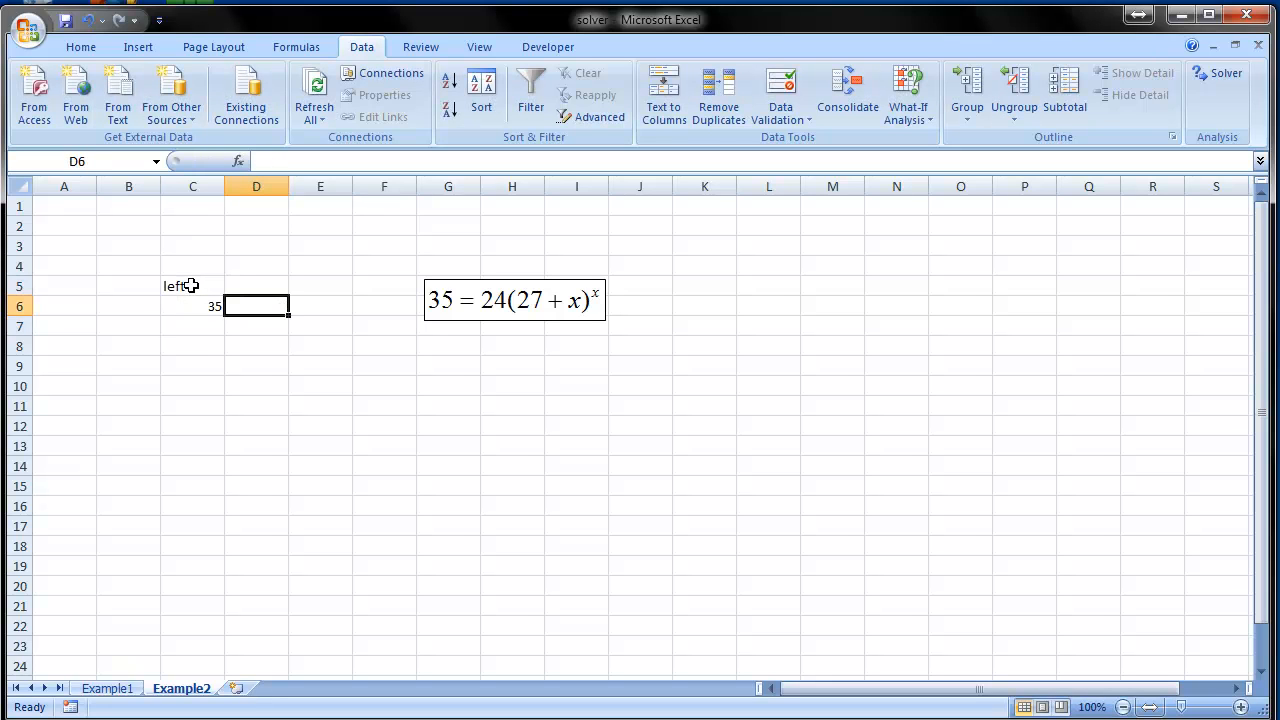
{"action": "type", "text": "right"}
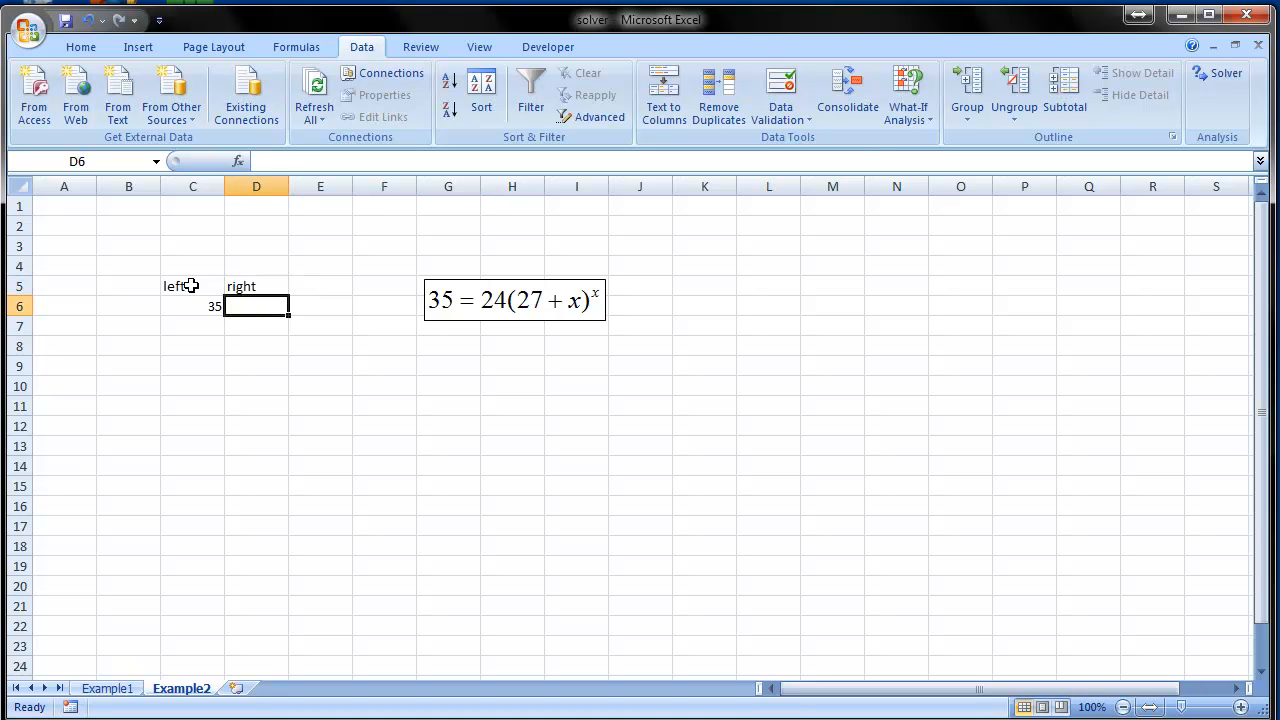
{"action": "type", "text": "=24"}
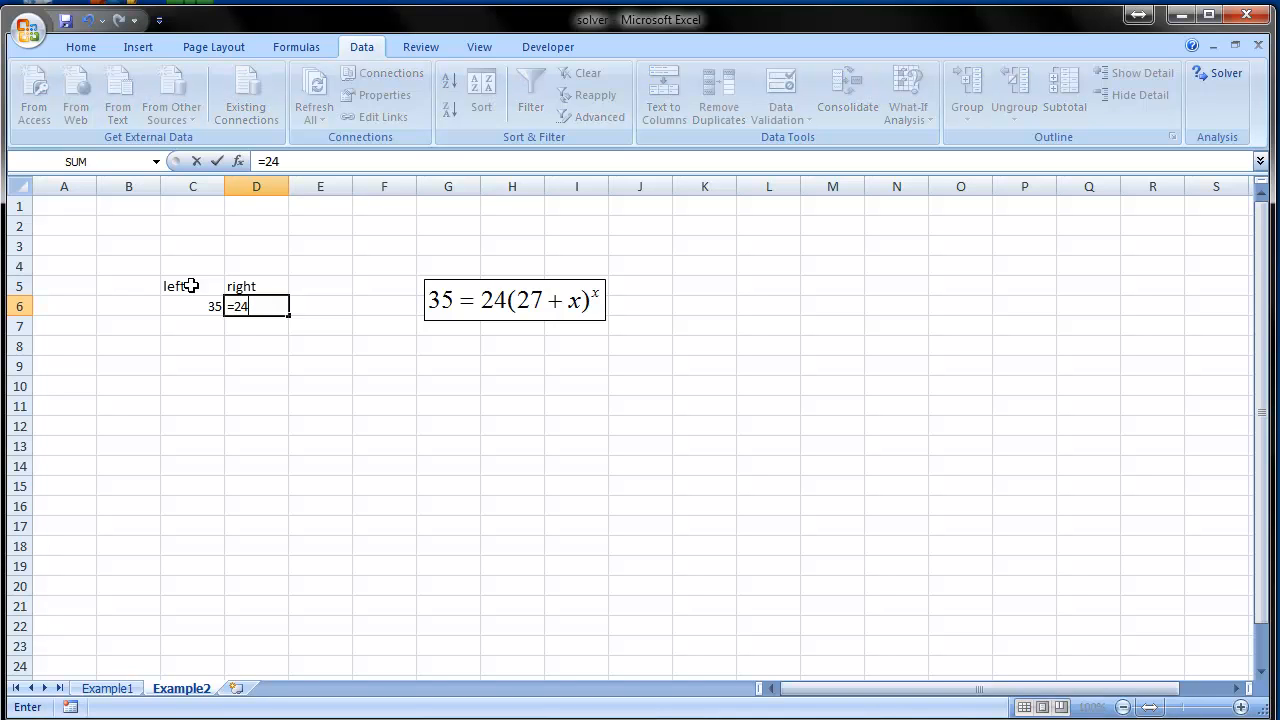
{"action": "type", "text": "*("}
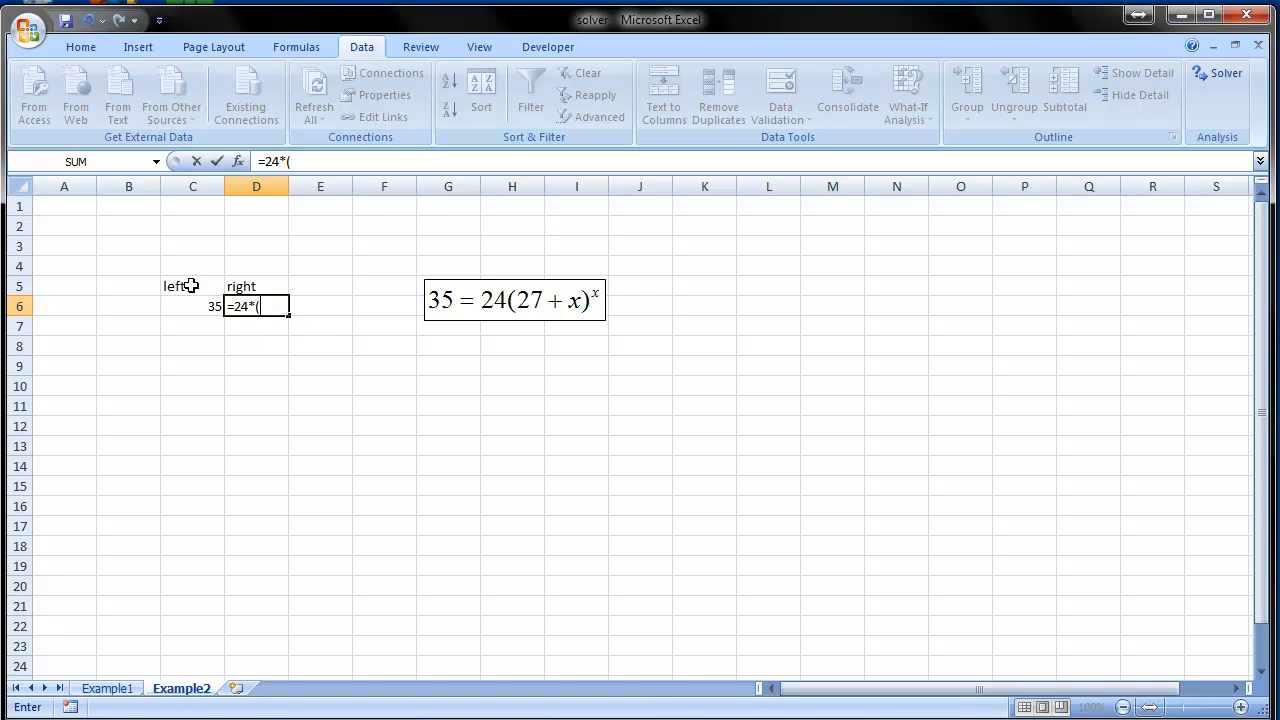
{"action": "type", "text": "27+"}
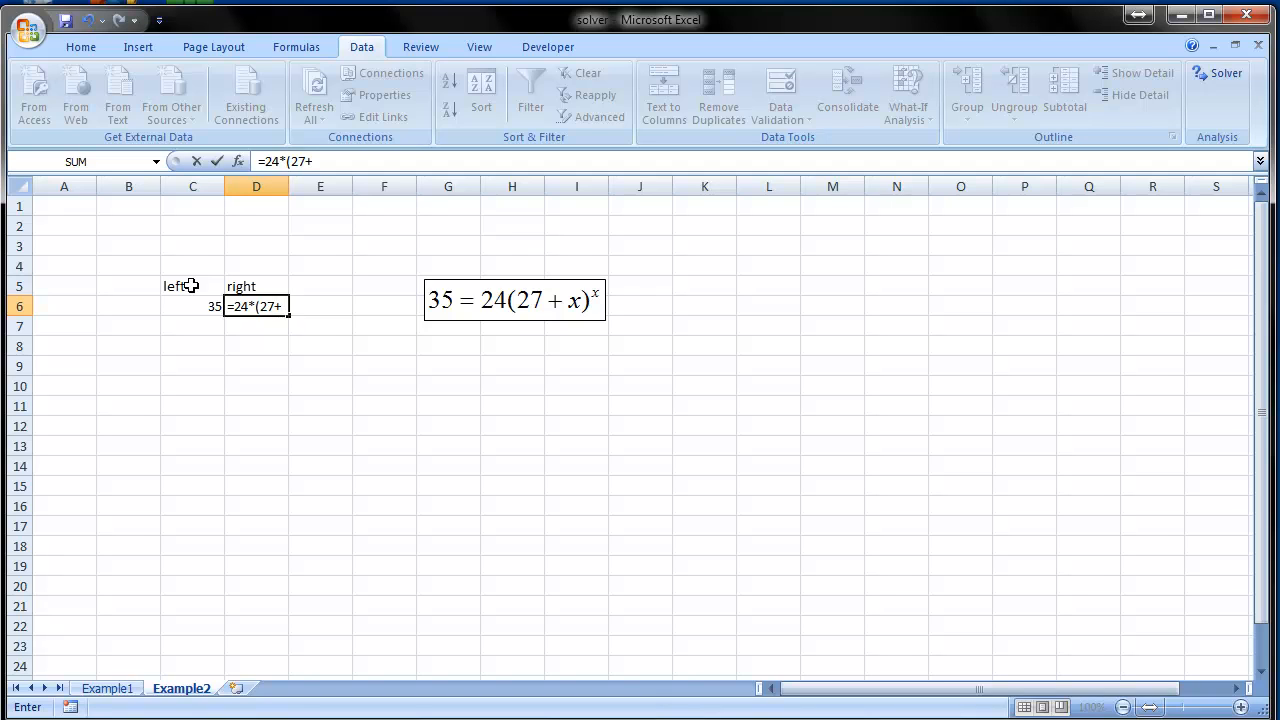
{"action": "left_click", "coordinate": [256, 246]}
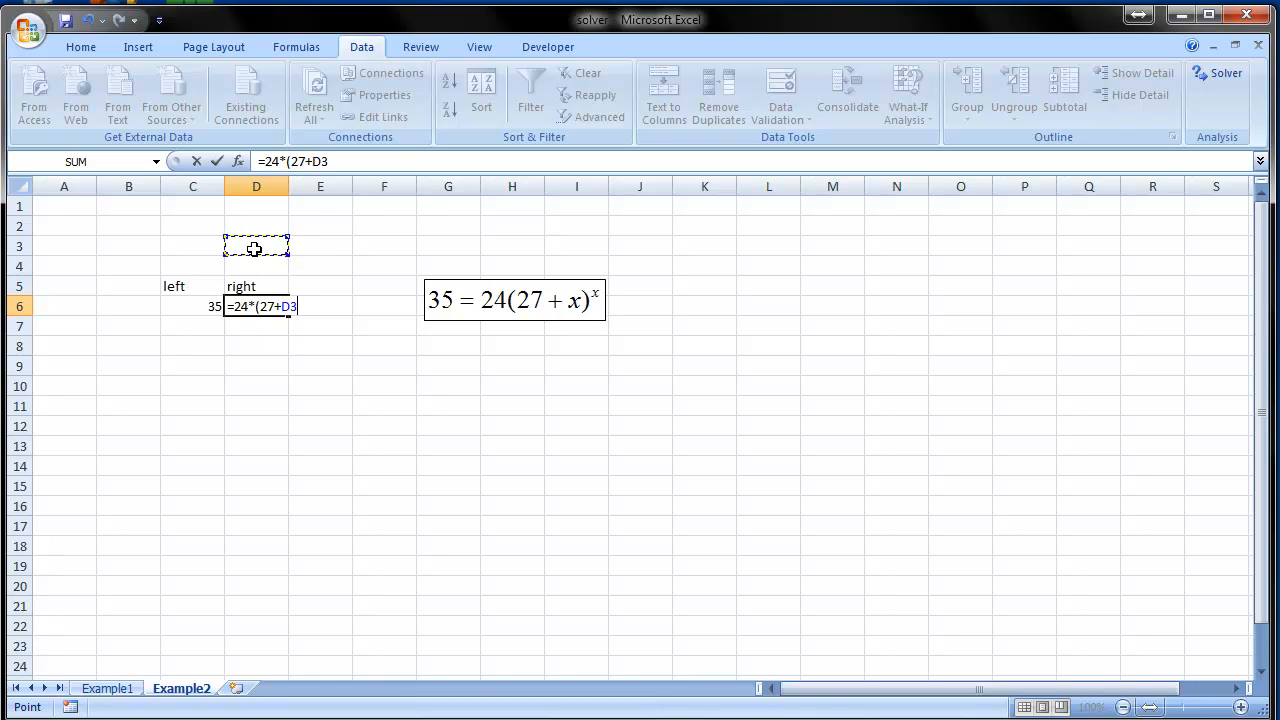
{"action": "type", "text": ")"}
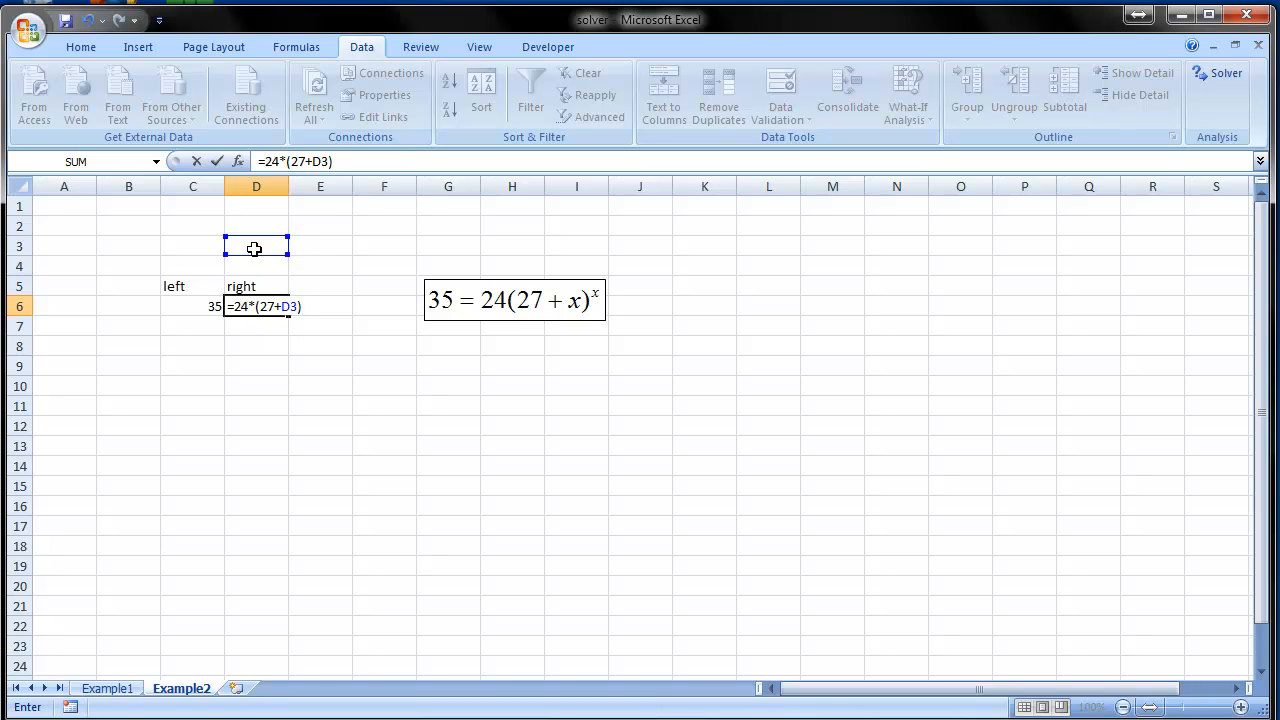
{"action": "type", "text": "^D3"}
{"action": "left_click", "coordinate": [256, 226]}
{"action": "type", "text": "x"}
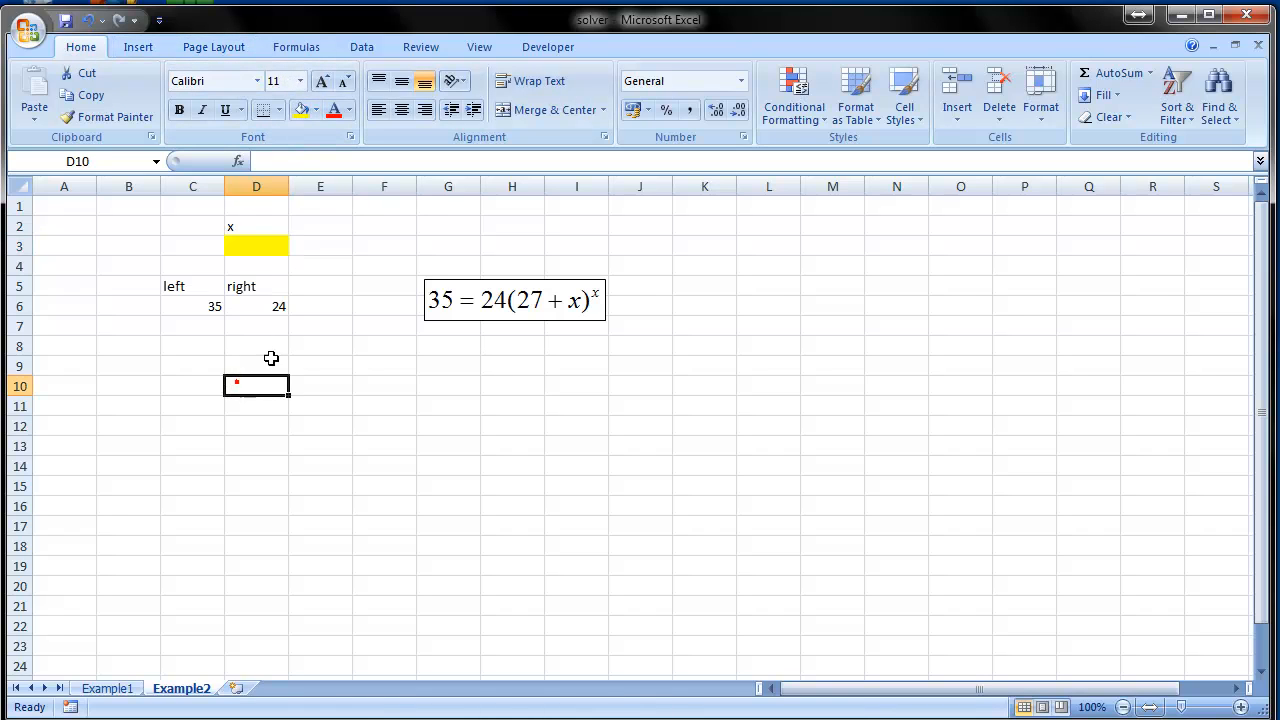
- Bring up Solver from the Data tools and move its window clear of the worksheet cells
{"action": "left_click", "coordinate": [360, 46]}
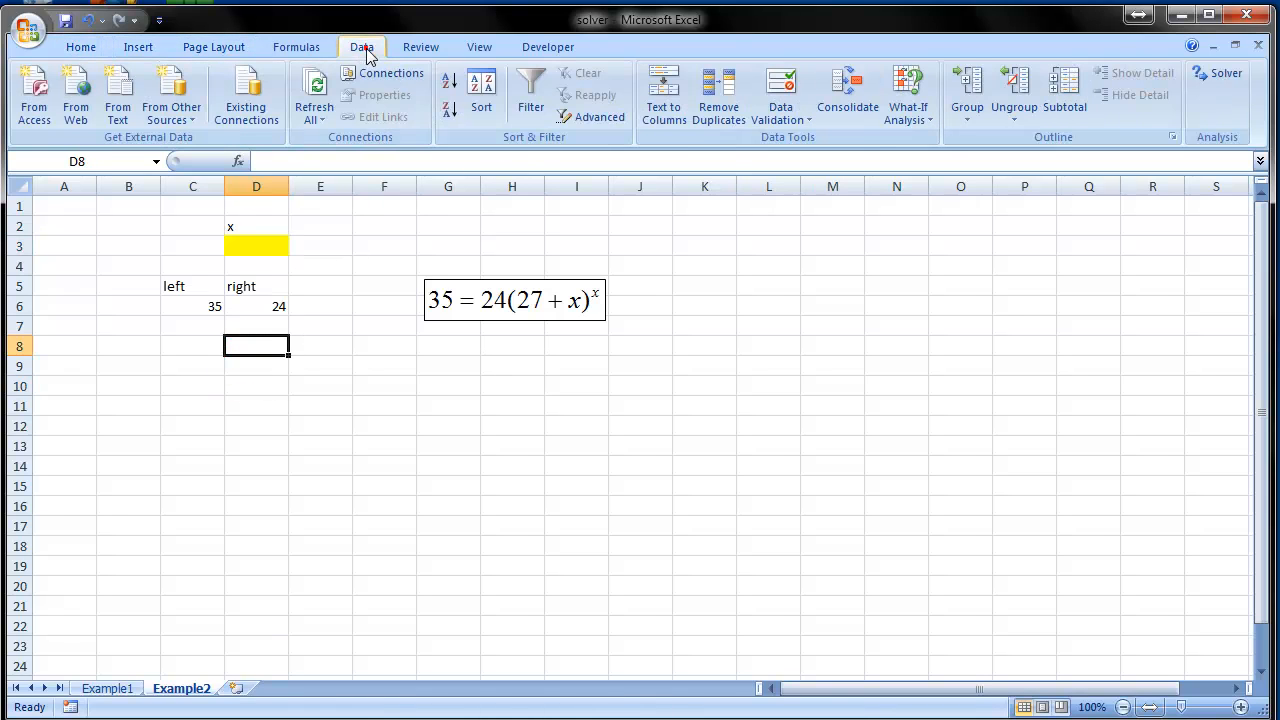
{"action": "left_click", "coordinate": [1216, 74]}
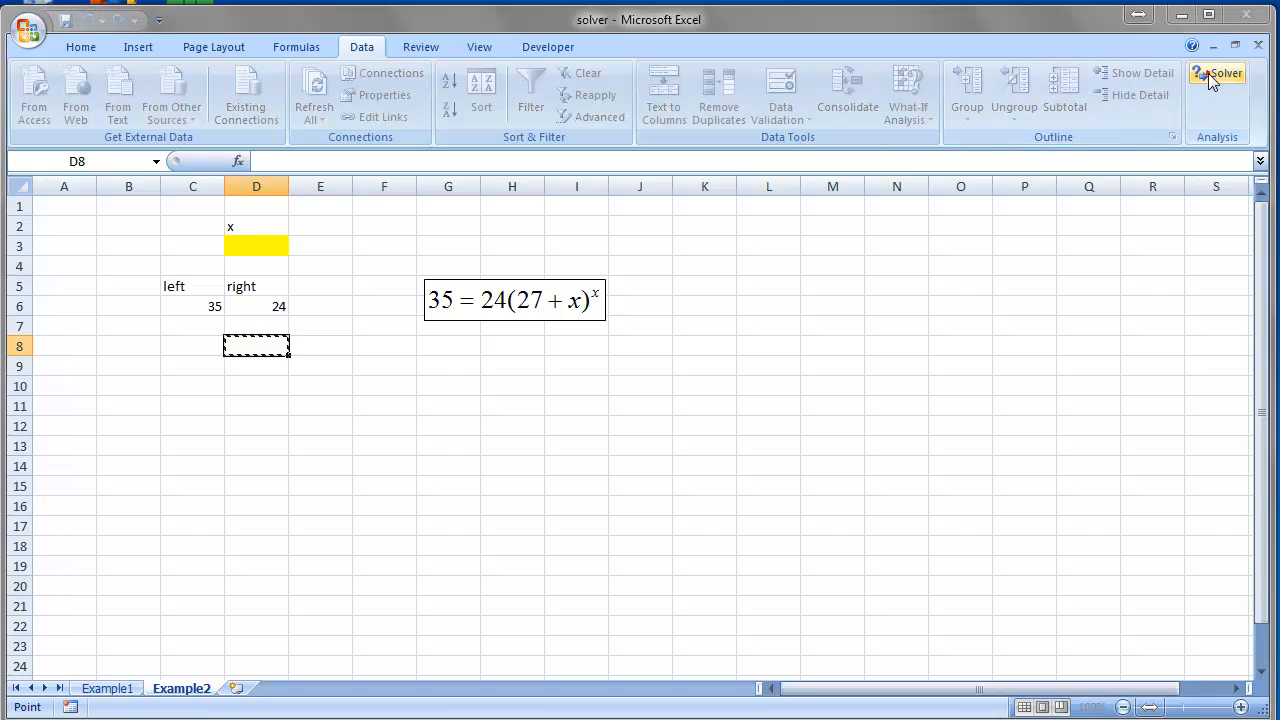
{"action": "left_click", "coordinate": [1220, 72]}
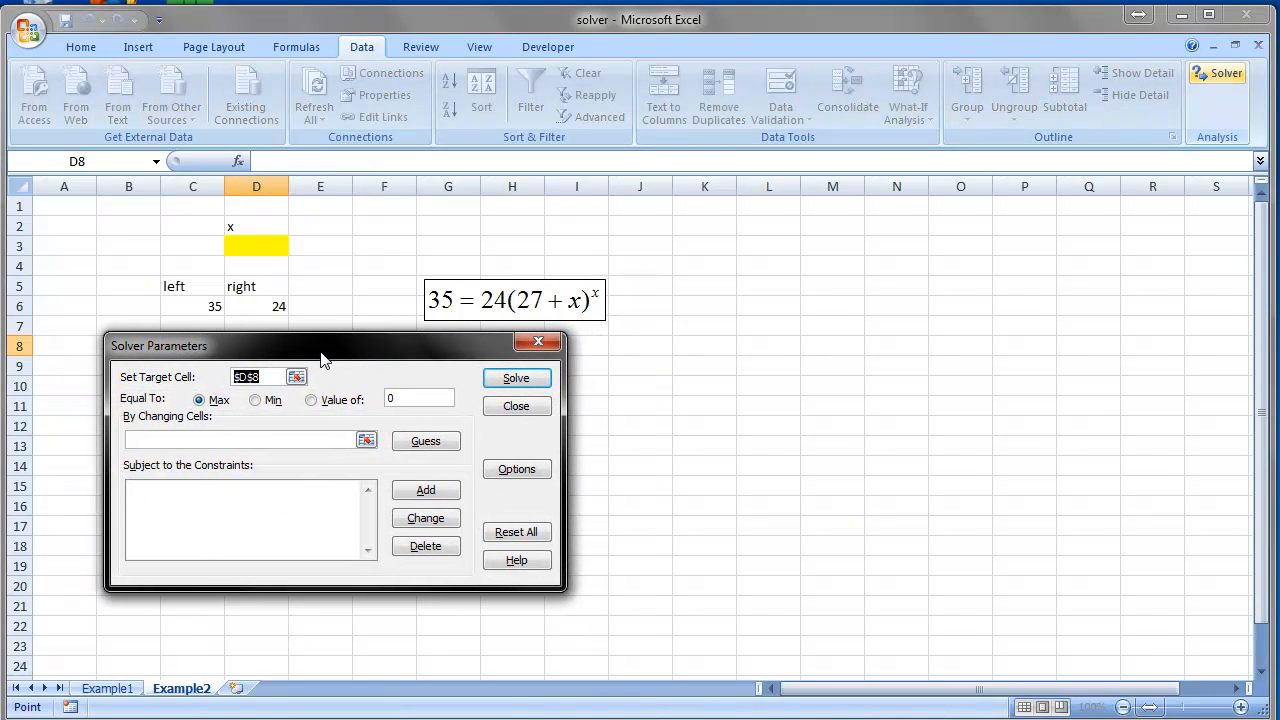
{"action": "left_click_drag", "start_coordinate": [320, 344], "coordinate": [560, 356]}
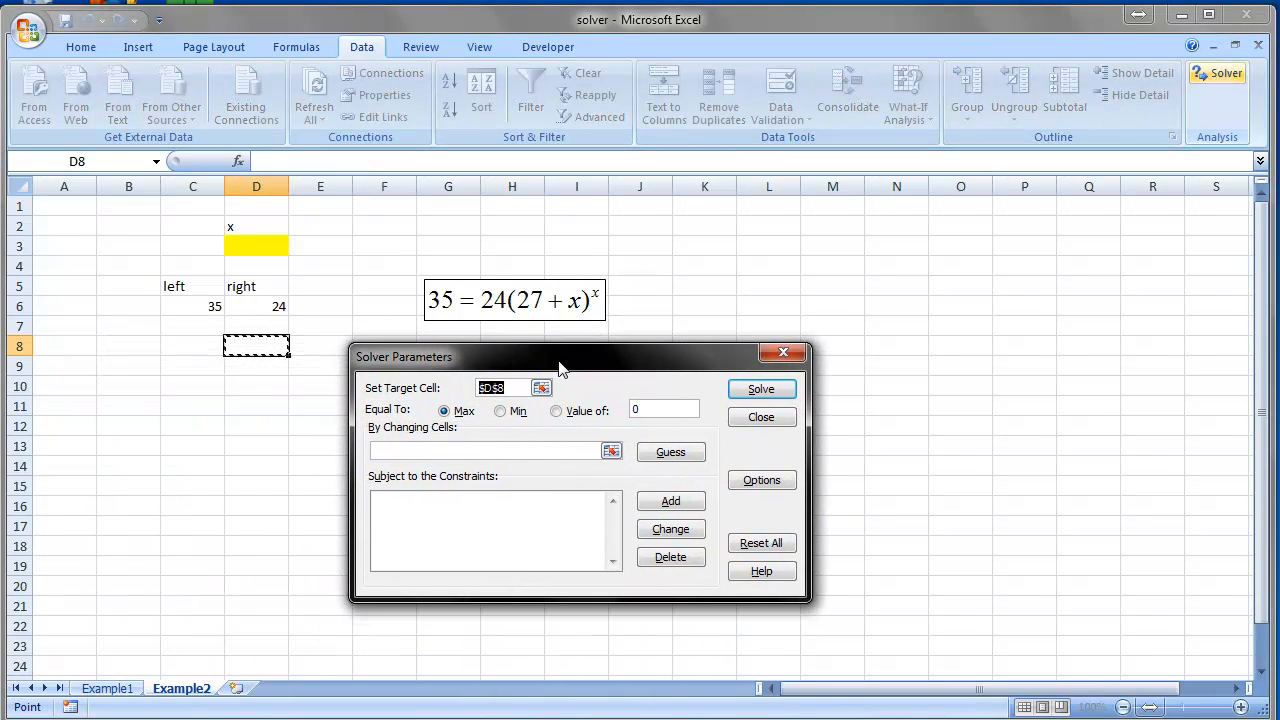
{"action": "mouse_move", "coordinate": [252, 304]}
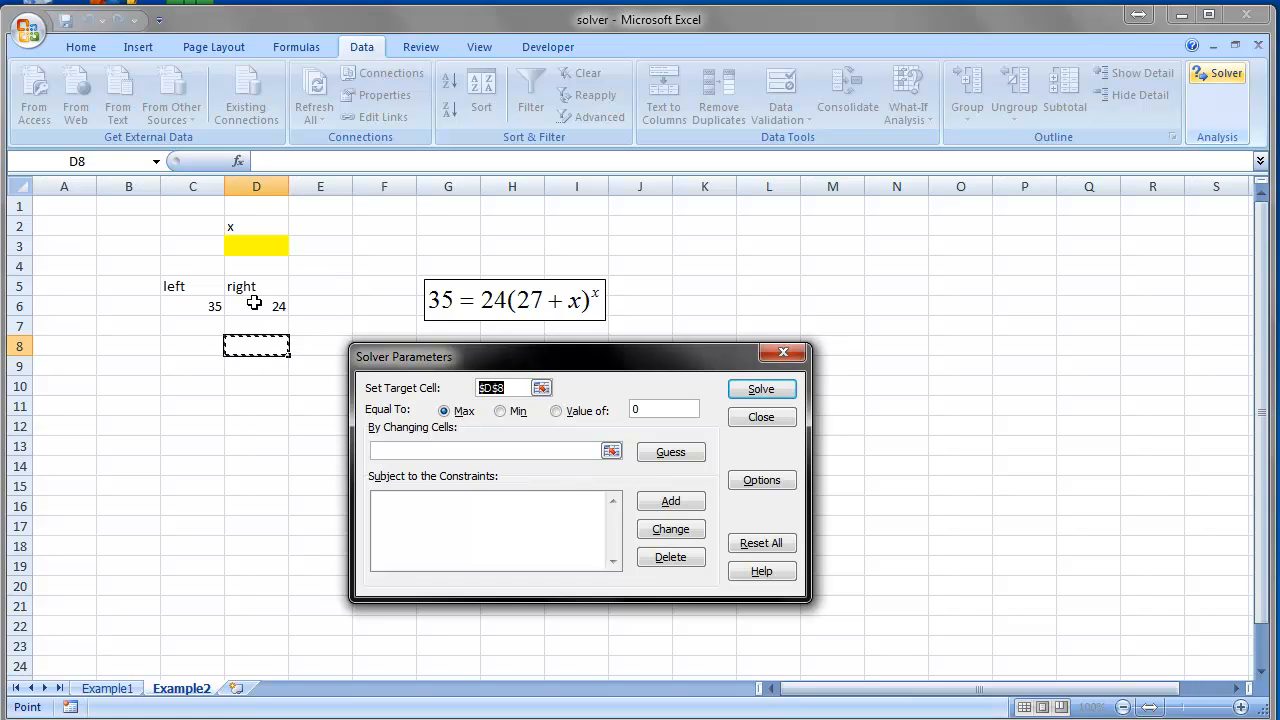
{"action": "mouse_move", "coordinate": [258, 306]}
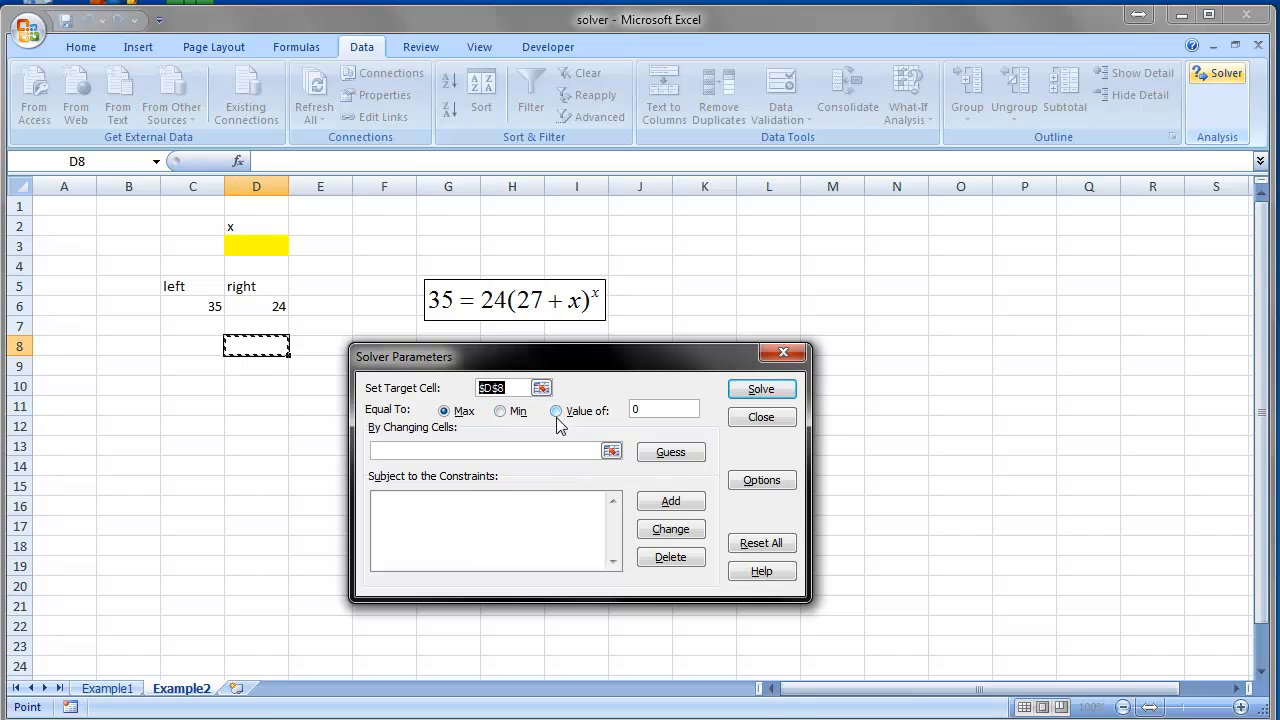
- Solve for D6 equal to 35 by changing D3, giving x = 0.114329
{"action": "left_click", "coordinate": [256, 306]}
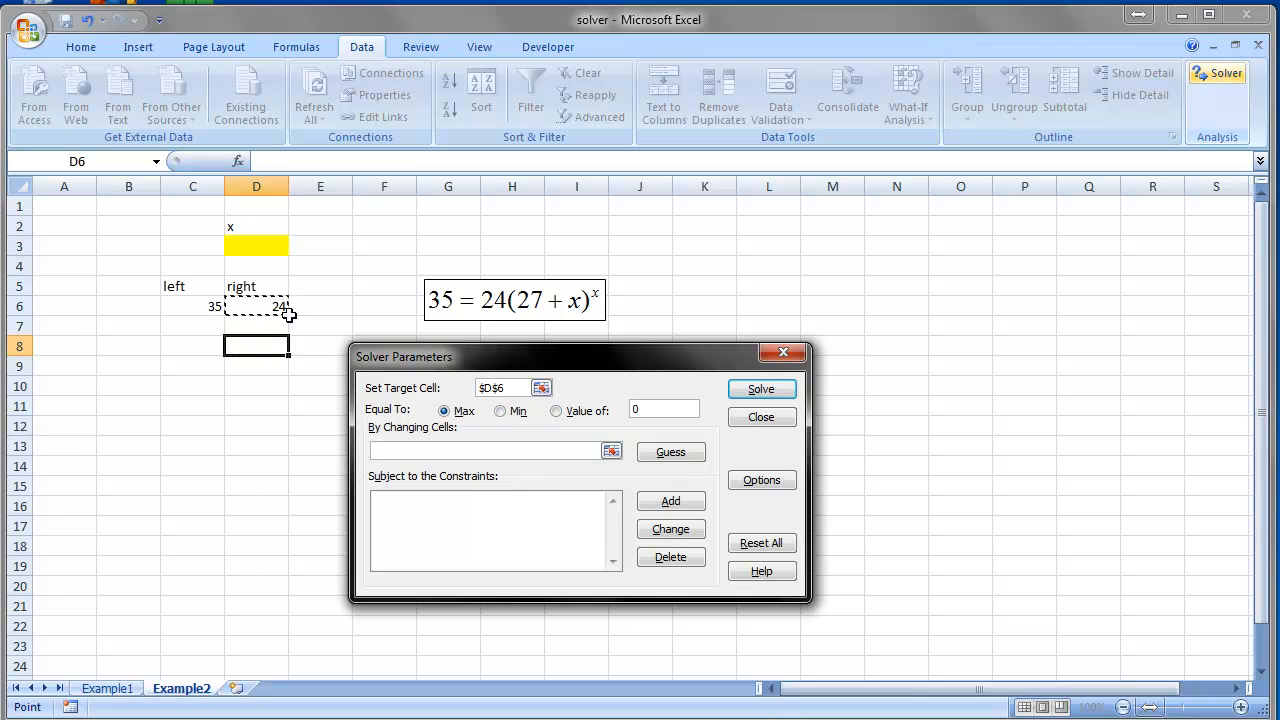
{"action": "left_click", "coordinate": [556, 410]}
{"action": "type", "text": "35"}
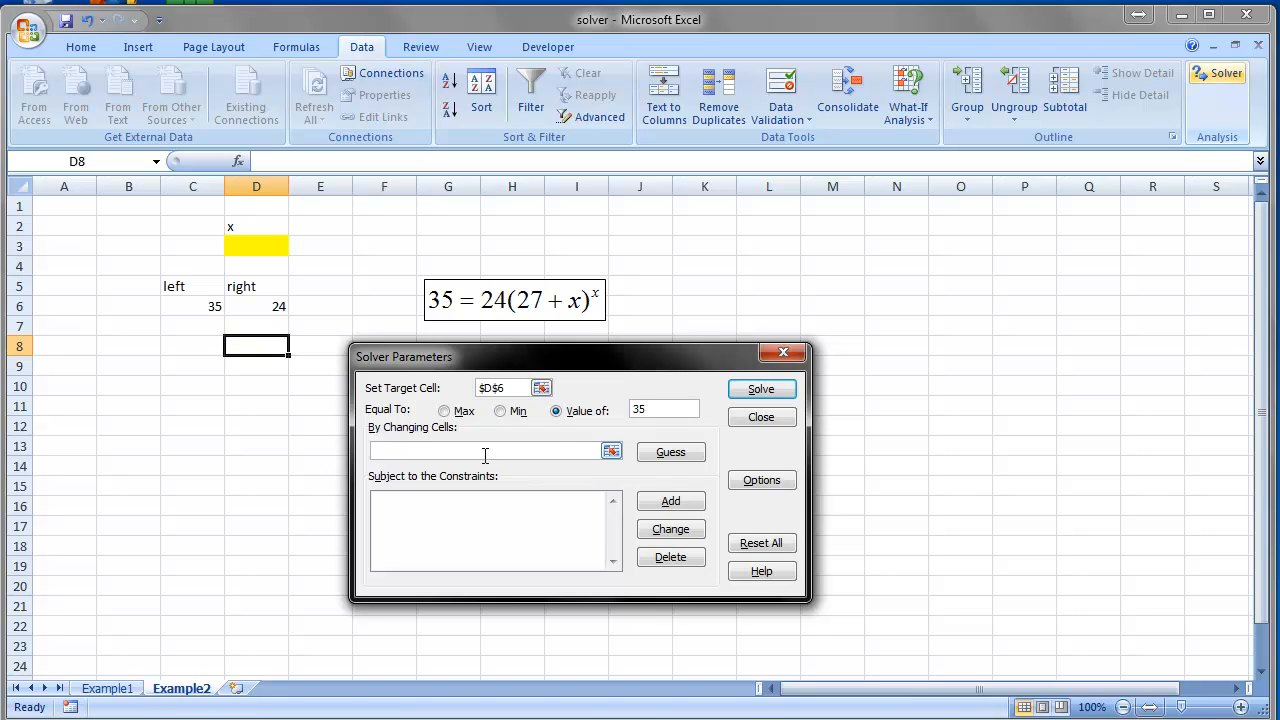
{"action": "left_click", "coordinate": [256, 244]}
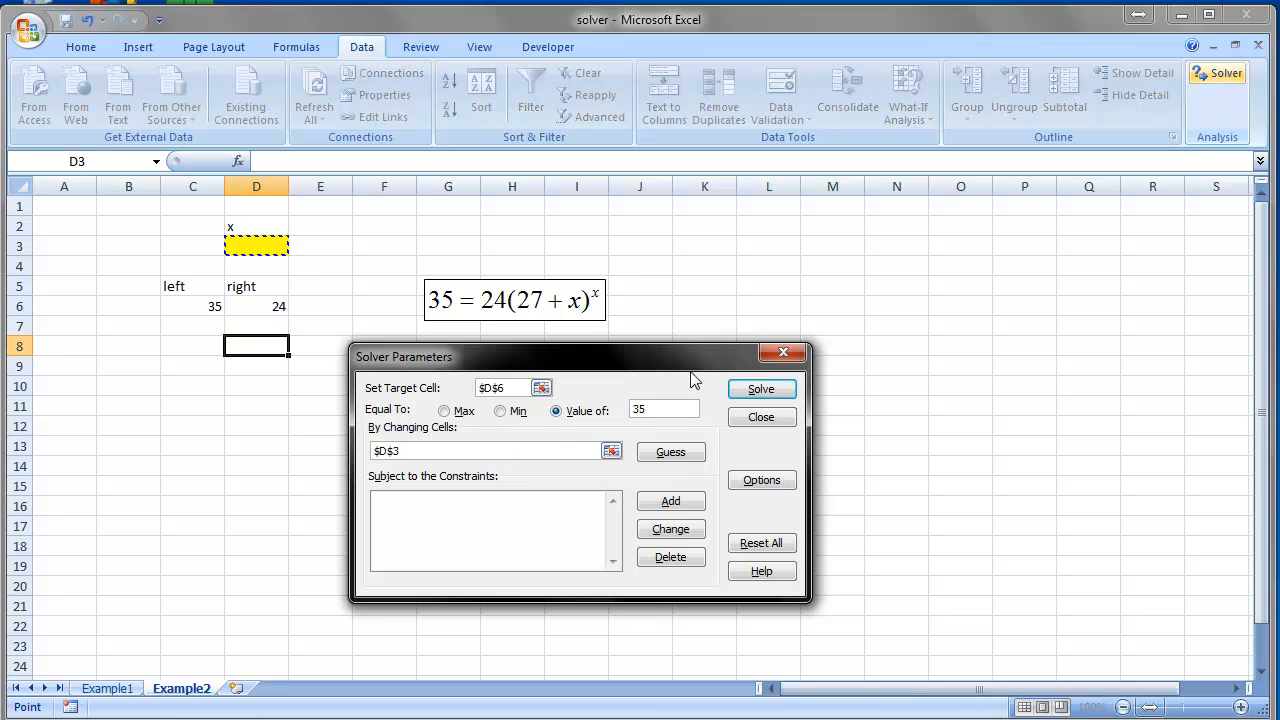
{"action": "mouse_move", "coordinate": [516, 324]}
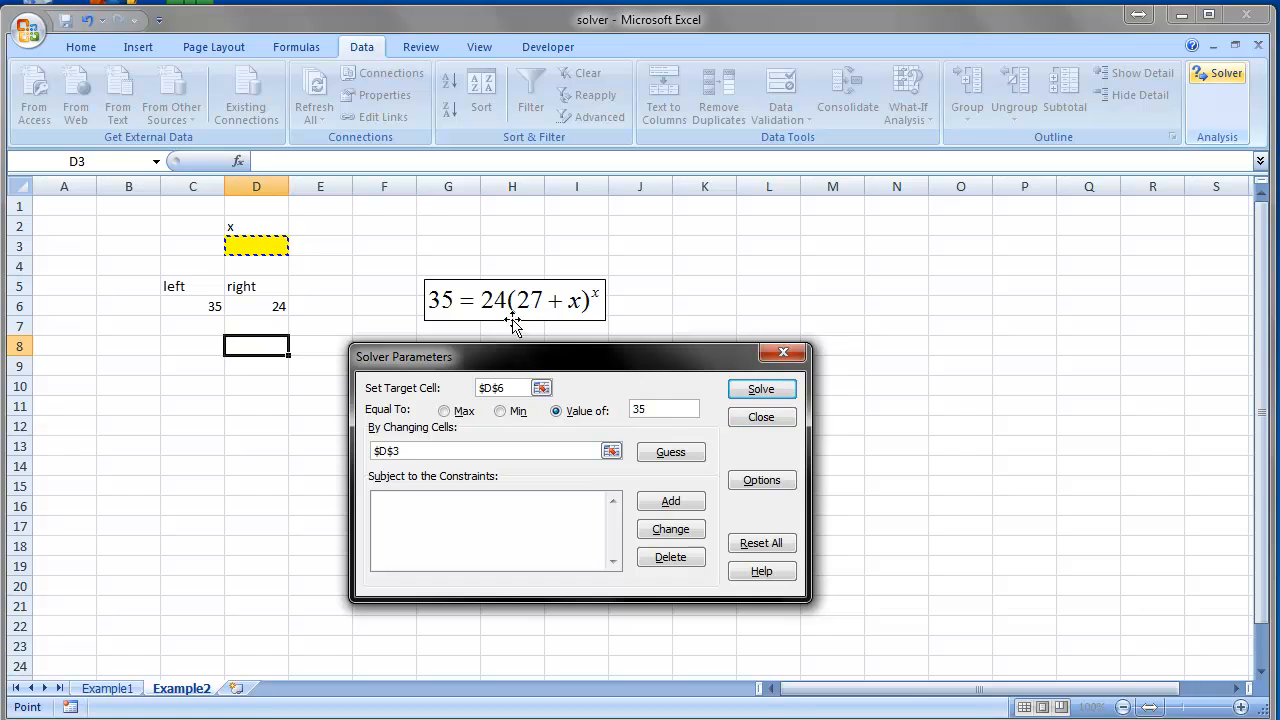
{"action": "mouse_move", "coordinate": [748, 448]}
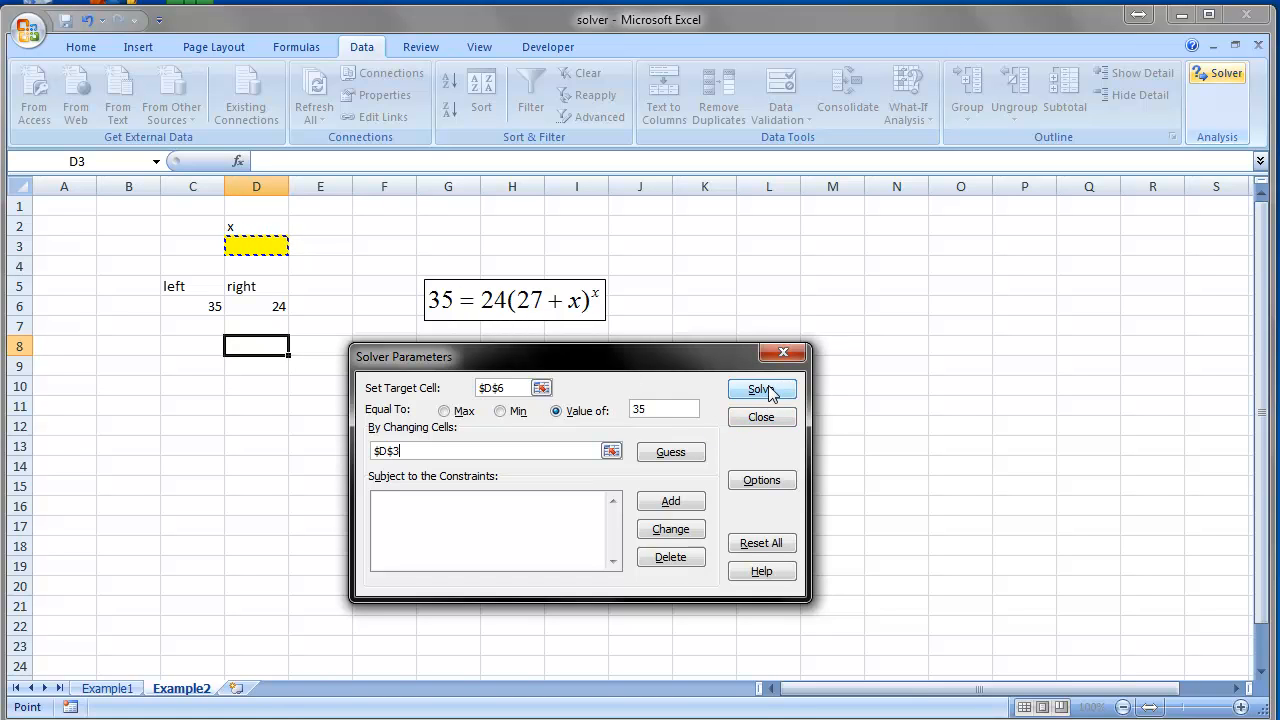
{"action": "left_click", "coordinate": [762, 388]}
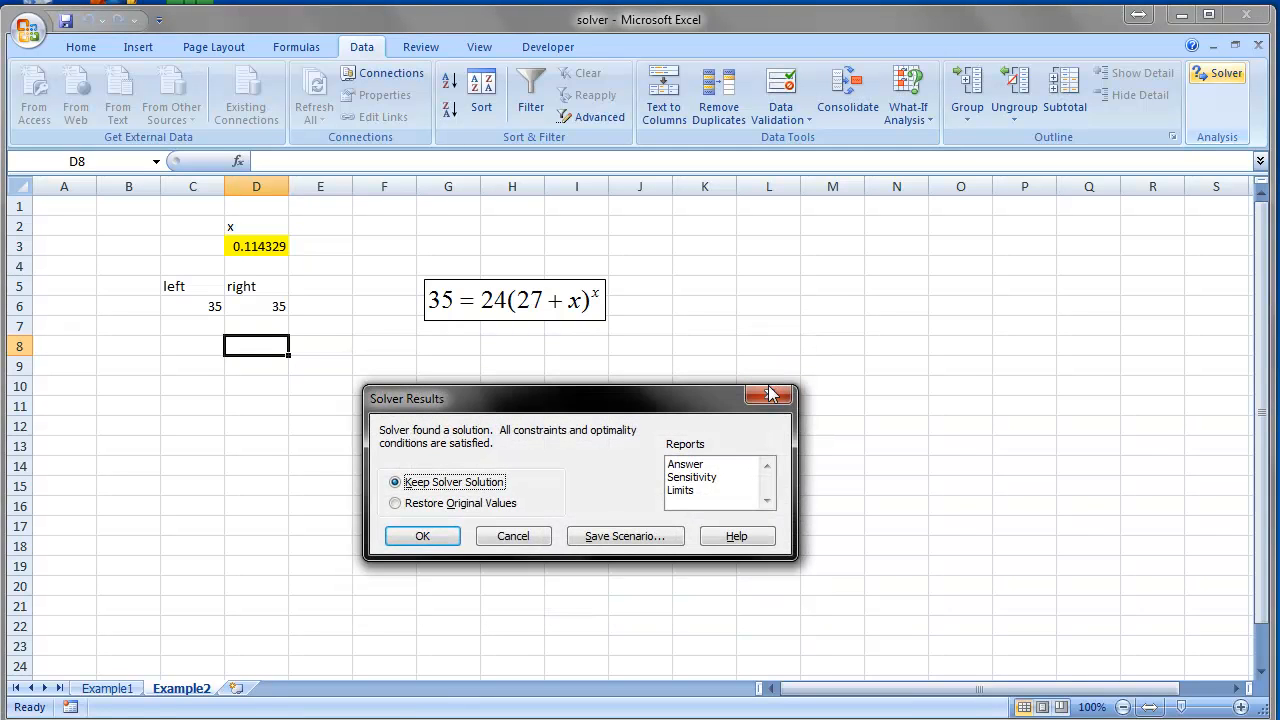
- Keep the Solver solution x = 0.114329 so both sides show 35
{"action": "left_click", "coordinate": [420, 536]}
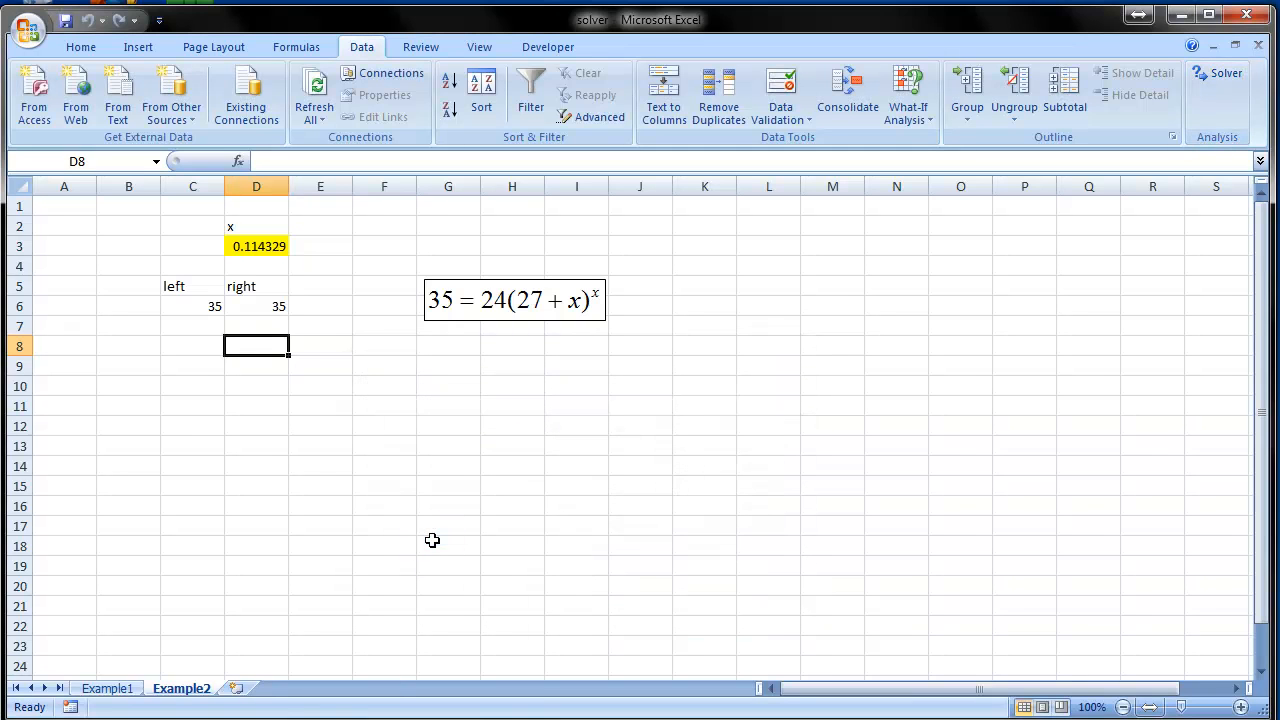
{"action": "left_click", "coordinate": [384, 404]}
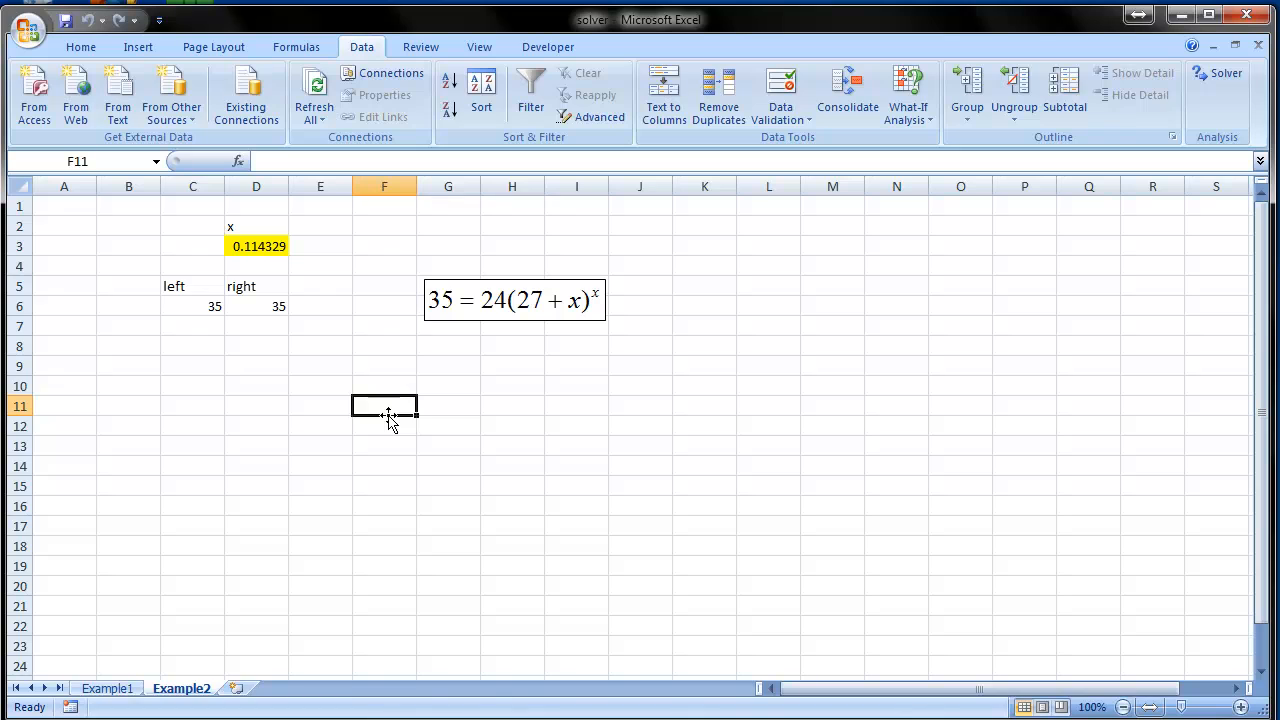